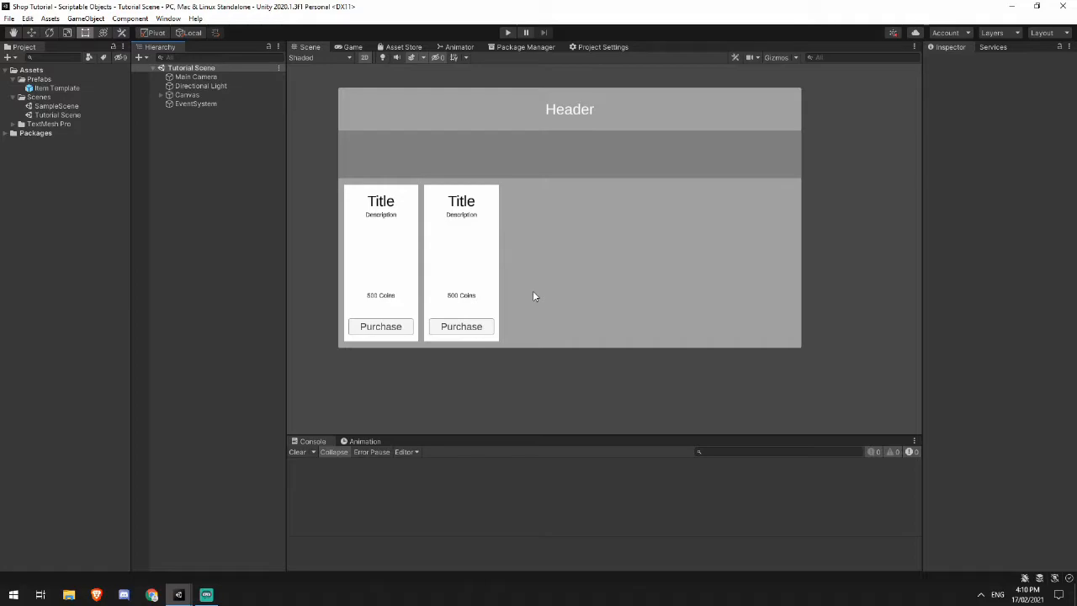
{"action": "mouse_move", "coordinate": [545, 246]}
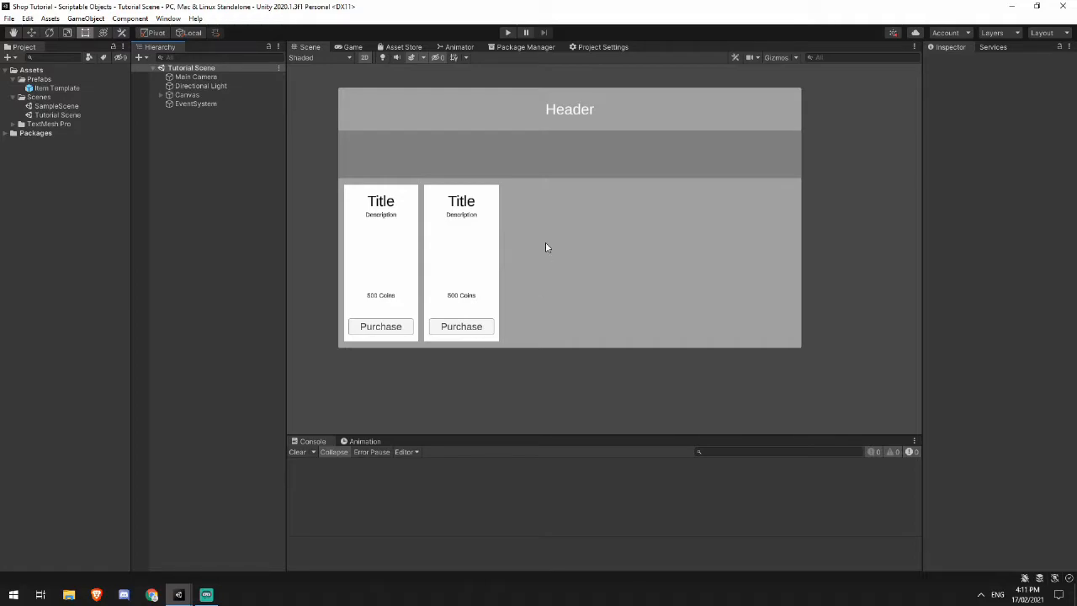
{"action": "mouse_move", "coordinate": [549, 280]}
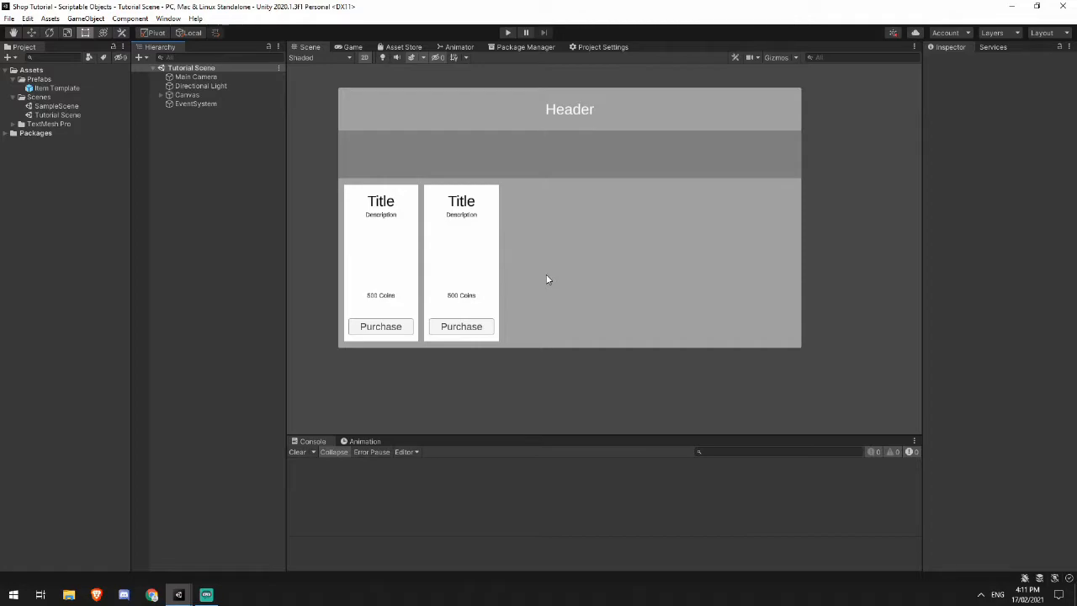
{"action": "mouse_move", "coordinate": [367, 303]}
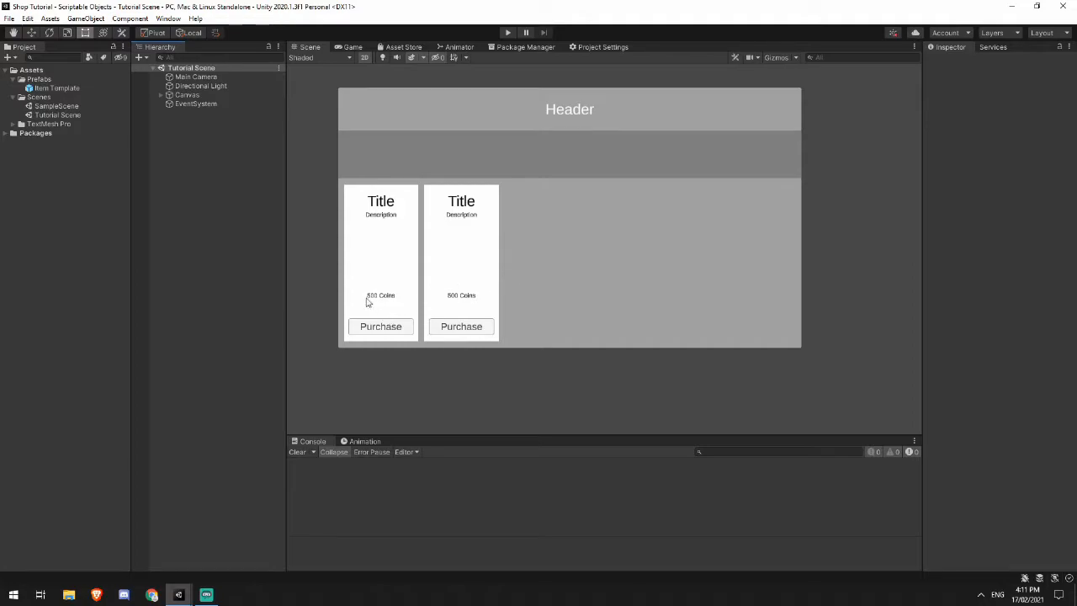
{"action": "mouse_move", "coordinate": [205, 200]}
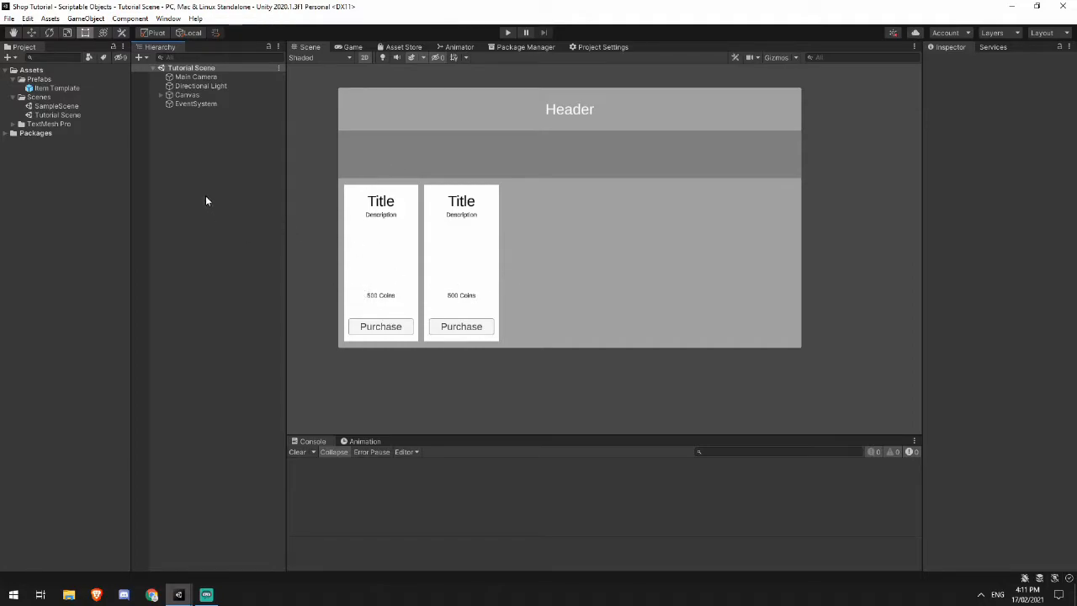
{"action": "mouse_move", "coordinate": [209, 184]}
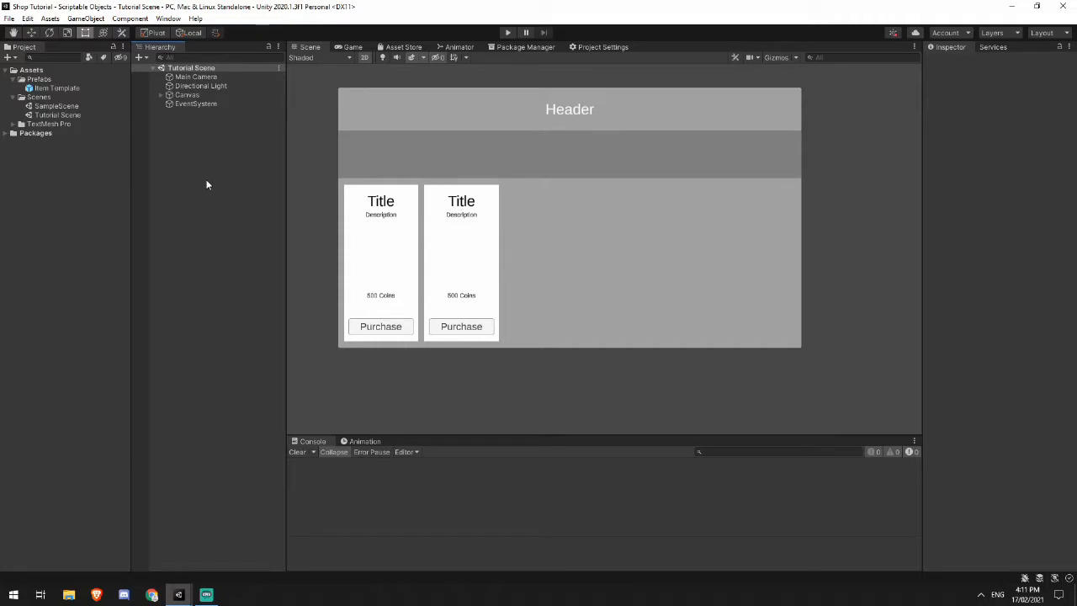
{"action": "mouse_move", "coordinate": [166, 167]}
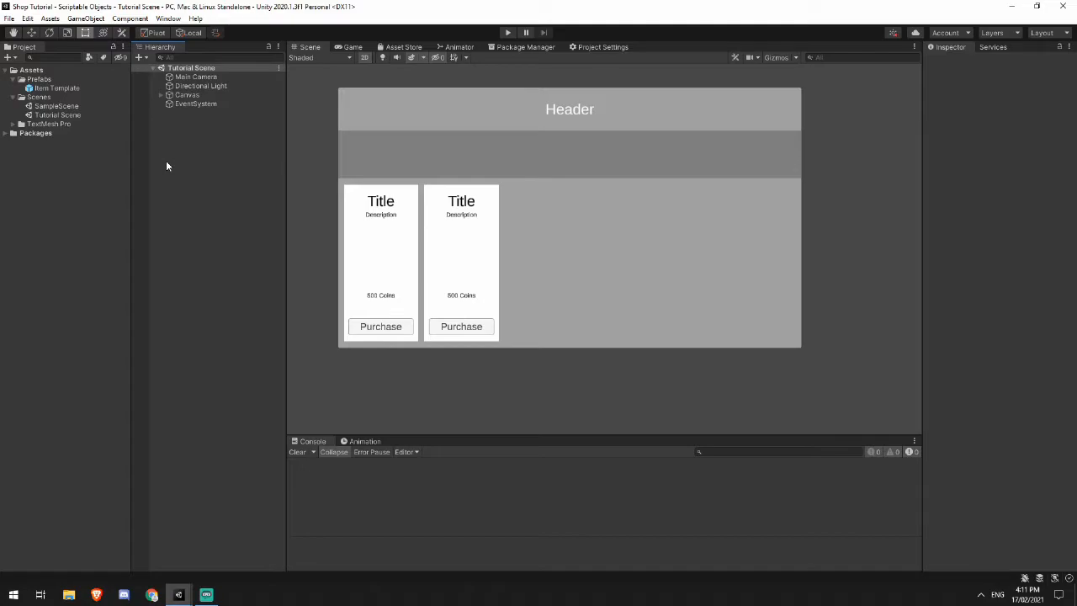
{"action": "mouse_move", "coordinate": [29, 76]}
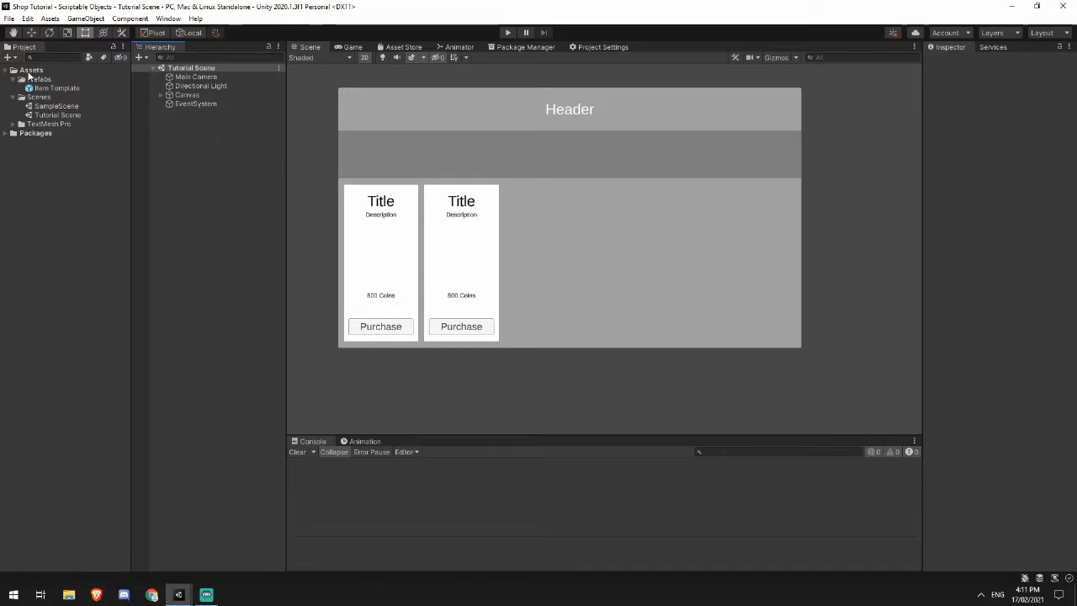
Step: Create a new folder in Assets named Scriptable Objects
{"action": "right_click", "coordinate": [68, 101]}
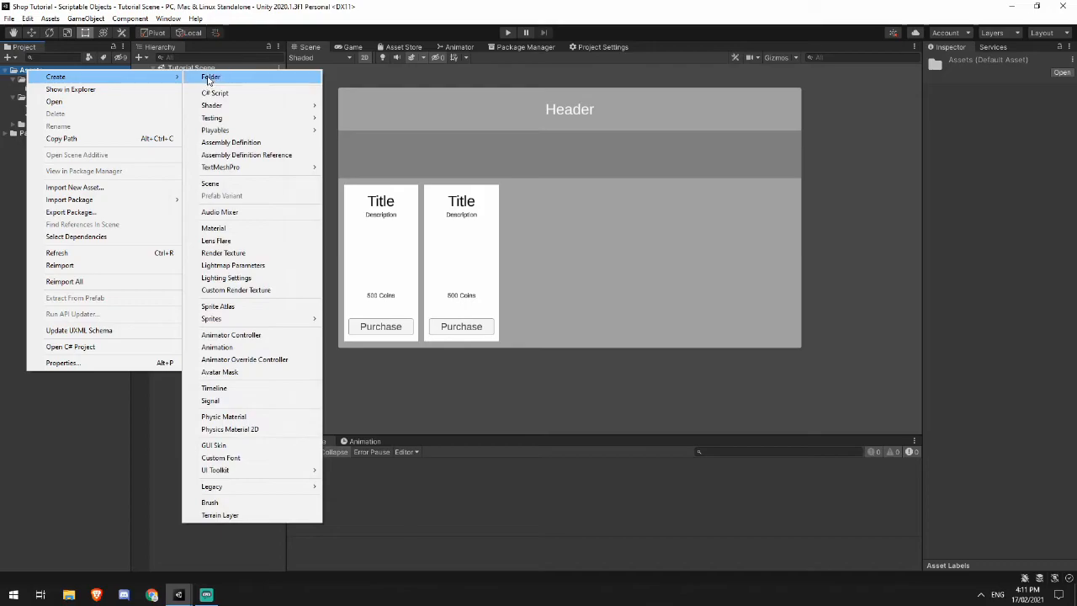
{"action": "left_click", "coordinate": [212, 77]}
{"action": "type", "text": "Scriptabl"}
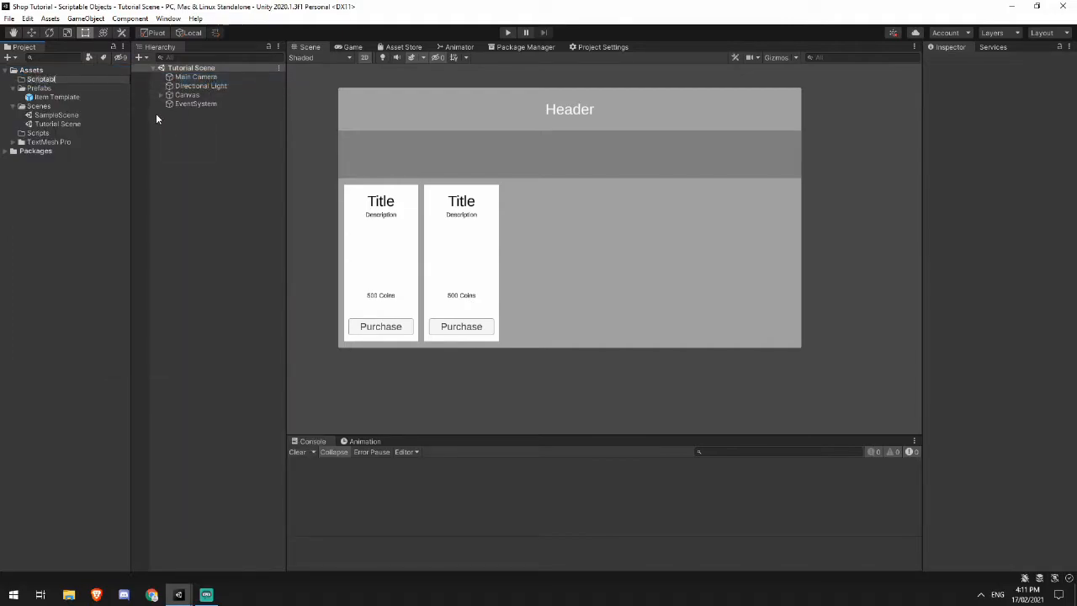
{"action": "left_click", "coordinate": [55, 124]}
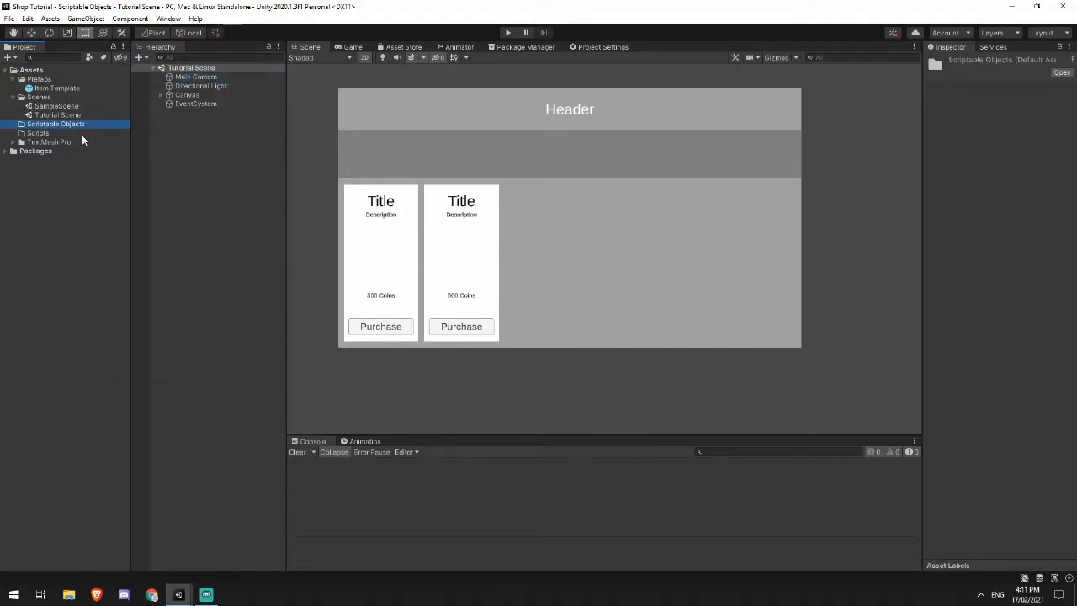
Step: Create the ShopItemSO, ShopManager and ShopTemplate C# scripts inside the Scripts folder
{"action": "right_click", "coordinate": [37, 133]}
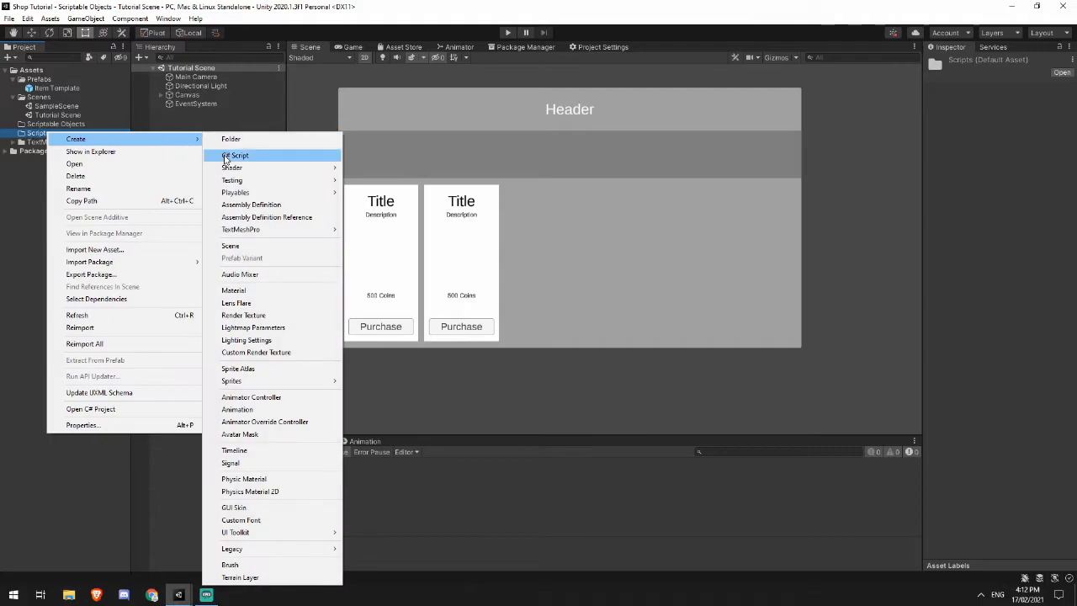
{"action": "left_click", "coordinate": [236, 155]}
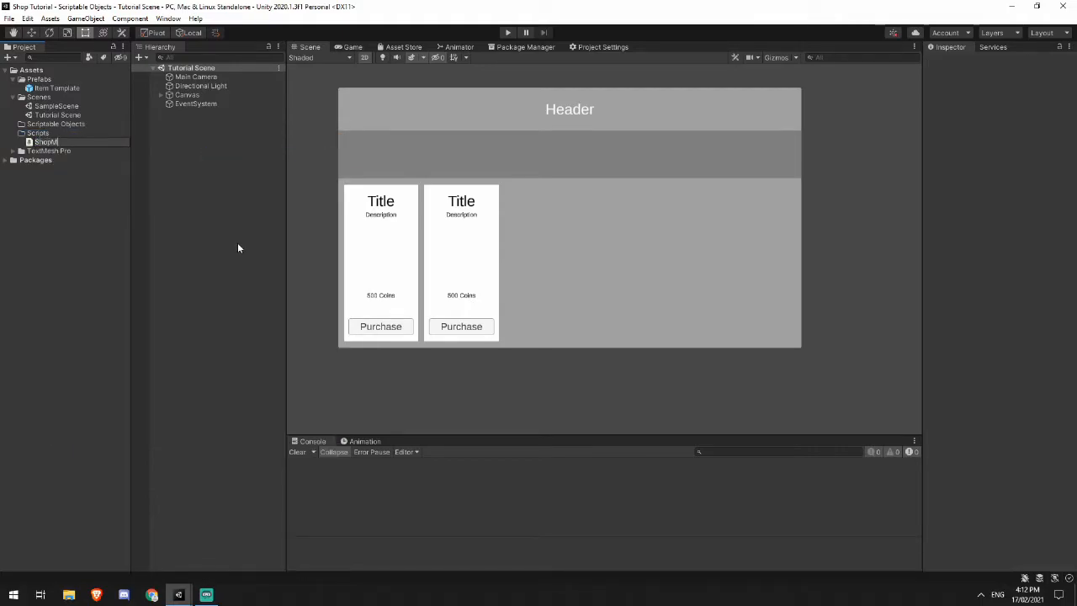
{"action": "right_click", "coordinate": [37, 133]}
{"action": "type", "text": "ShopItemSO"}
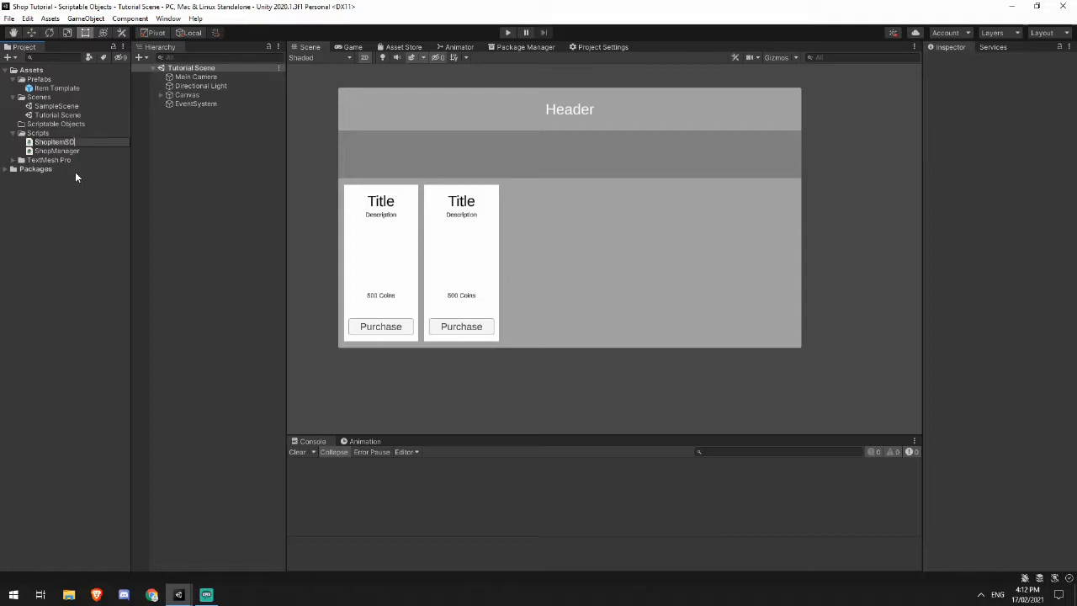
{"action": "left_click", "coordinate": [54, 141]}
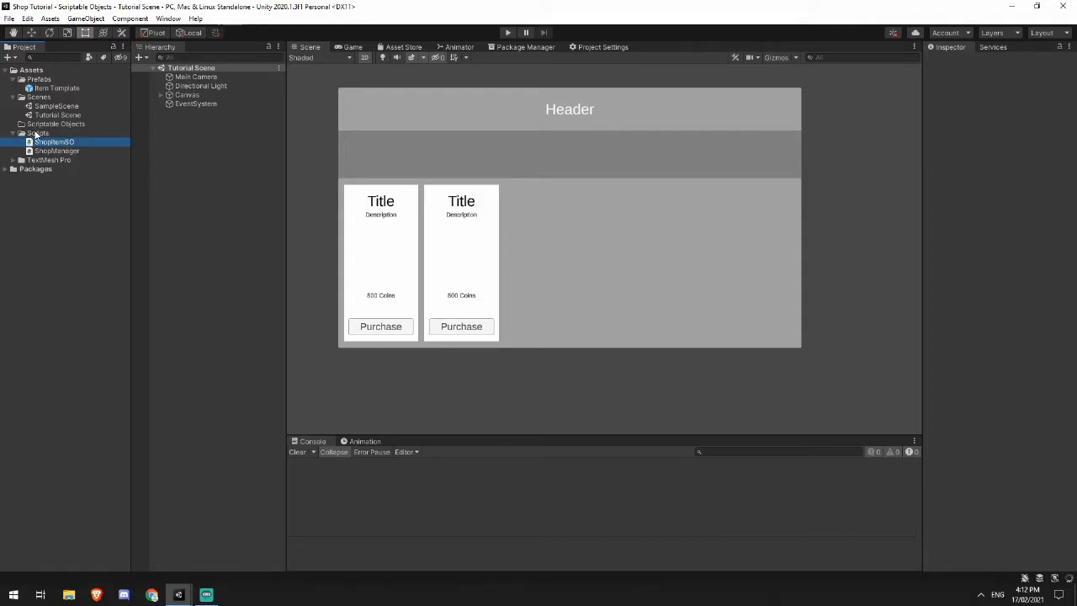
{"action": "right_click", "coordinate": [37, 133]}
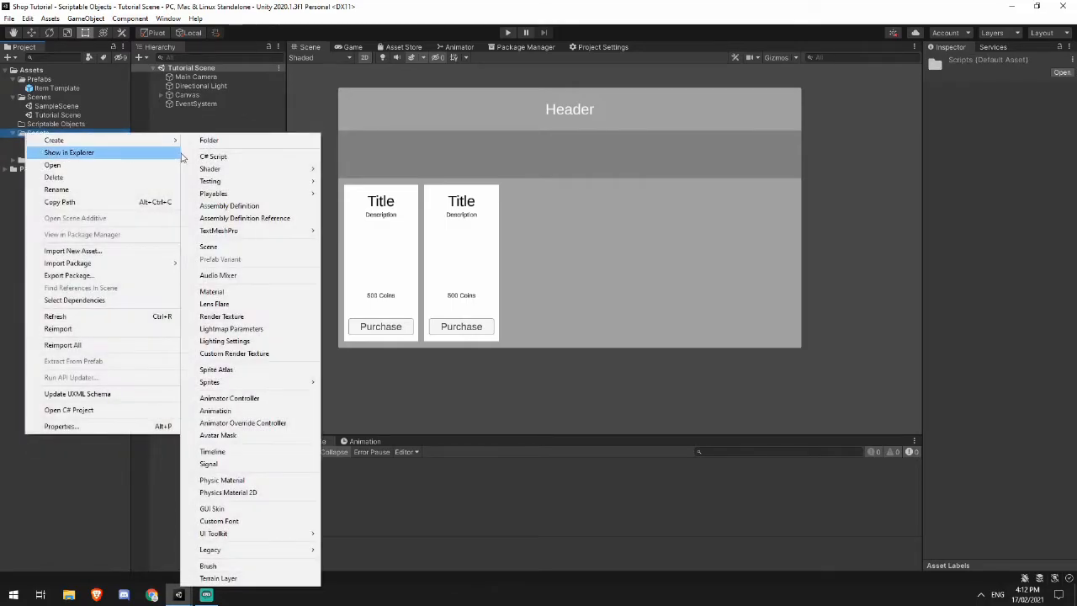
{"action": "left_click", "coordinate": [212, 156]}
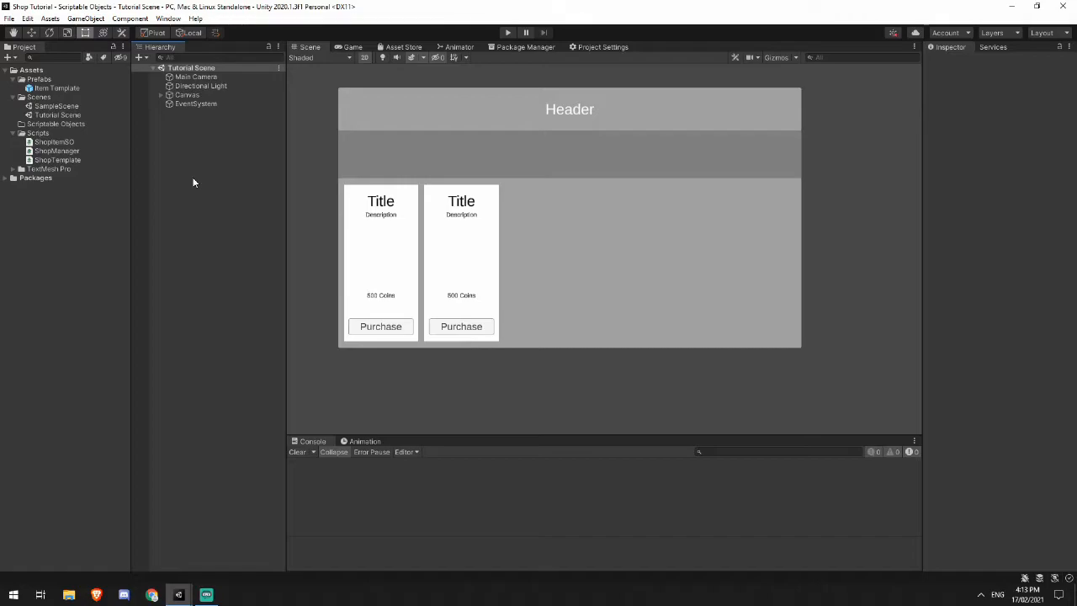
{"action": "mouse_move", "coordinate": [166, 388]}
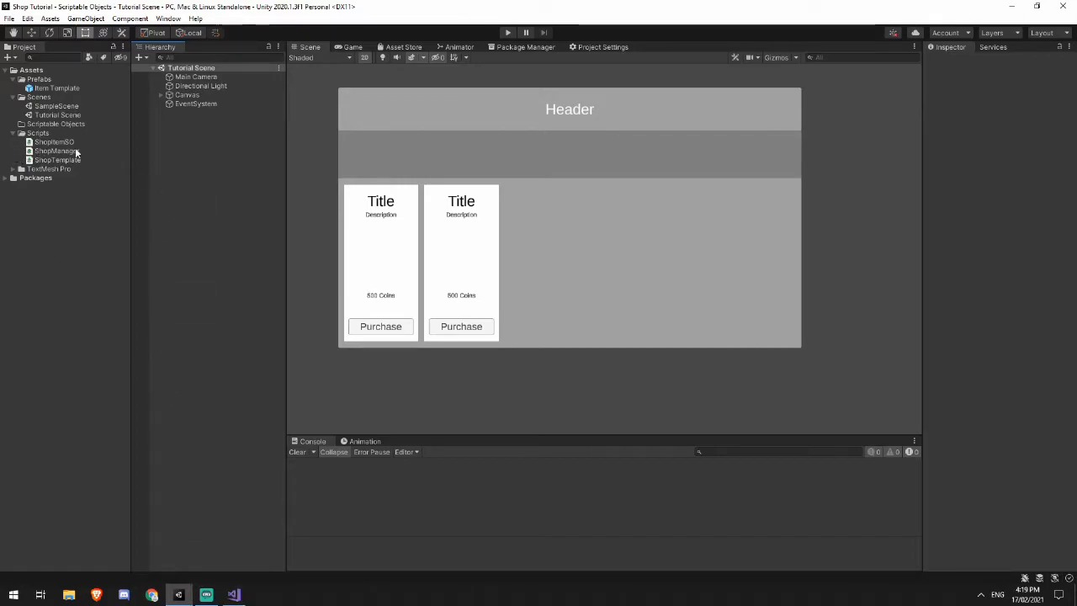
Step: Bring up the ShopItemSO script in the code editor to work on its fields
{"action": "left_click", "coordinate": [206, 595]}
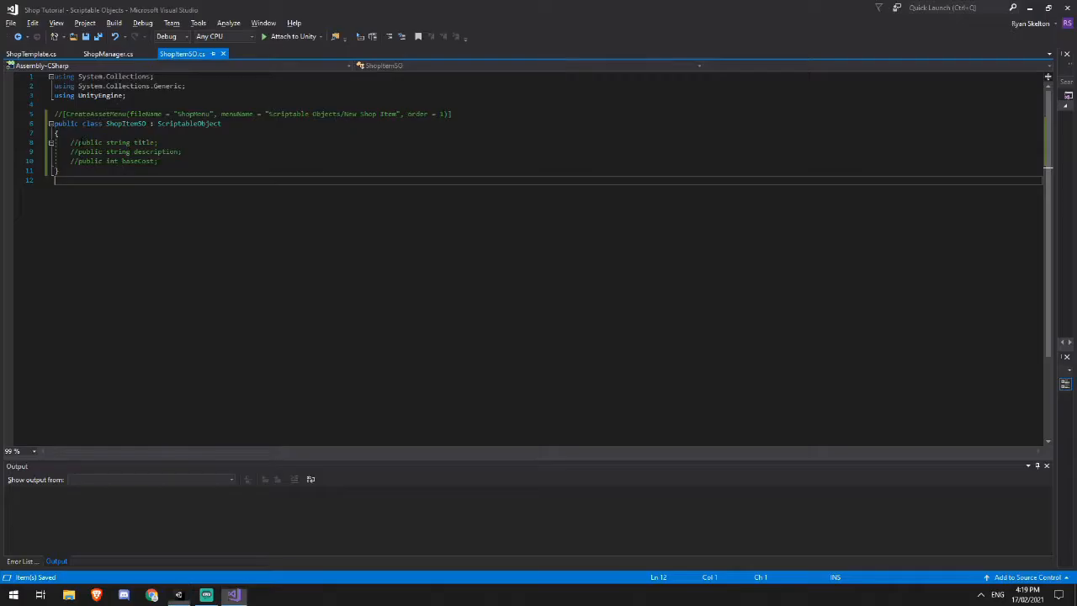
{"action": "mouse_move", "coordinate": [188, 125]}
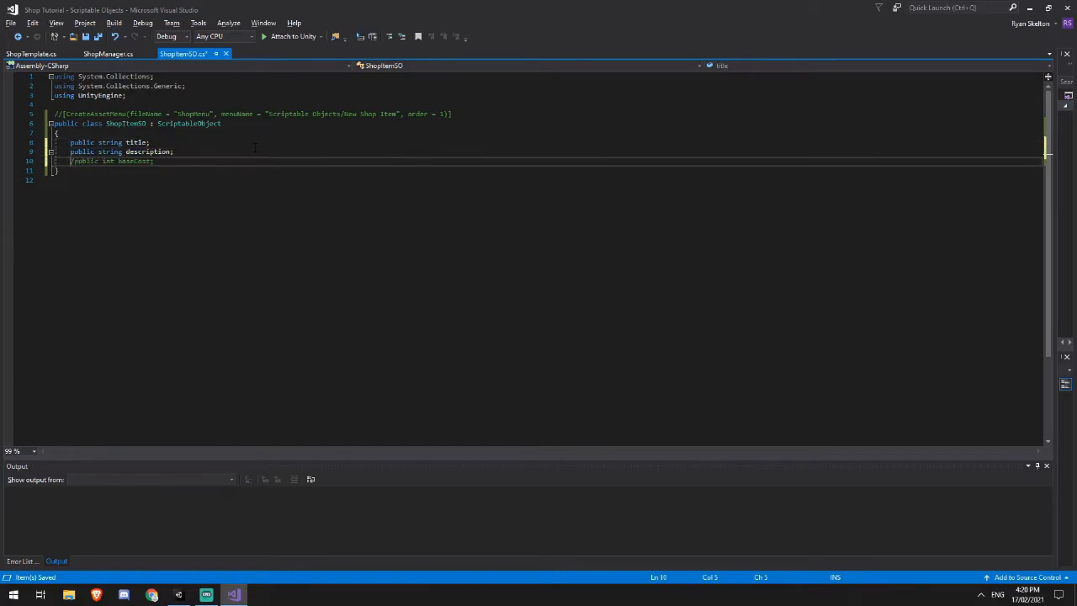
Step: Switch back to Unity so it reloads the edited ShopItemSO script
{"action": "left_click", "coordinate": [205, 596]}
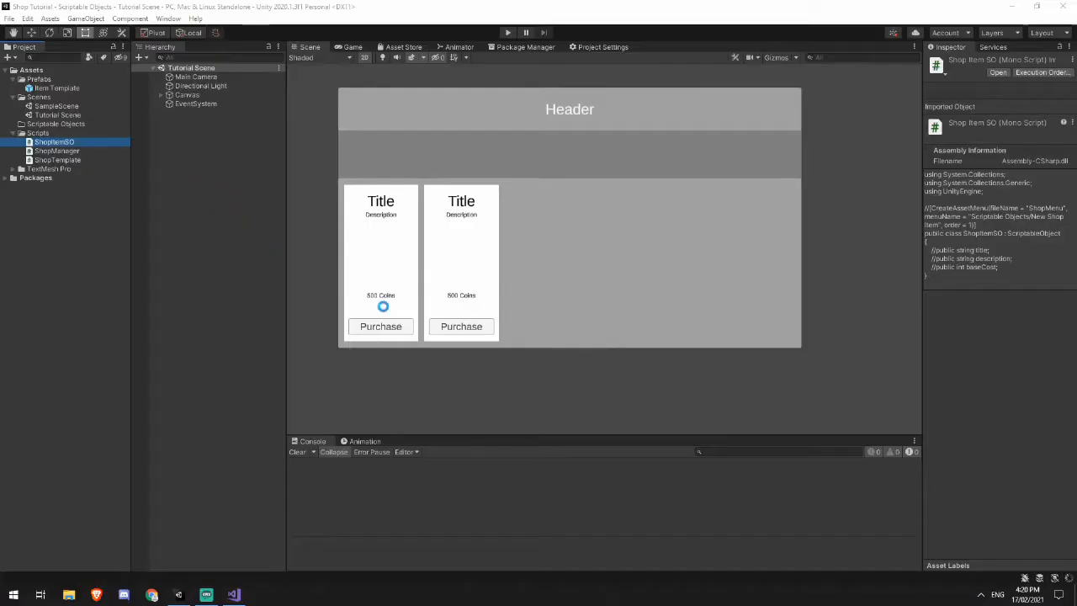
{"action": "mouse_move", "coordinate": [387, 211]}
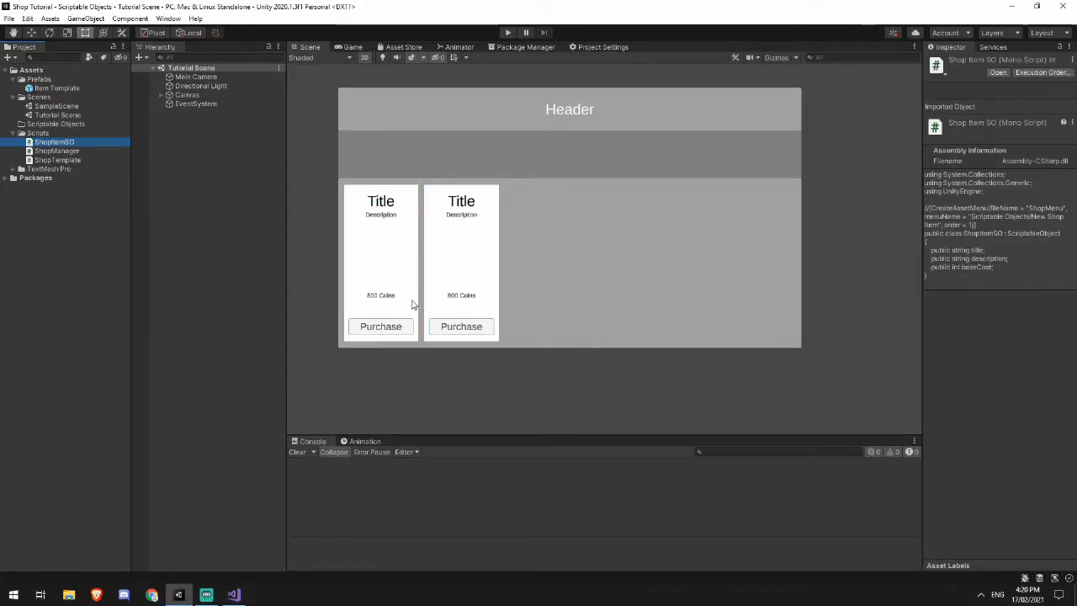
{"action": "mouse_move", "coordinate": [378, 299]}
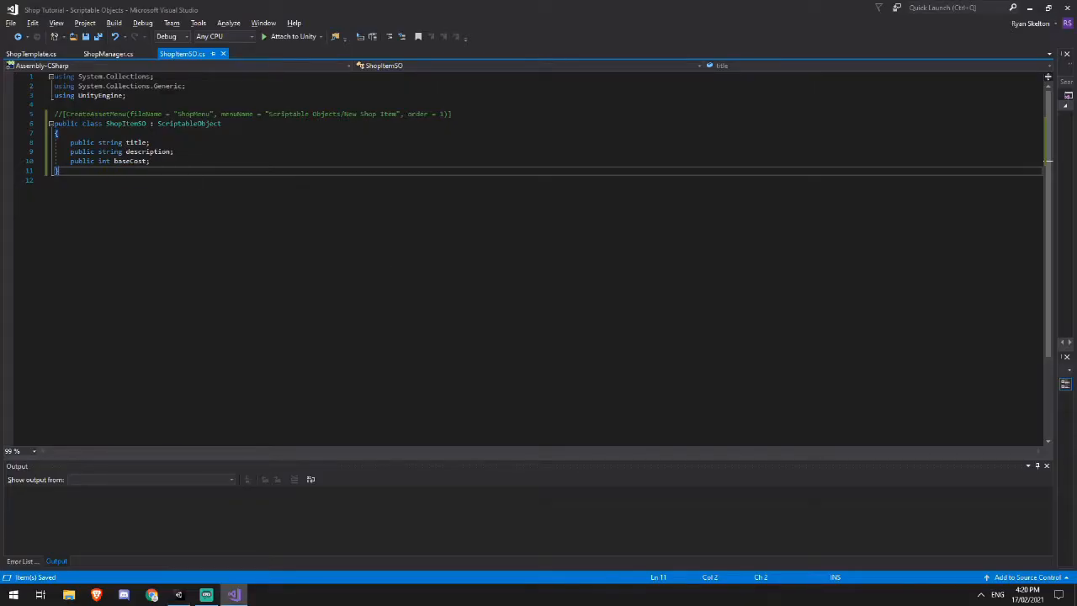
Step: Enable ShopItemSO's CreateAssetMenu attribute in code, then return to Unity to load it
{"action": "double_click", "coordinate": [103, 161]}
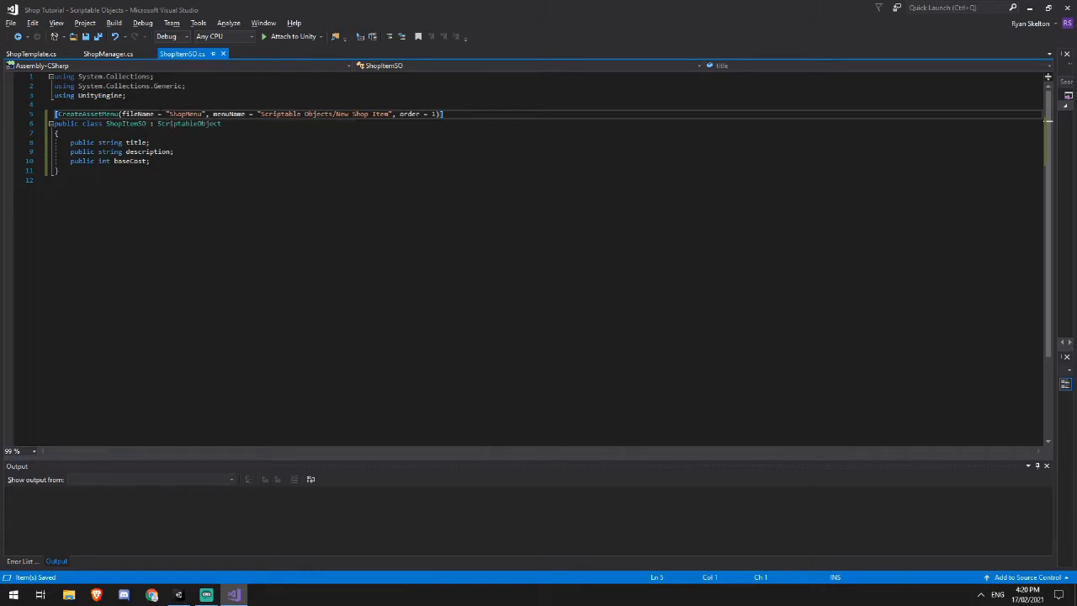
{"action": "left_click", "coordinate": [206, 596]}
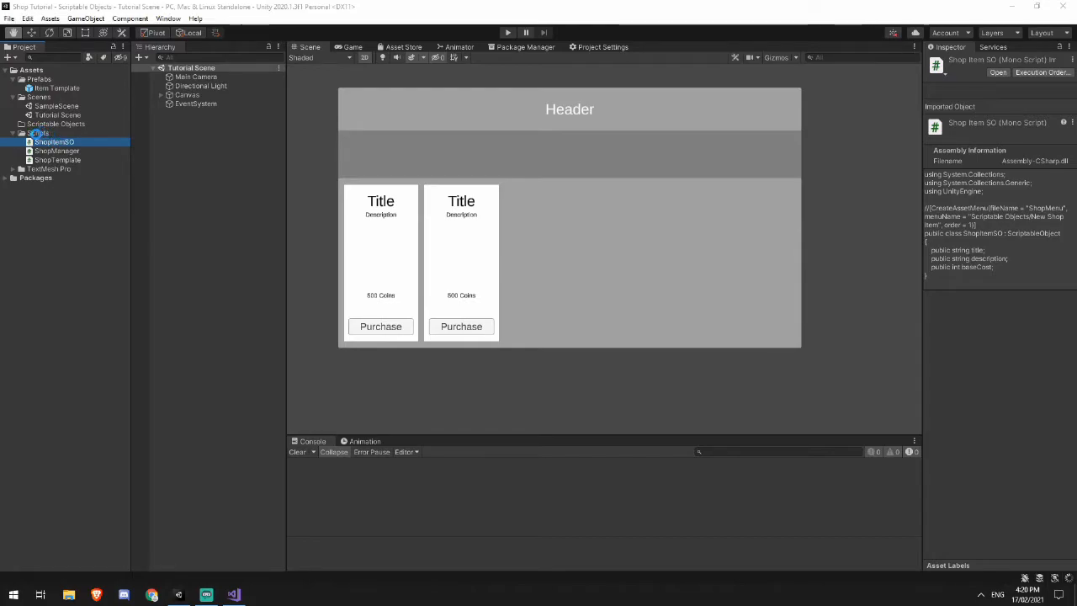
Step: Check the Project Create menu for New Shop Item and add a shop item asset
{"action": "right_click", "coordinate": [39, 133]}
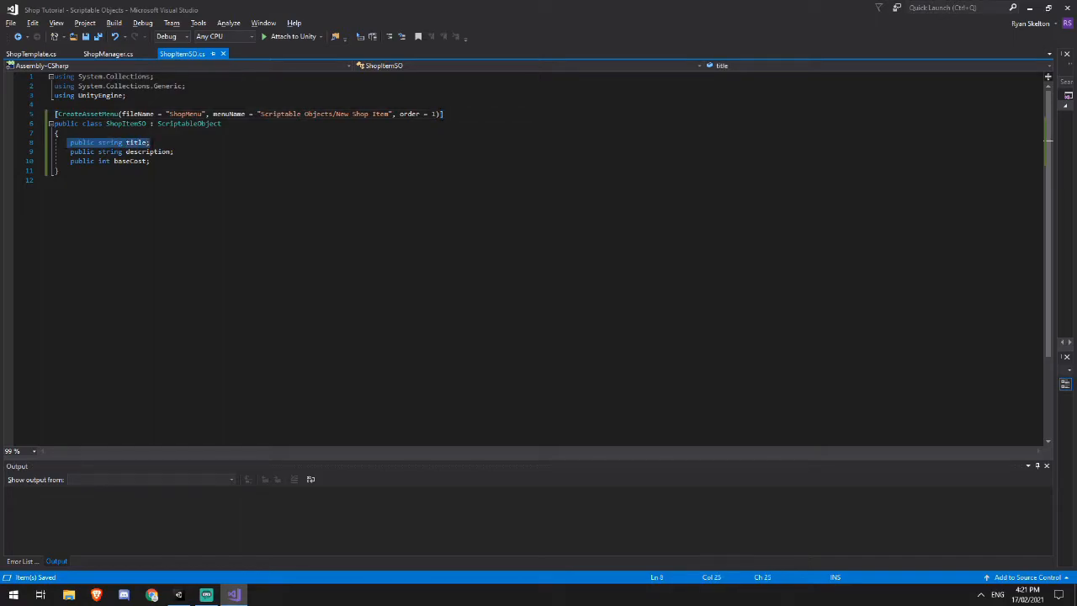
{"action": "left_click", "coordinate": [101, 162]}
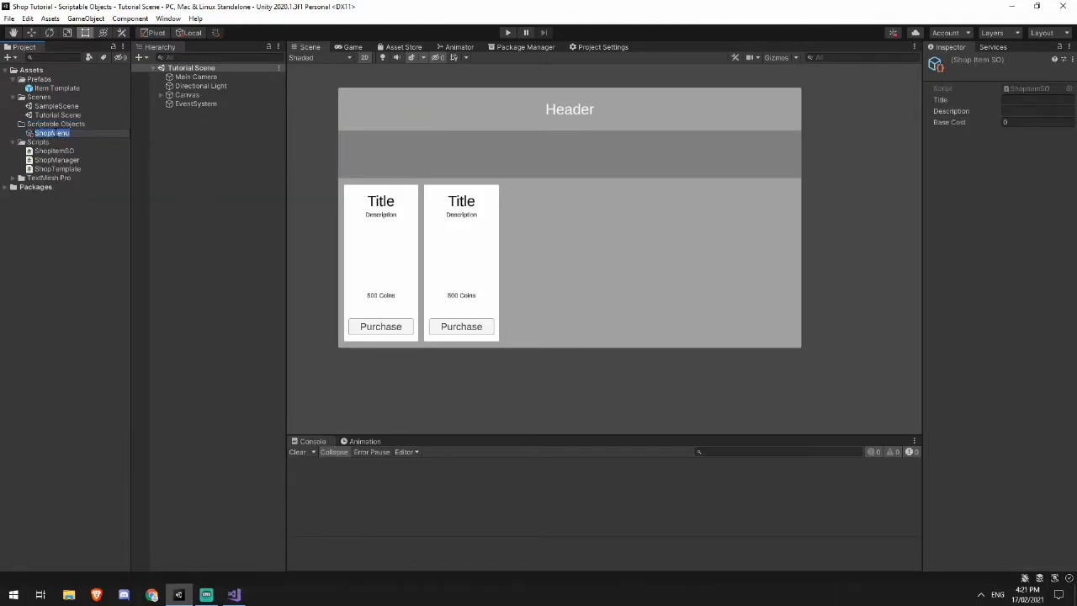
{"action": "mouse_move", "coordinate": [800, 149]}
{"action": "type", "text": "Armor"}
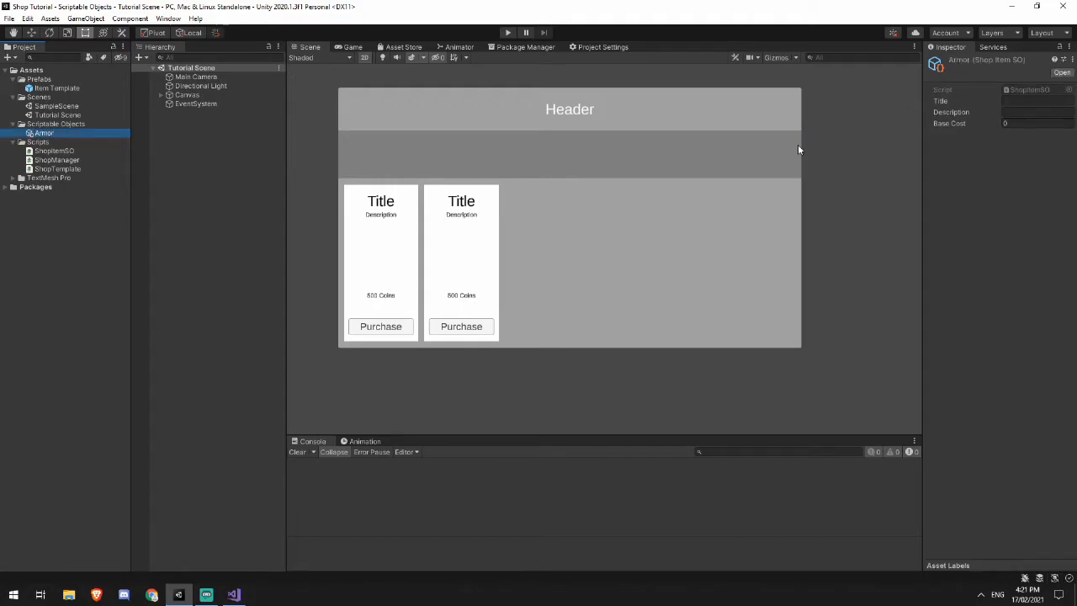
Step: Give the Armor asset the title Armor, a 'shiny brand new piece of' armour description and base cost 10
{"action": "left_click", "coordinate": [1037, 101]}
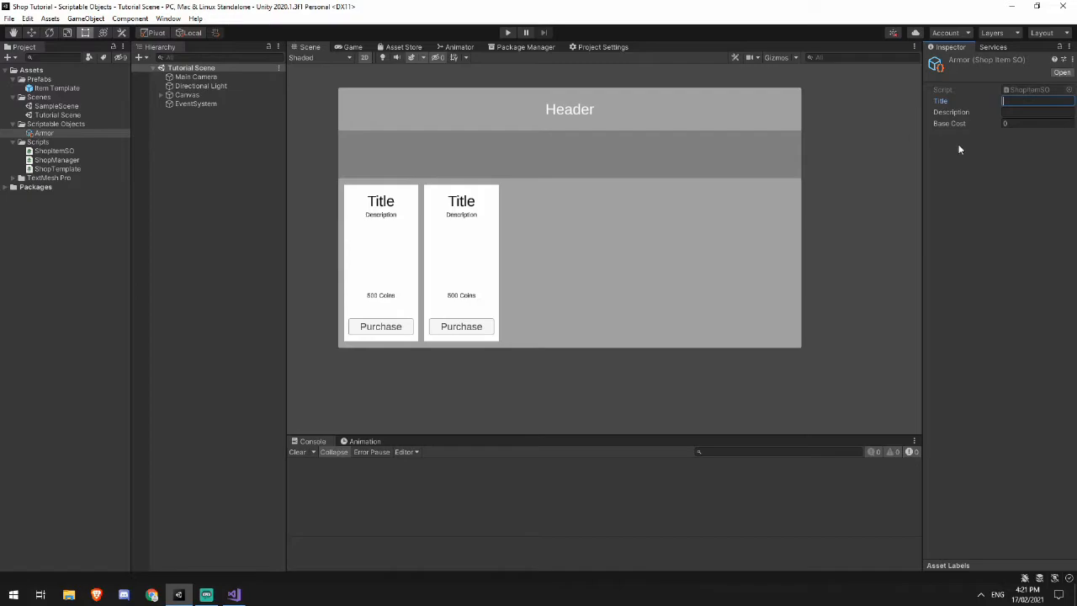
{"action": "type", "text": "Armor"}
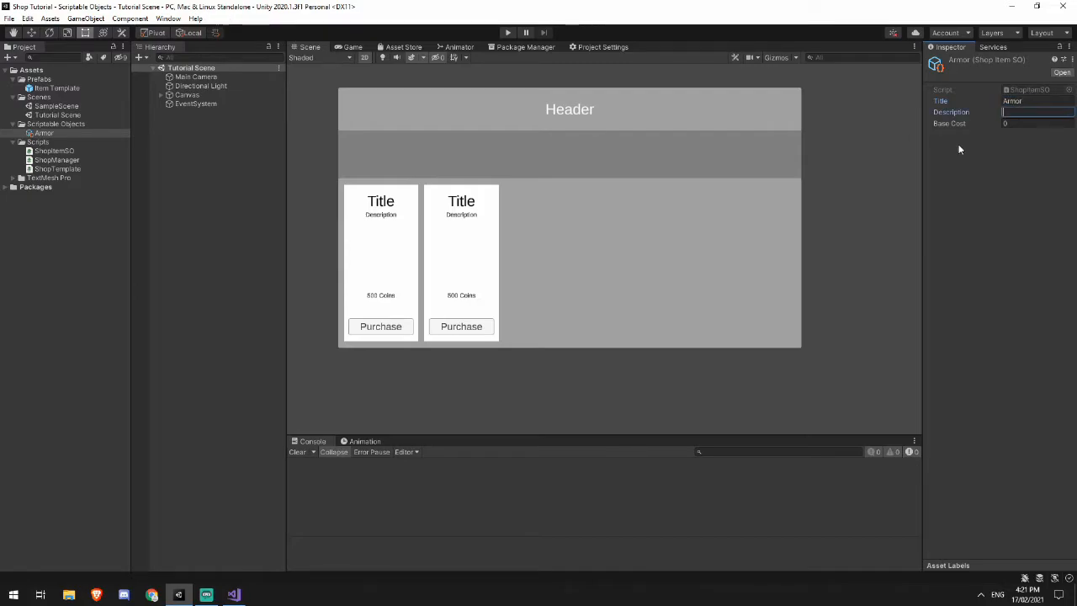
{"action": "type", "text": "A shiny"}
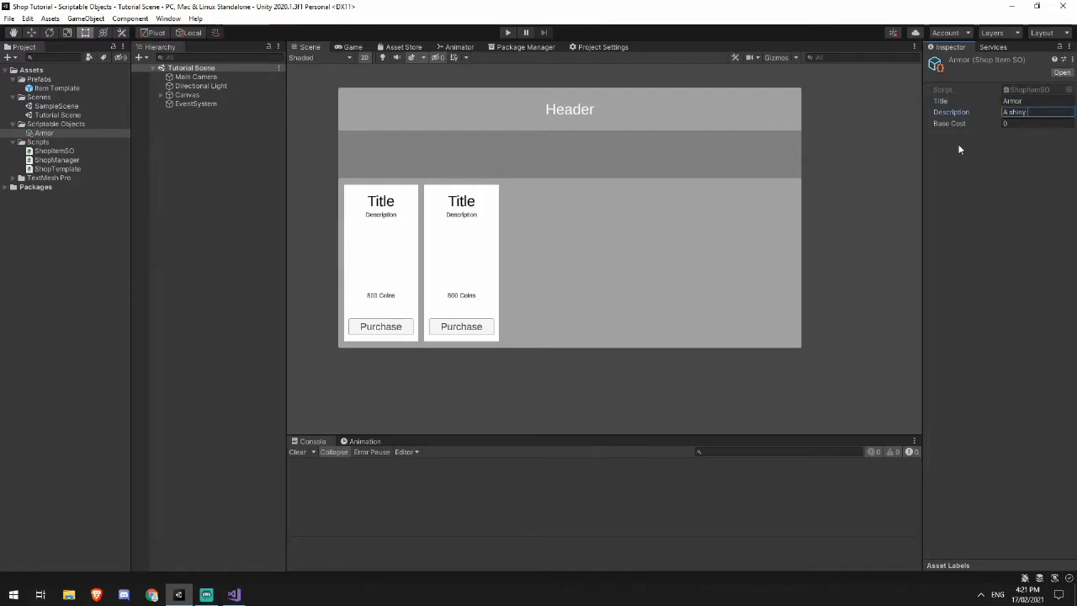
{"action": "type", "text": "y brand new piece of"}
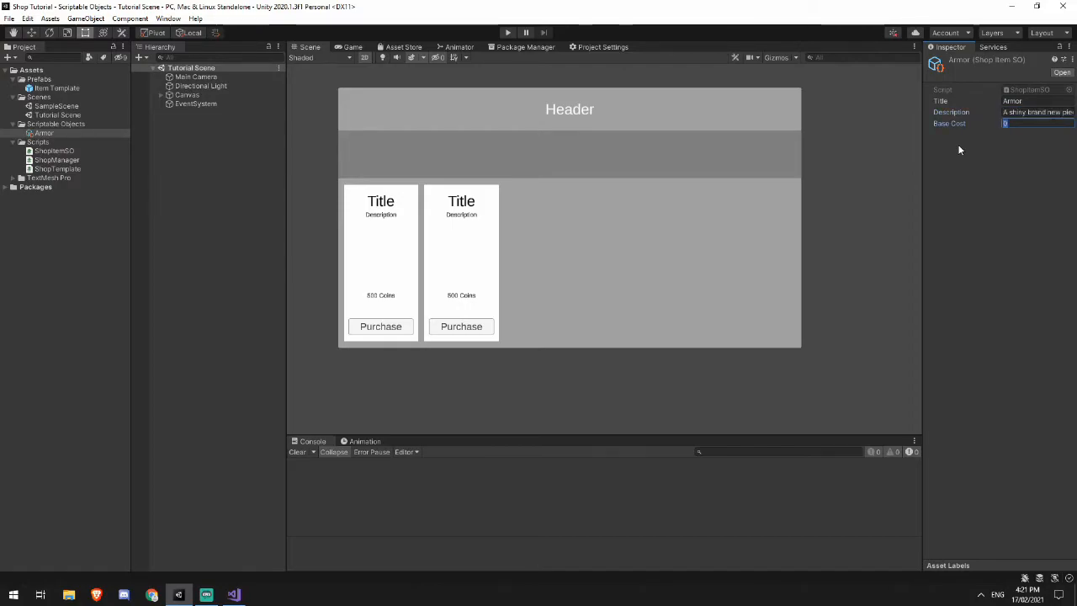
{"action": "type", "text": "10"}
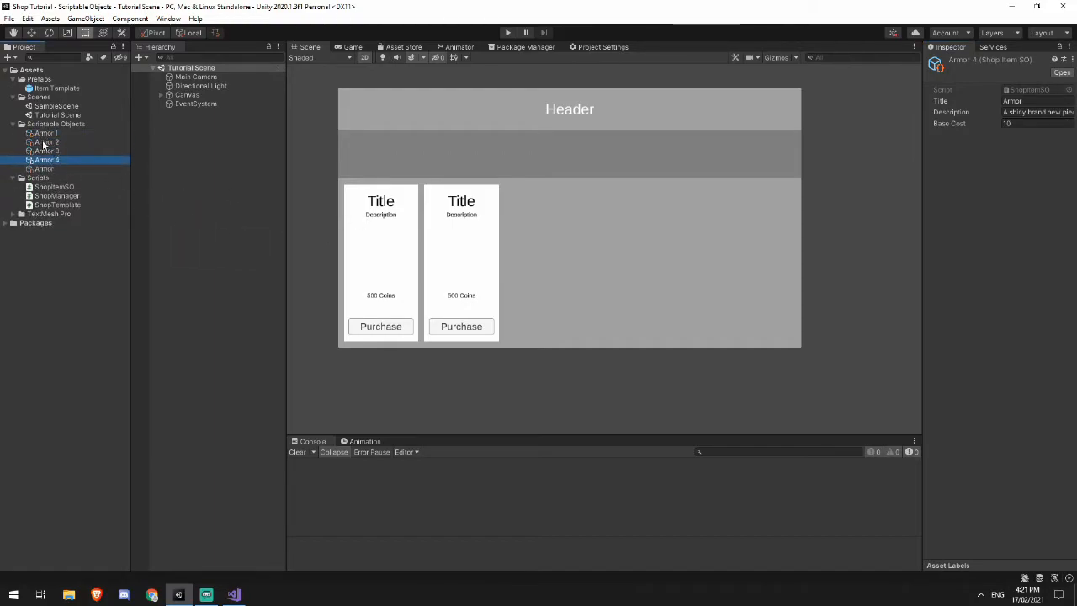
{"action": "mouse_move", "coordinate": [61, 162]}
{"action": "type", "text": "Weapon"}
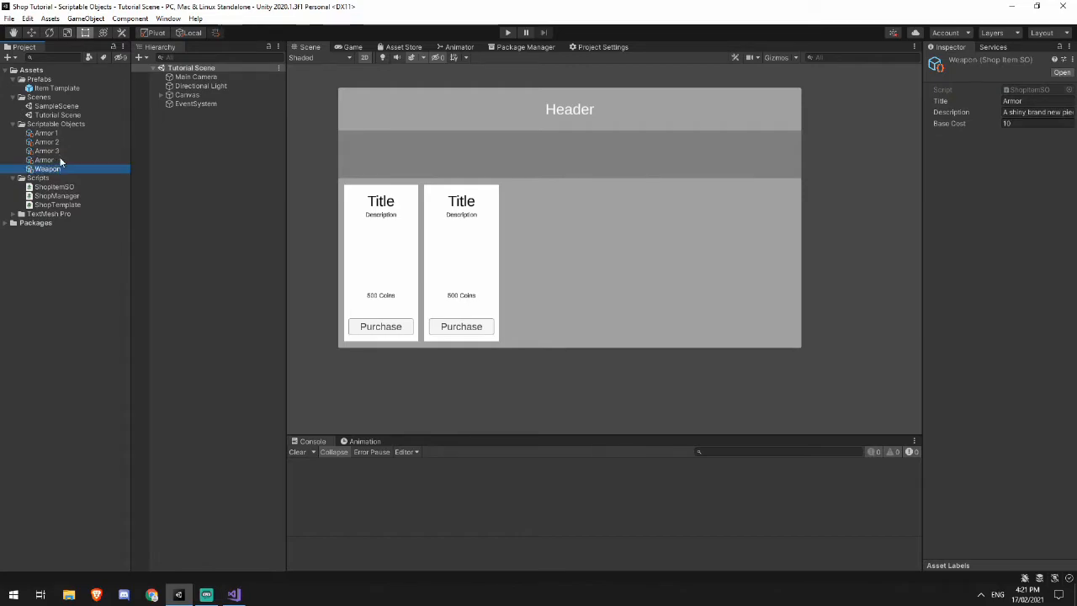
Step: Rename one of the duplicated Armor copies to another item name
{"action": "left_click", "coordinate": [47, 152]}
{"action": "type", "text": "Shield"}
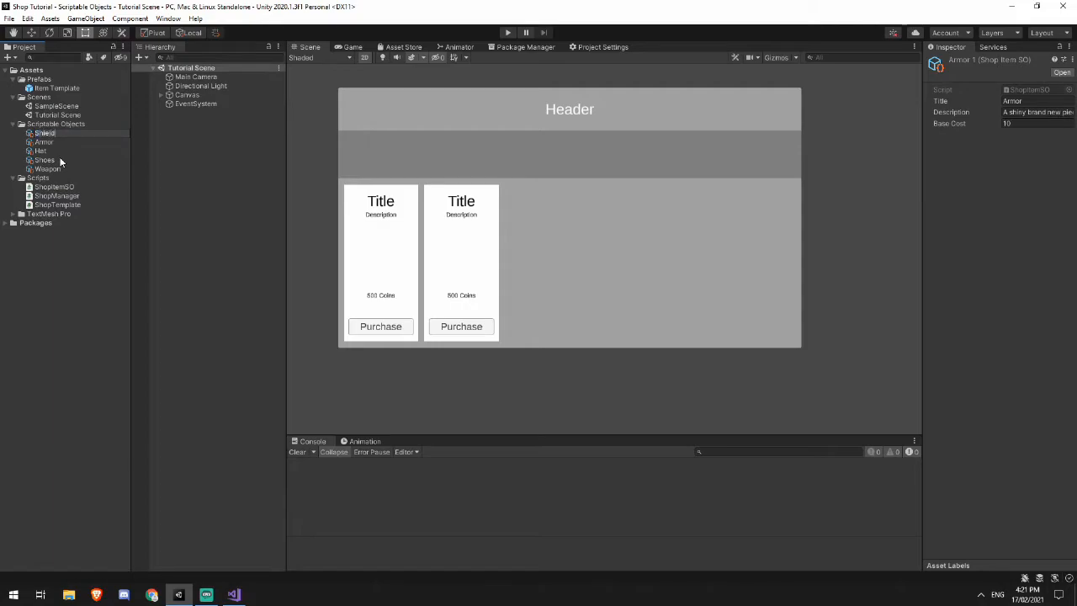
Step: Give the Hat asset a 'flimsy hat' description and base cost 30, then move on to Shield
{"action": "left_click", "coordinate": [41, 141]}
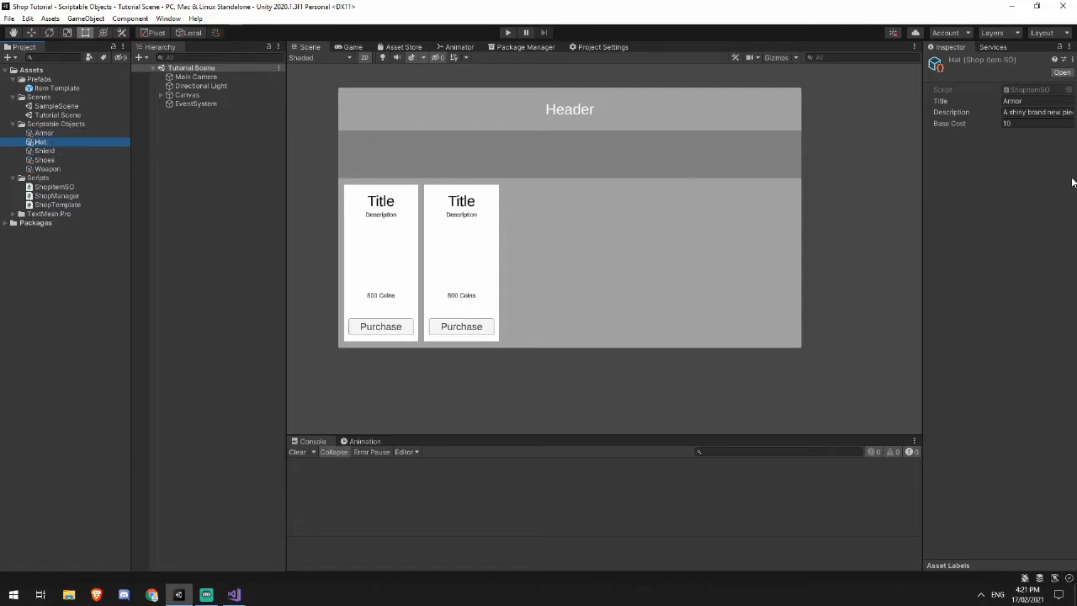
{"action": "triple_click", "coordinate": [1035, 101]}
{"action": "type", "text": "Hat"}
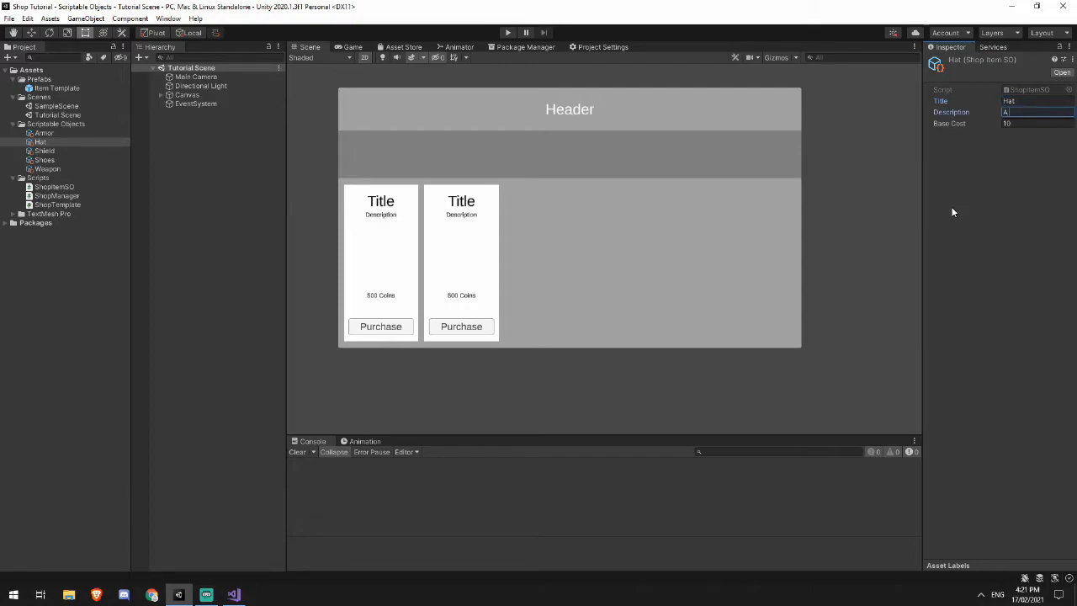
{"action": "type", "text": "A flimsy hat, I'm"}
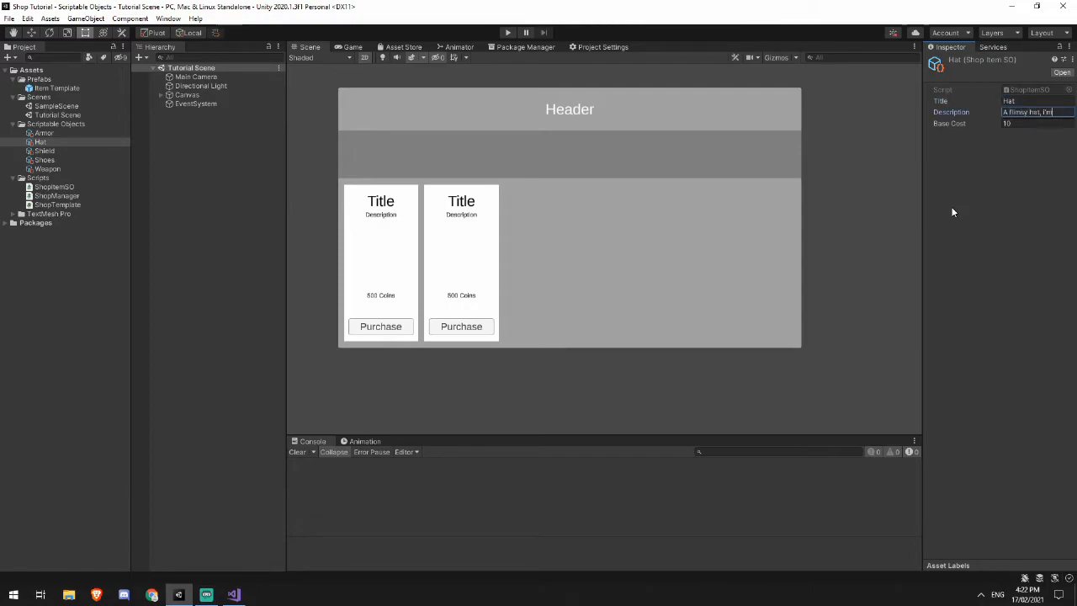
{"action": "type", "text": "not sure why anyone w"}
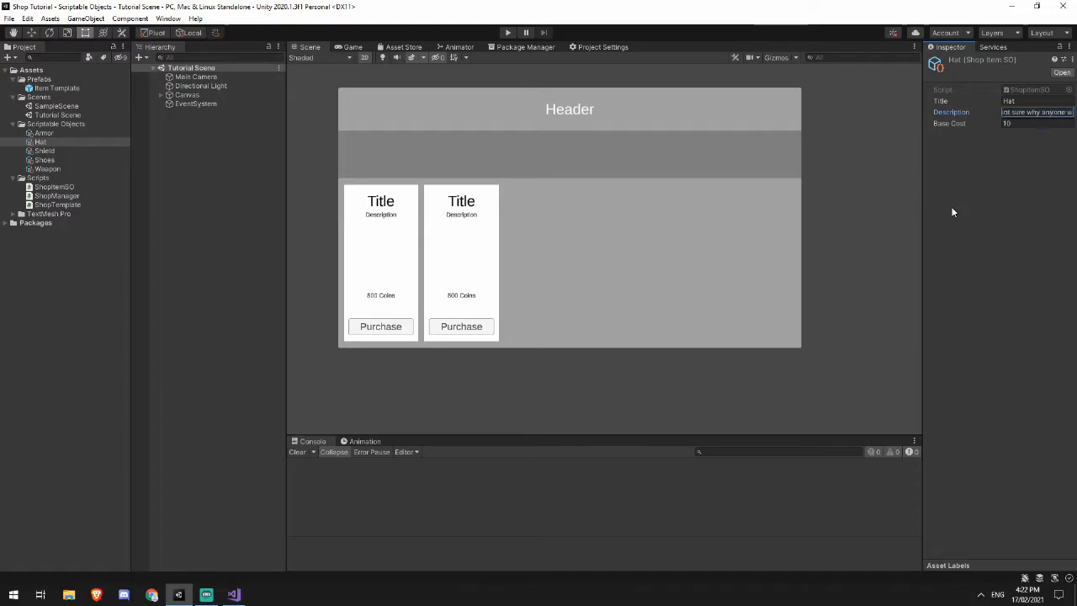
{"action": "left_click", "coordinate": [1036, 124]}
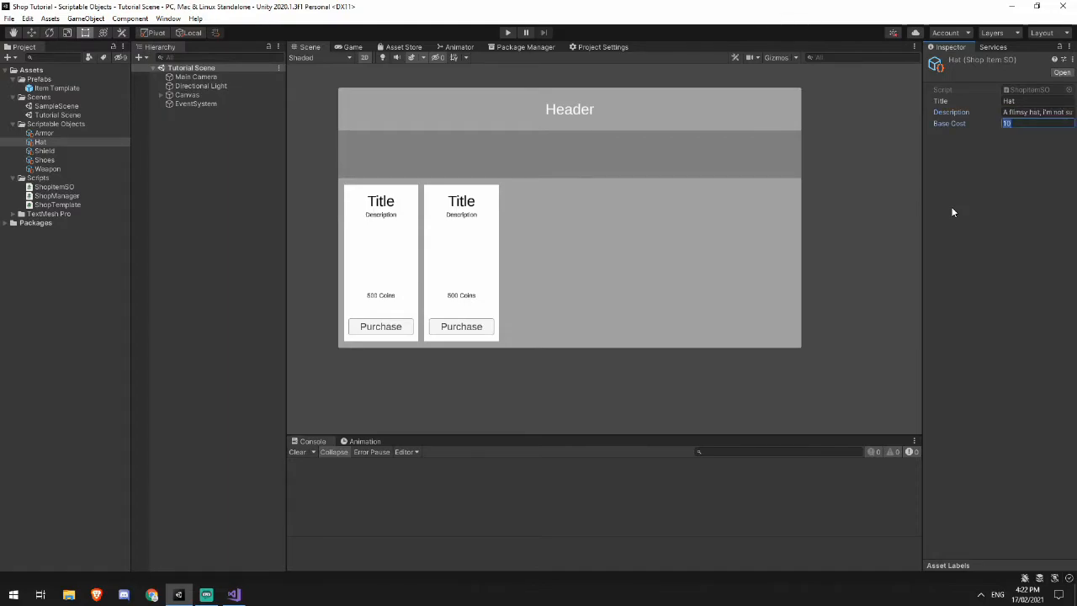
{"action": "type", "text": "30"}
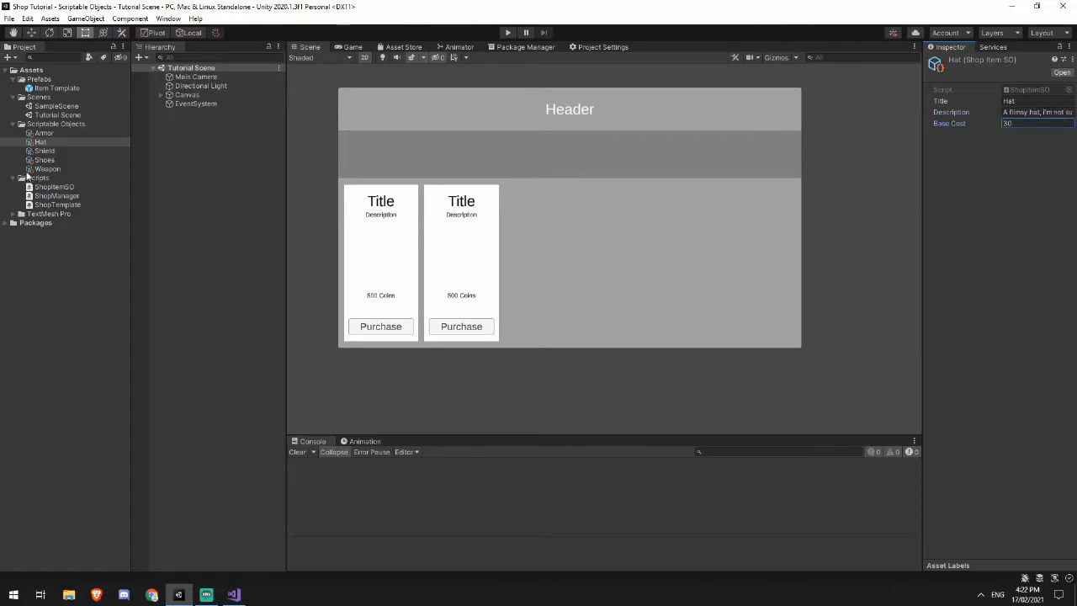
{"action": "left_click", "coordinate": [44, 151]}
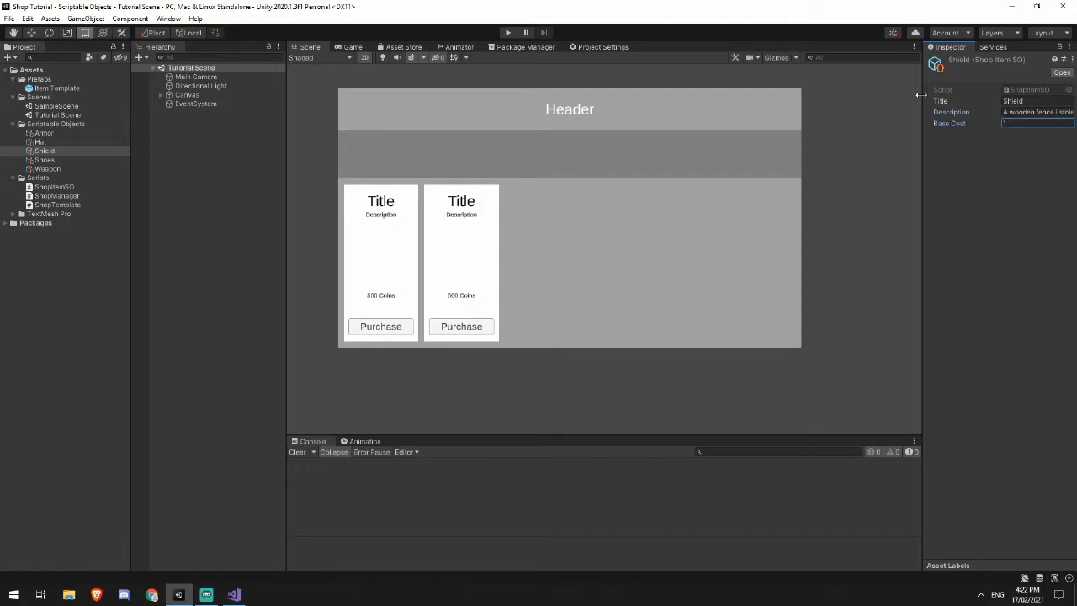
Step: Set Shoes' title to Shoes with cost 20, and Weapon's description to 'A giant broadsword' with cost 5
{"action": "left_click", "coordinate": [44, 160]}
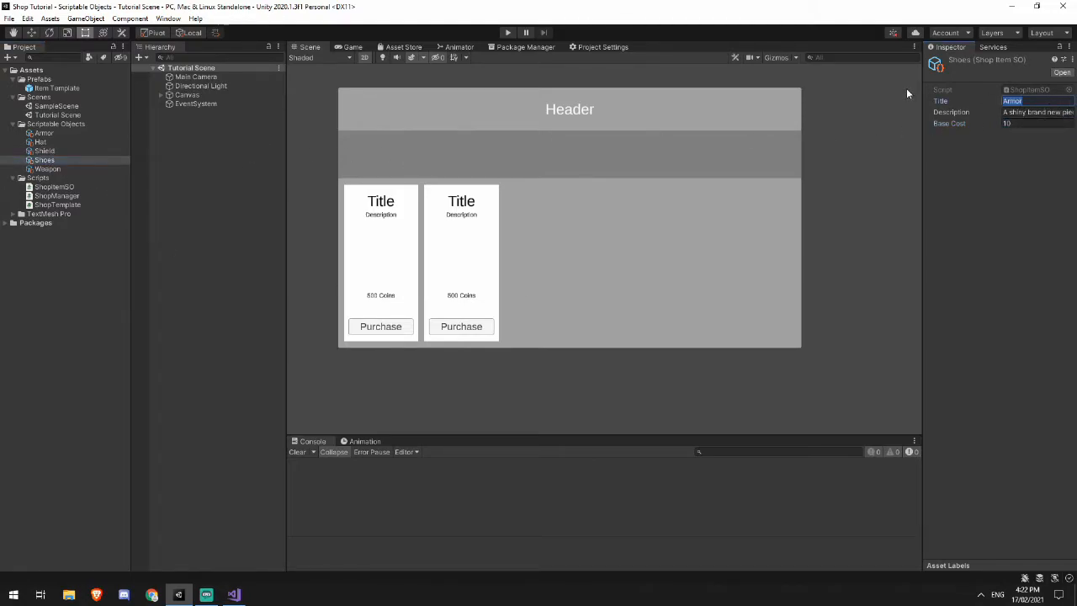
{"action": "type", "text": "Shoes"}
{"action": "left_click", "coordinate": [1037, 113]}
{"action": "type", "text": "A nice pair of nikes"}
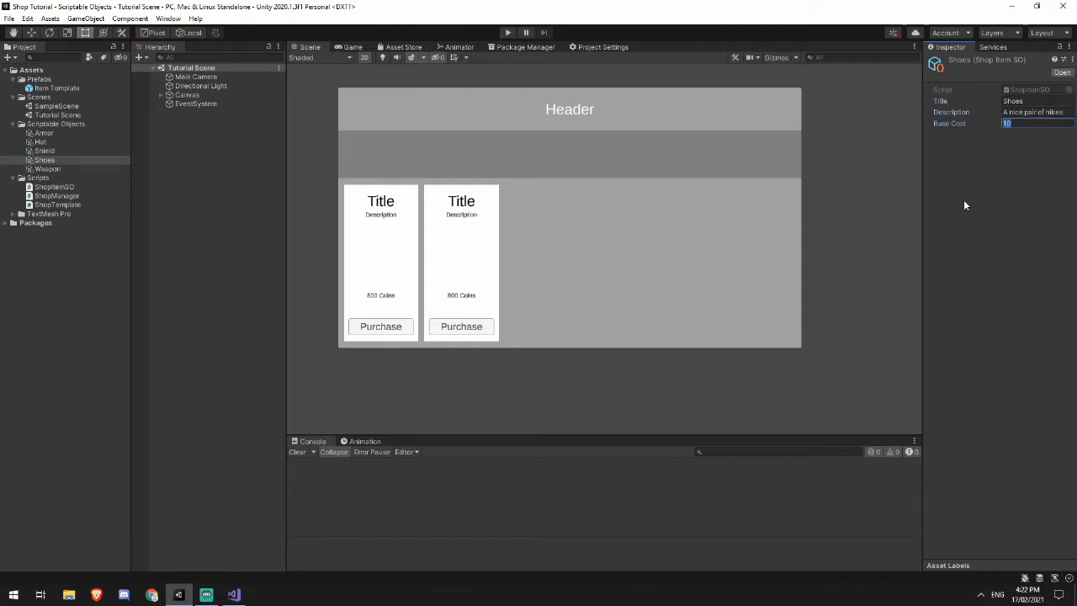
{"action": "type", "text": "20"}
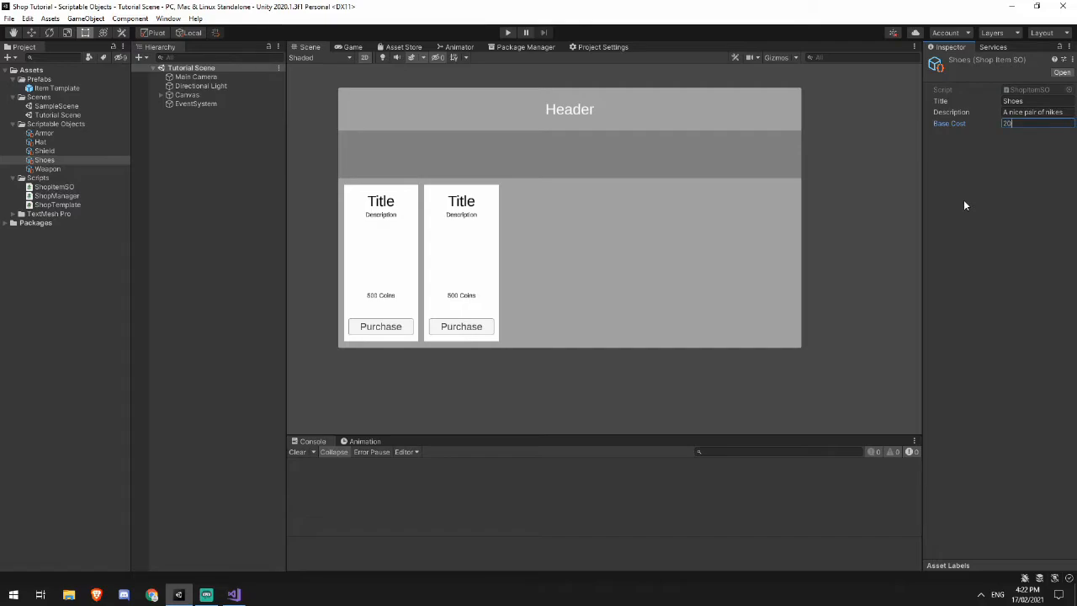
{"action": "left_click", "coordinate": [47, 169]}
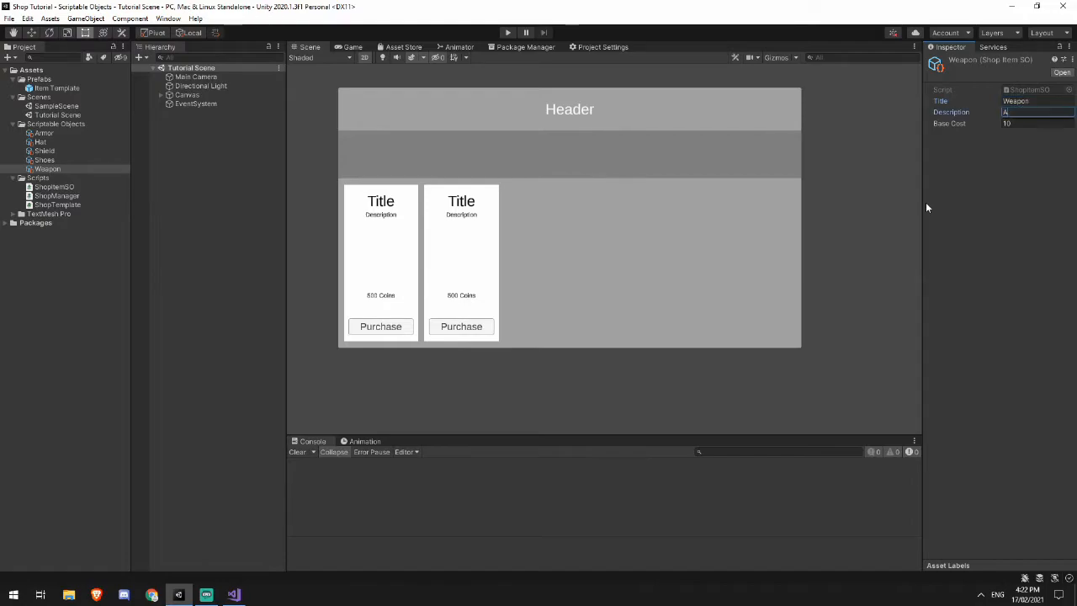
{"action": "type", "text": "A giant broadsword, I'"}
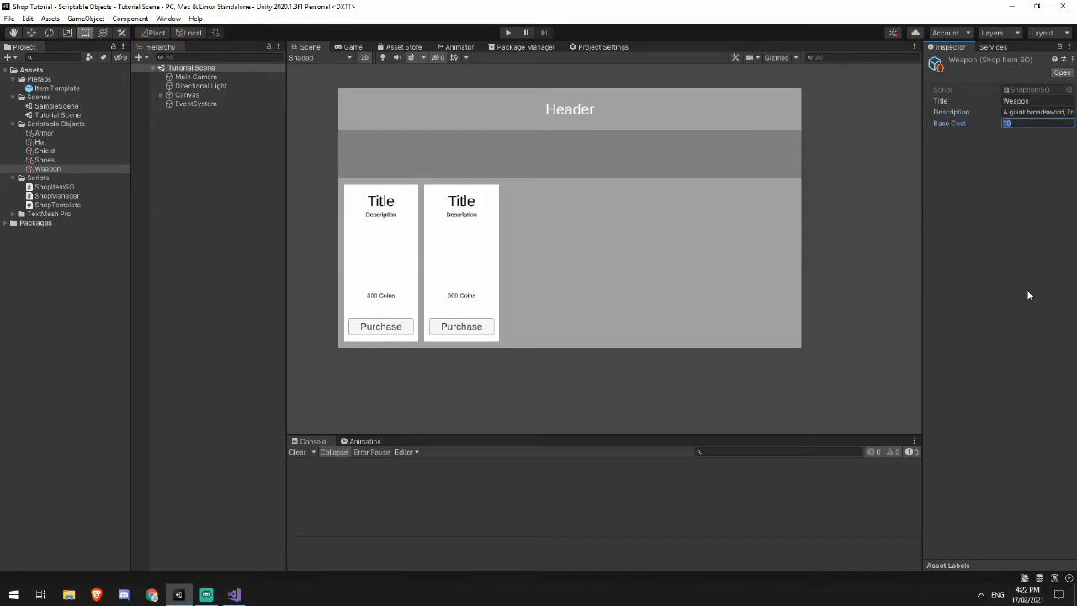
{"action": "key", "text": "Backspace"}
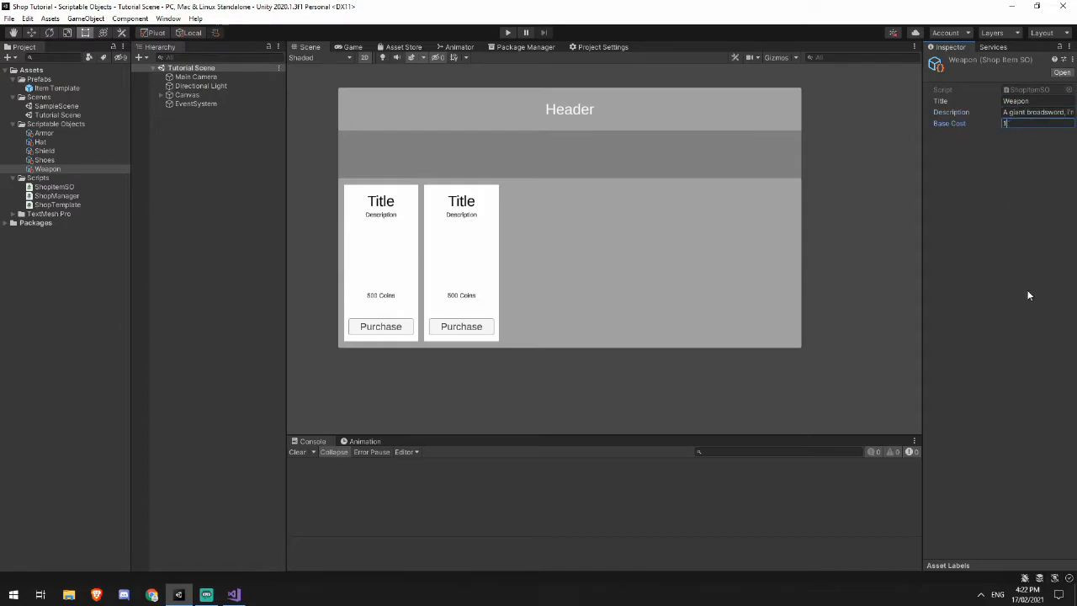
{"action": "type", "text": "5"}
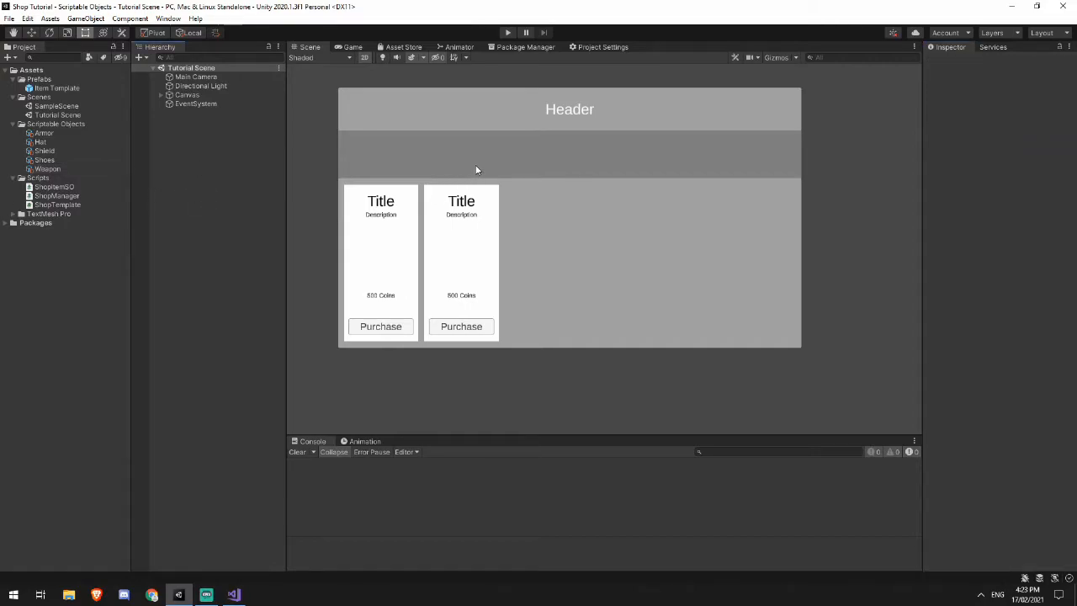
Step: Add a new Button as a child of Shop and drag it into the header bar
{"action": "left_click", "coordinate": [189, 105]}
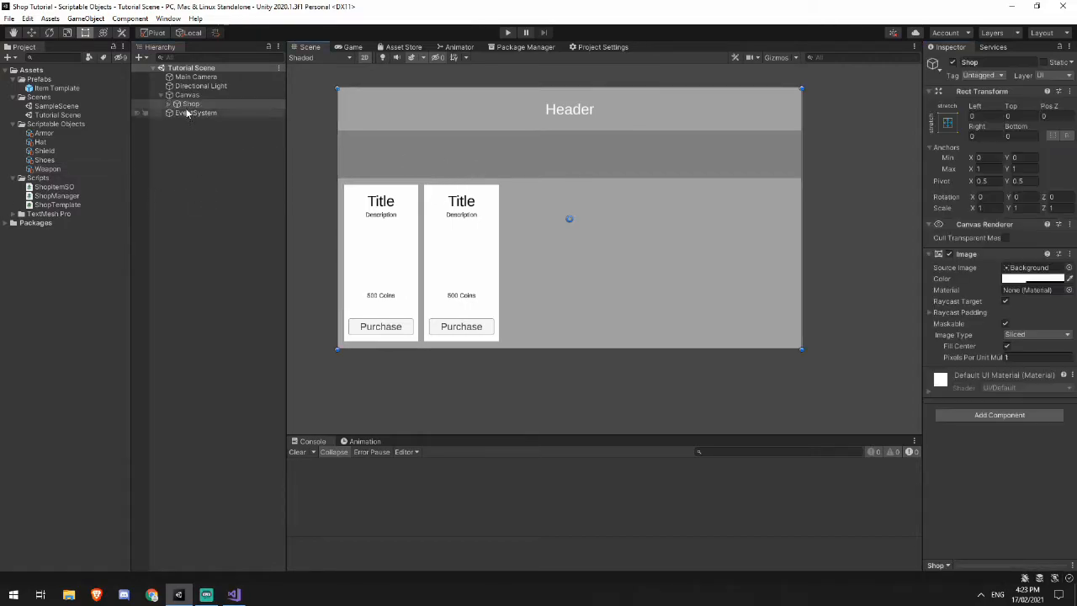
{"action": "left_click", "coordinate": [189, 105]}
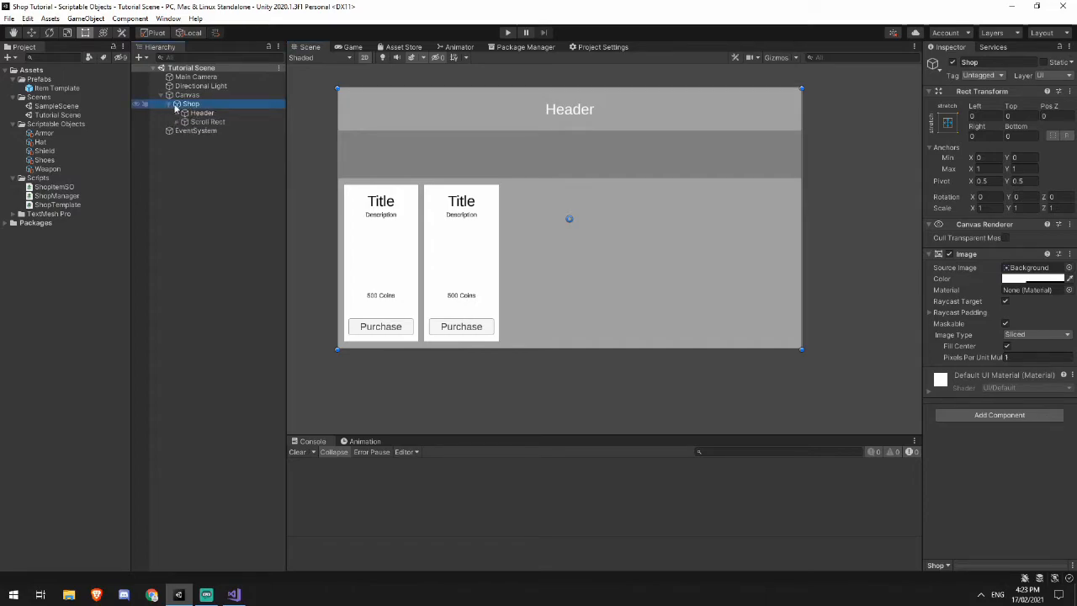
{"action": "right_click", "coordinate": [188, 105]}
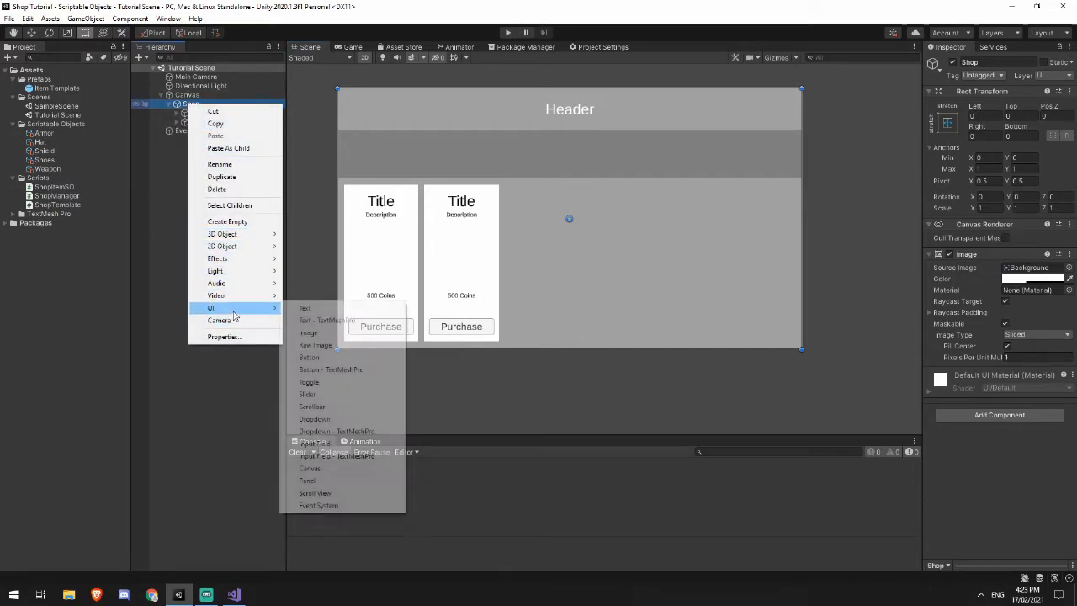
{"action": "mouse_move", "coordinate": [330, 382]}
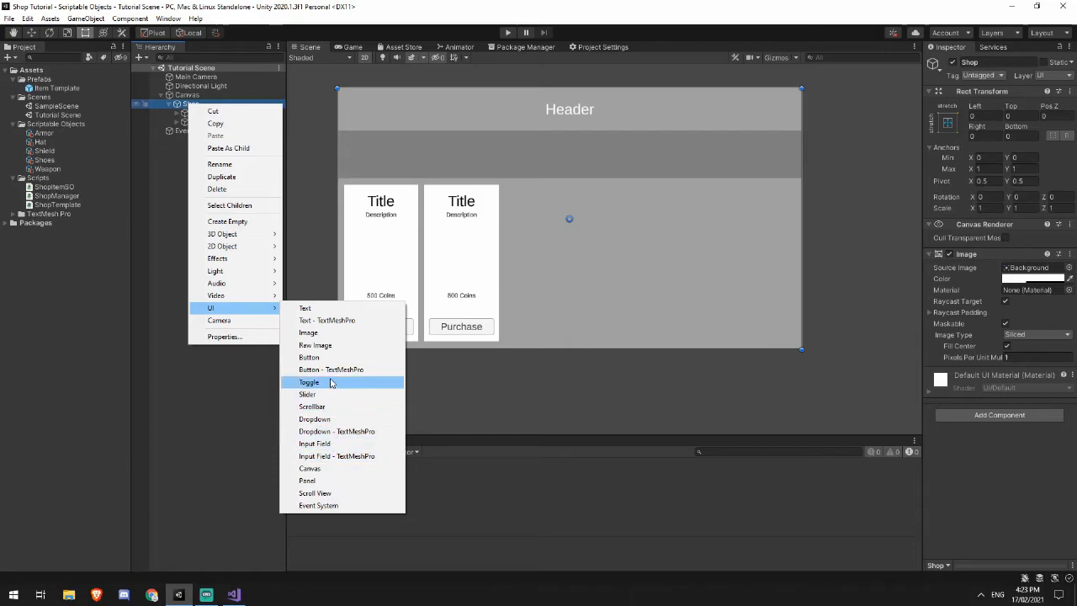
{"action": "left_click", "coordinate": [310, 356]}
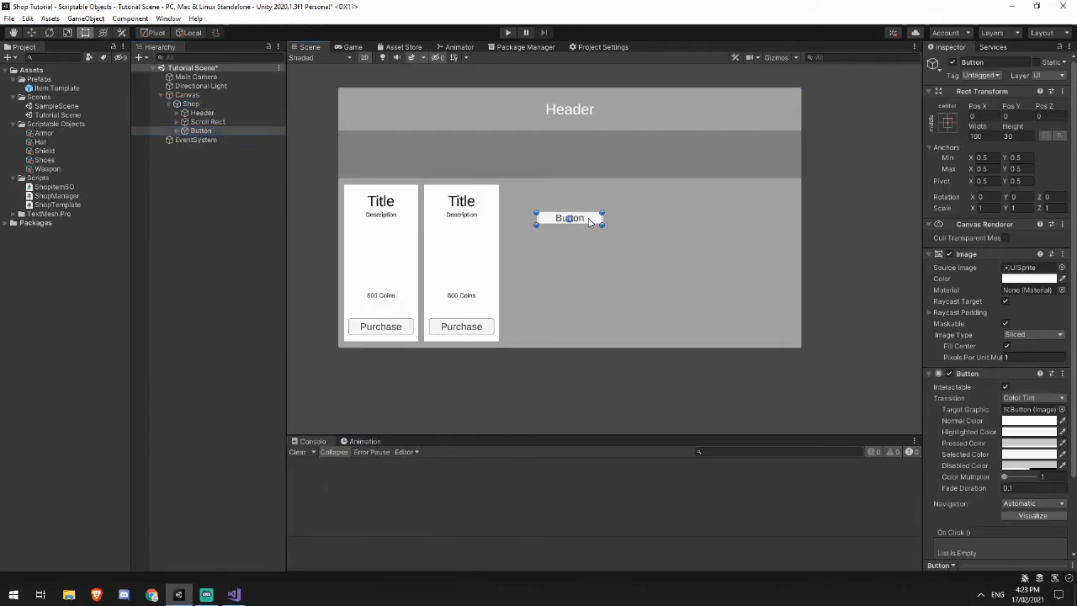
{"action": "left_click_drag", "start_coordinate": [568, 219], "coordinate": [572, 153]}
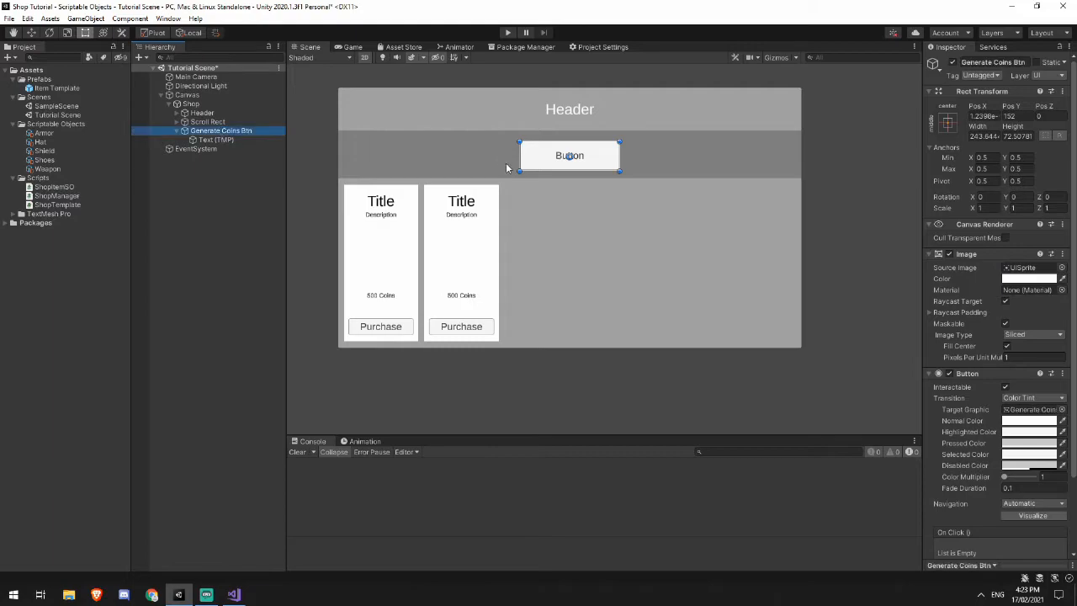
Step: Label the button 'Generate Coins' as Generate Coins Btn, then select the Canvas
{"action": "left_click", "coordinate": [216, 140]}
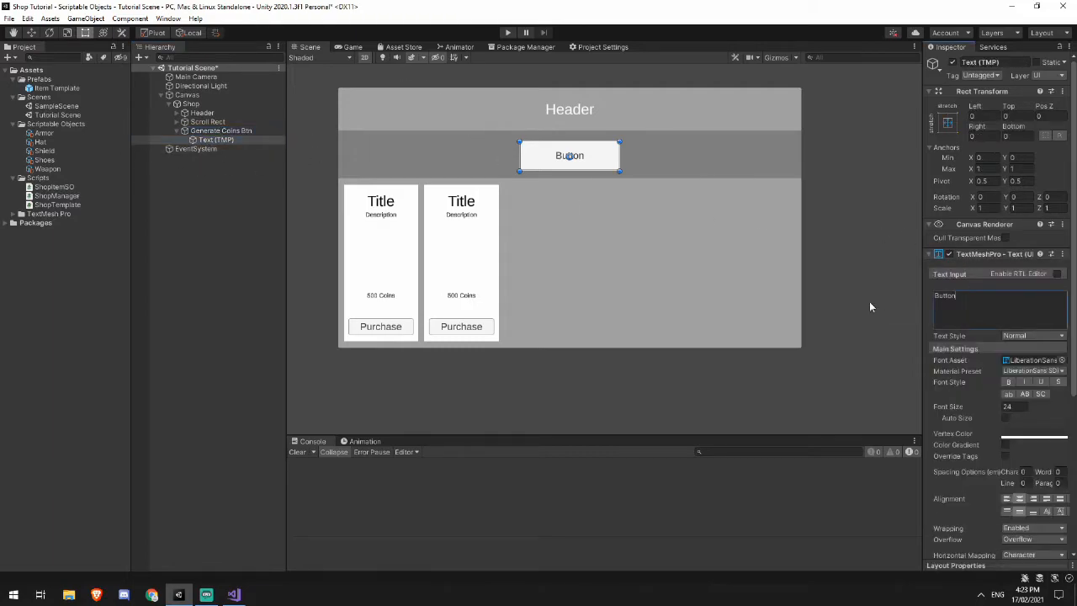
{"action": "type", "text": "Generate Coins"}
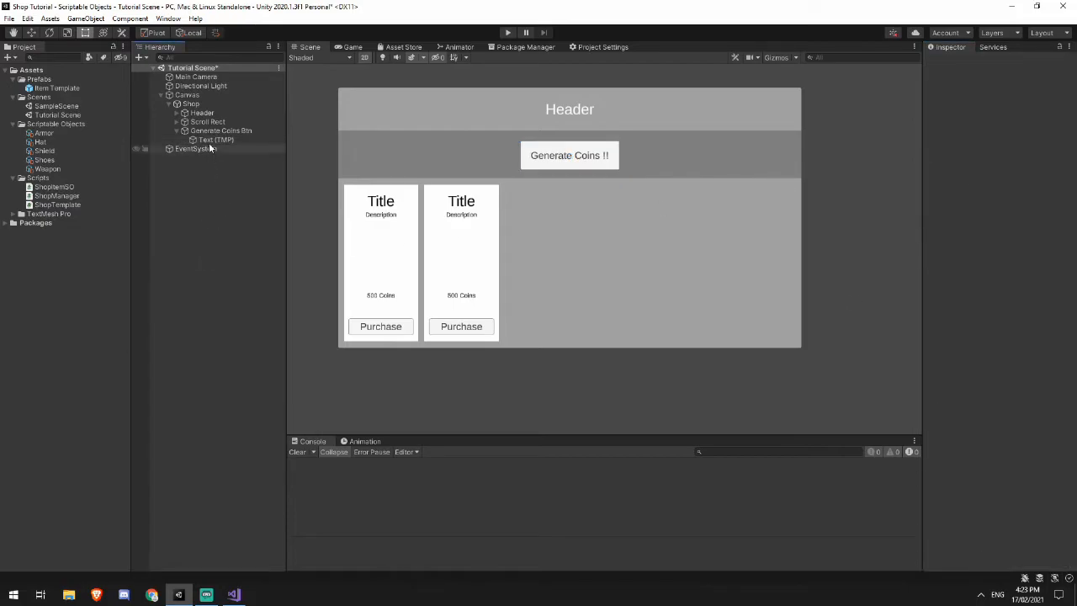
{"action": "left_click", "coordinate": [222, 132]}
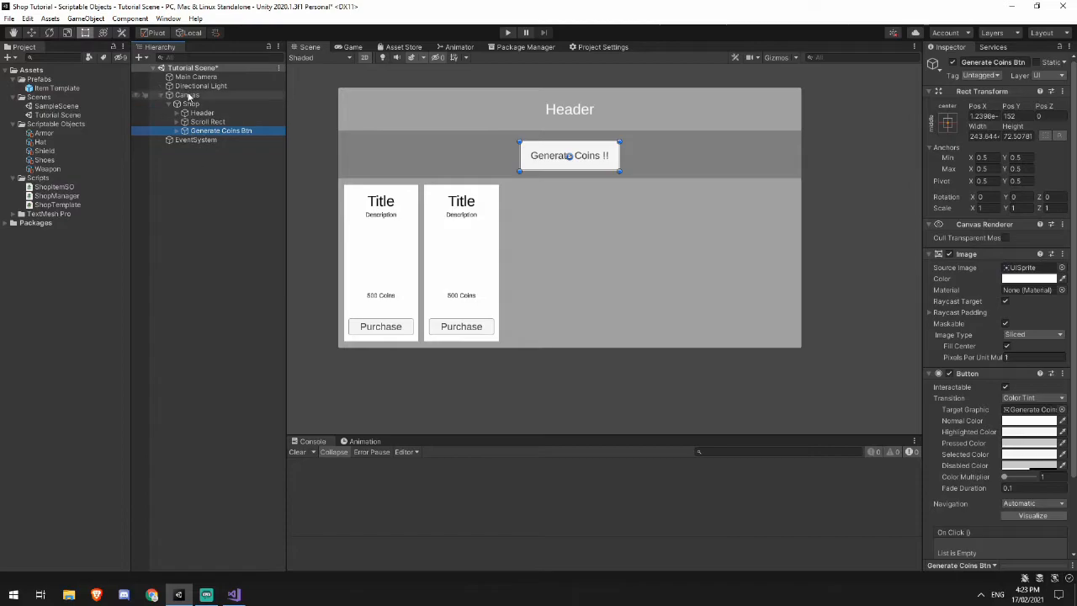
{"action": "left_click", "coordinate": [189, 95]}
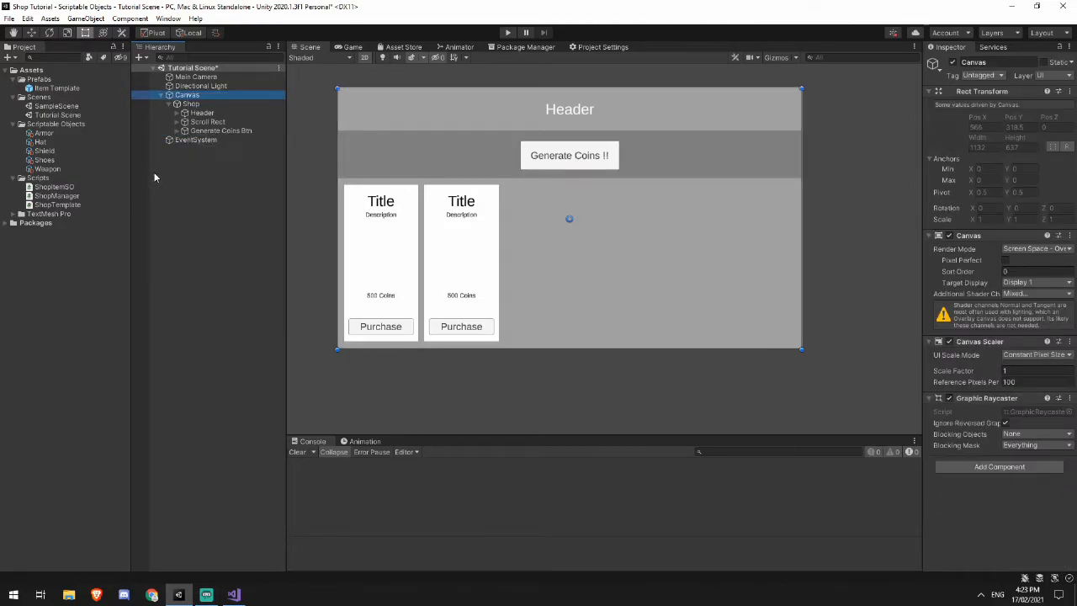
Step: Create a TextMeshPro label under Shop reading 'Coins: ***' at the header's right end
{"action": "right_click", "coordinate": [189, 104]}
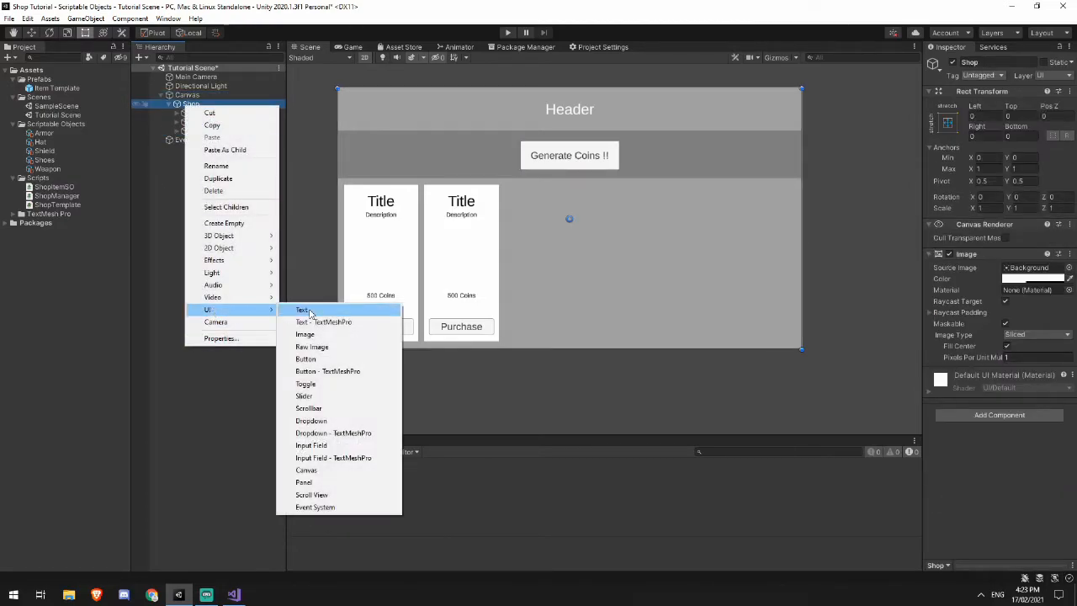
{"action": "left_click", "coordinate": [323, 321]}
{"action": "type", "text": "Coins: "}
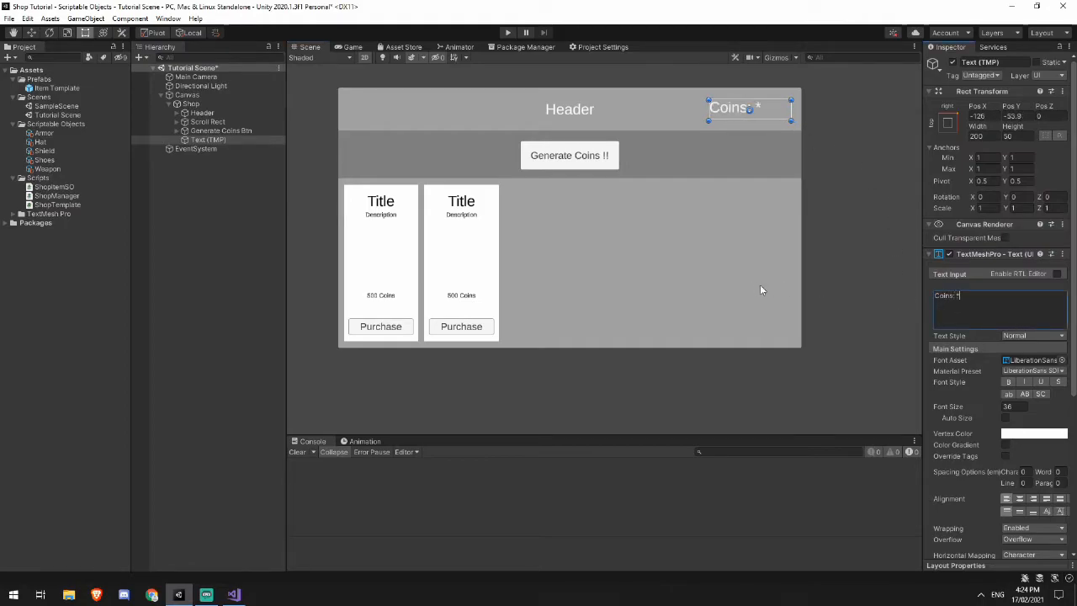
{"action": "type", "text": "**"}
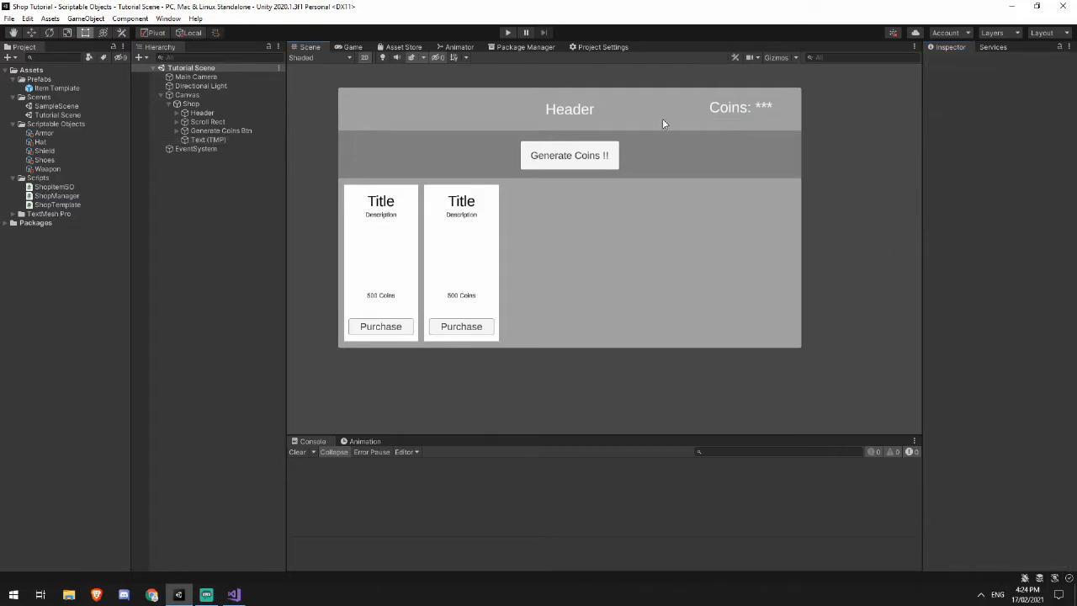
{"action": "mouse_move", "coordinate": [729, 115]}
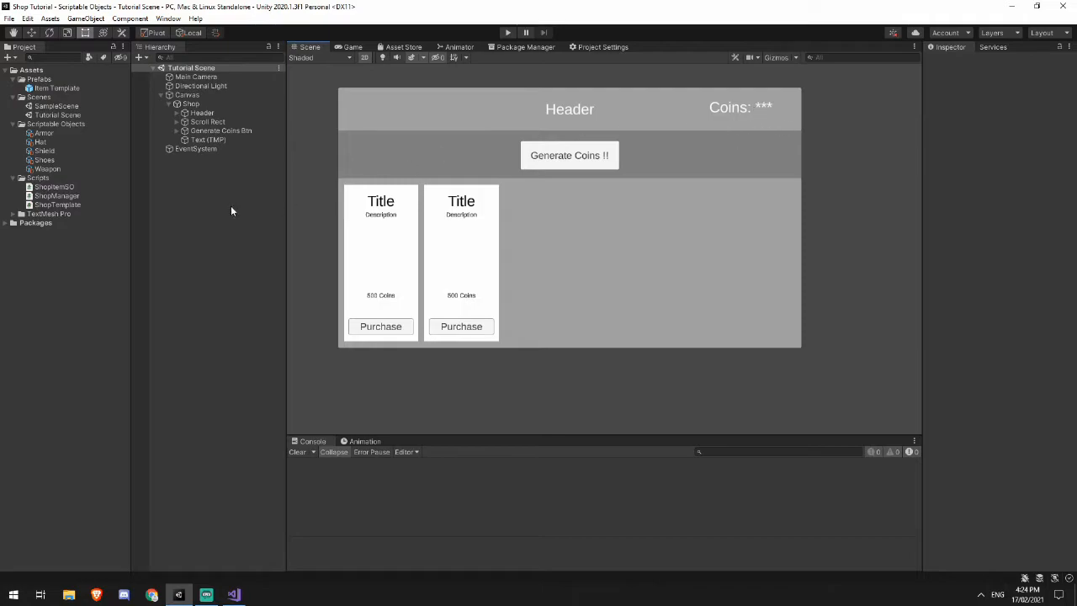
{"action": "mouse_move", "coordinate": [81, 208]}
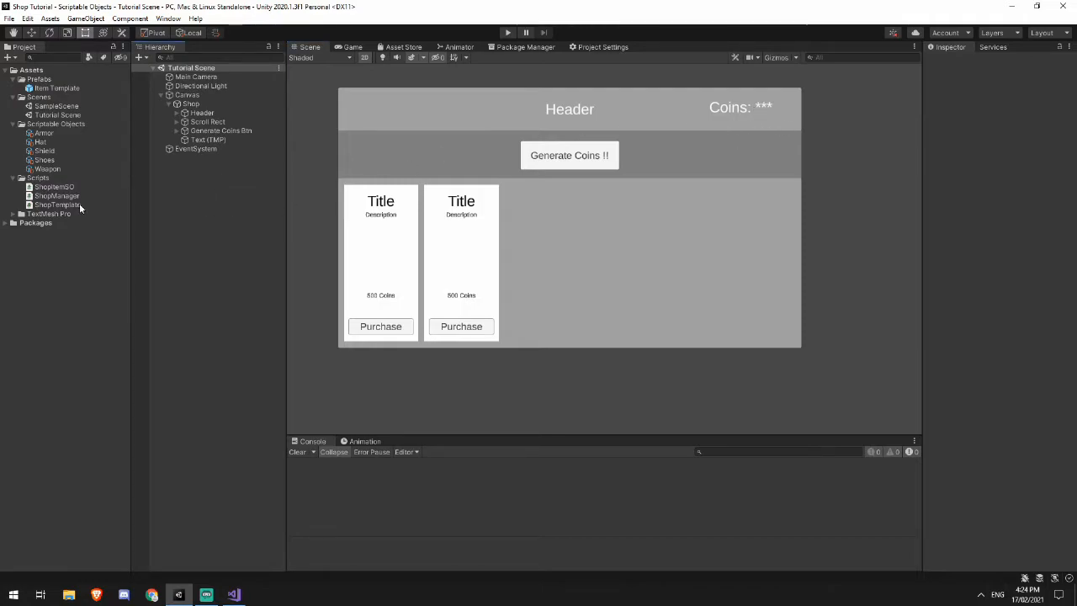
{"action": "mouse_move", "coordinate": [76, 208]}
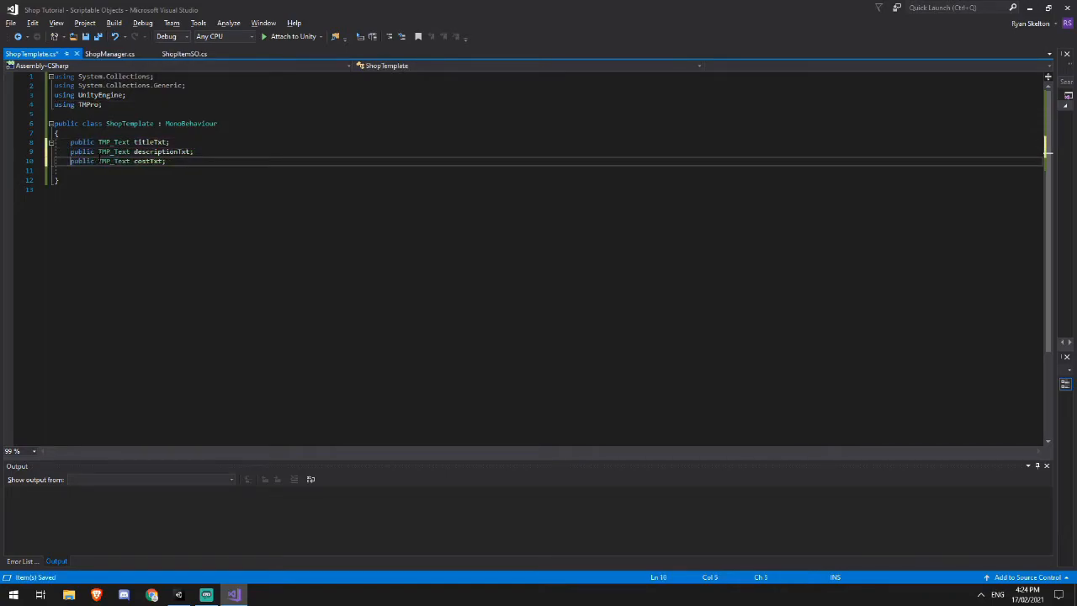
Step: Declare public TMP_Text titleTxt, descriptionTxt and costTxt in ShopTemplate, then return to Unity
{"action": "left_click", "coordinate": [84, 105]}
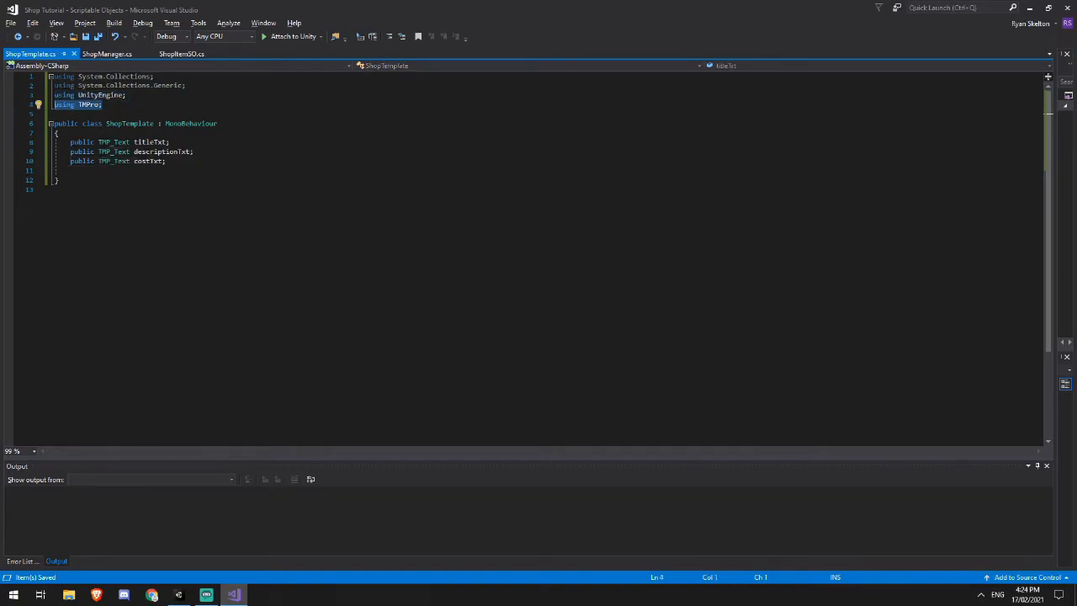
{"action": "left_click", "coordinate": [57, 132]}
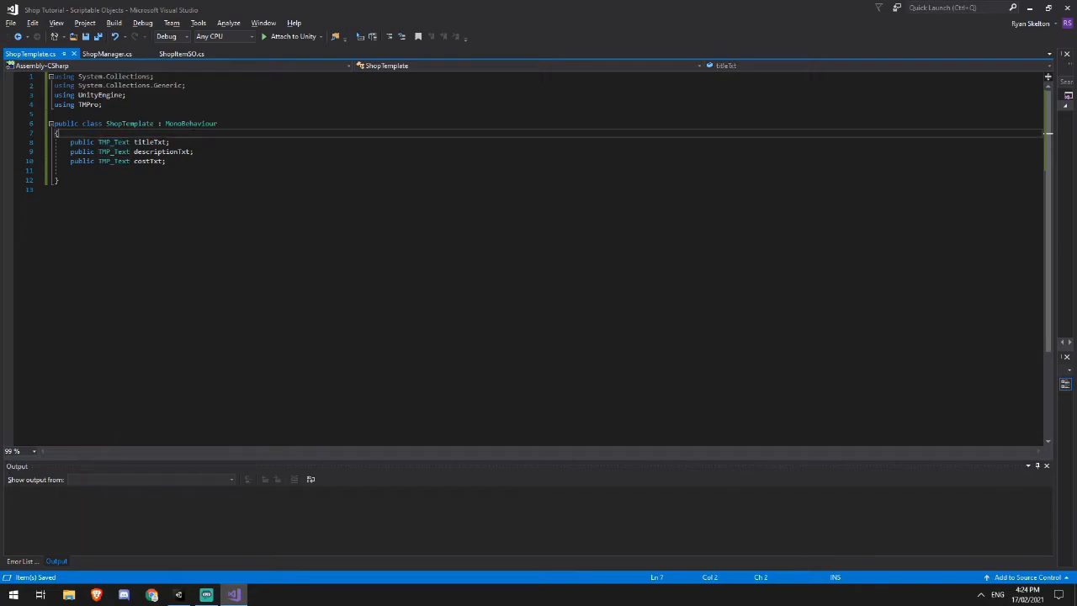
{"action": "double_click", "coordinate": [150, 141]}
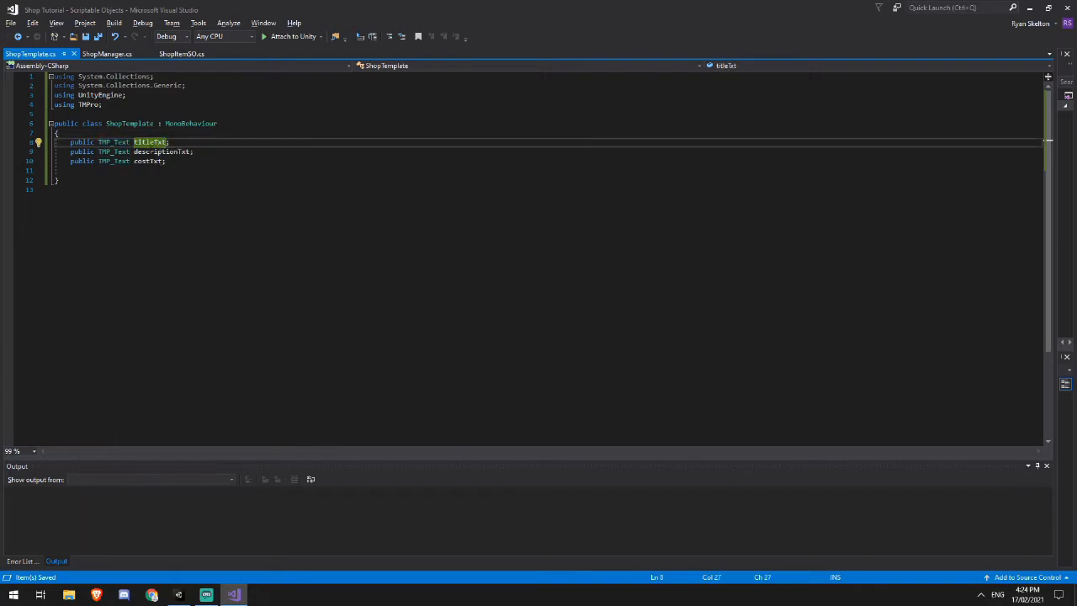
{"action": "left_click", "coordinate": [165, 162]}
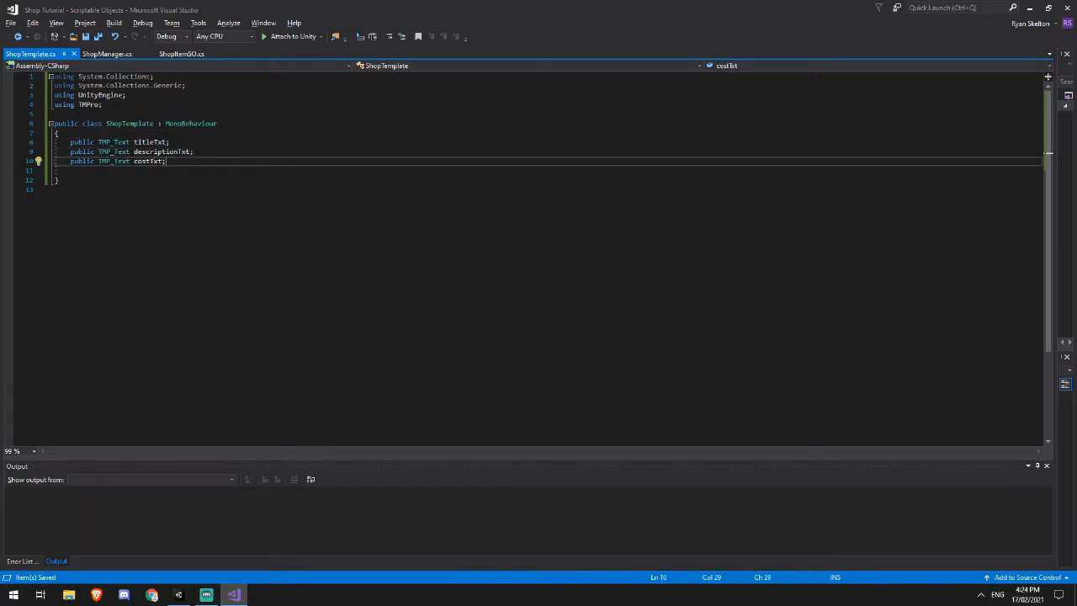
{"action": "left_click", "coordinate": [205, 596]}
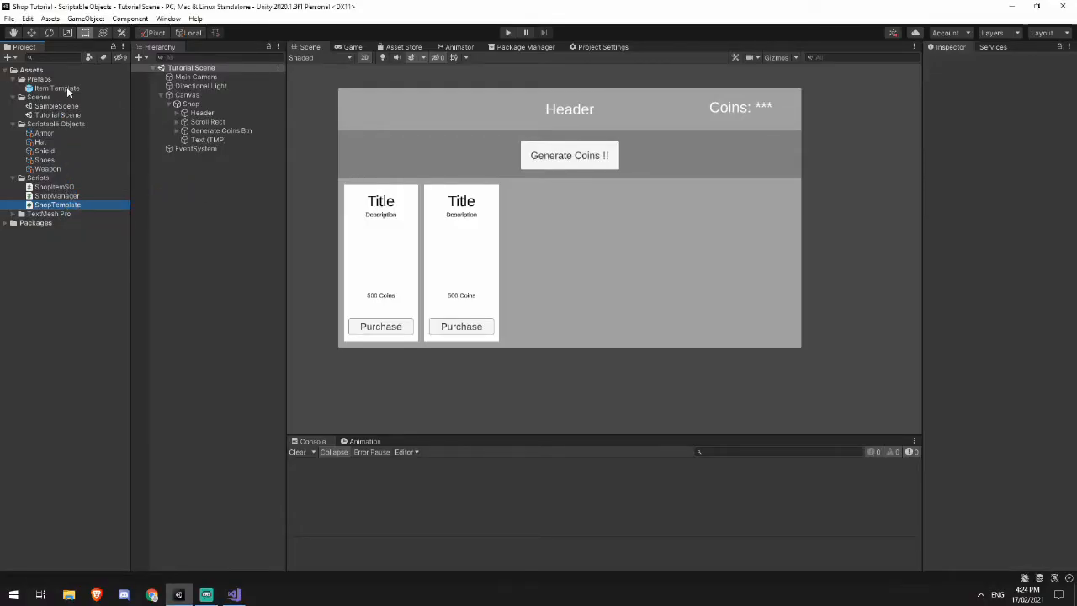
Step: Add a Shop Template component to the Item Template prefab and link its three text labels
{"action": "left_click", "coordinate": [57, 205]}
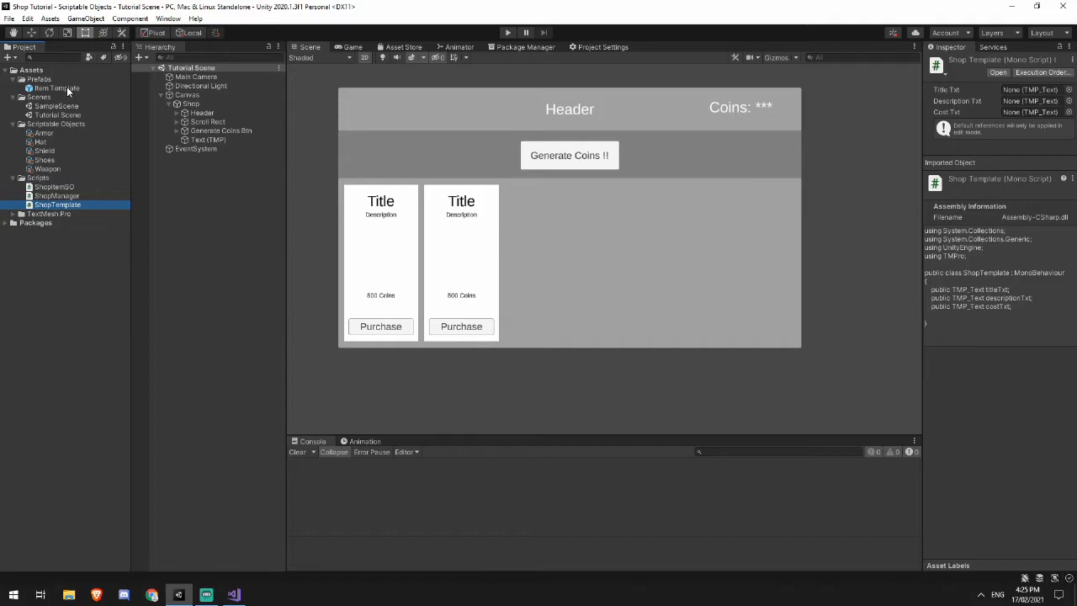
{"action": "double_click", "coordinate": [57, 88]}
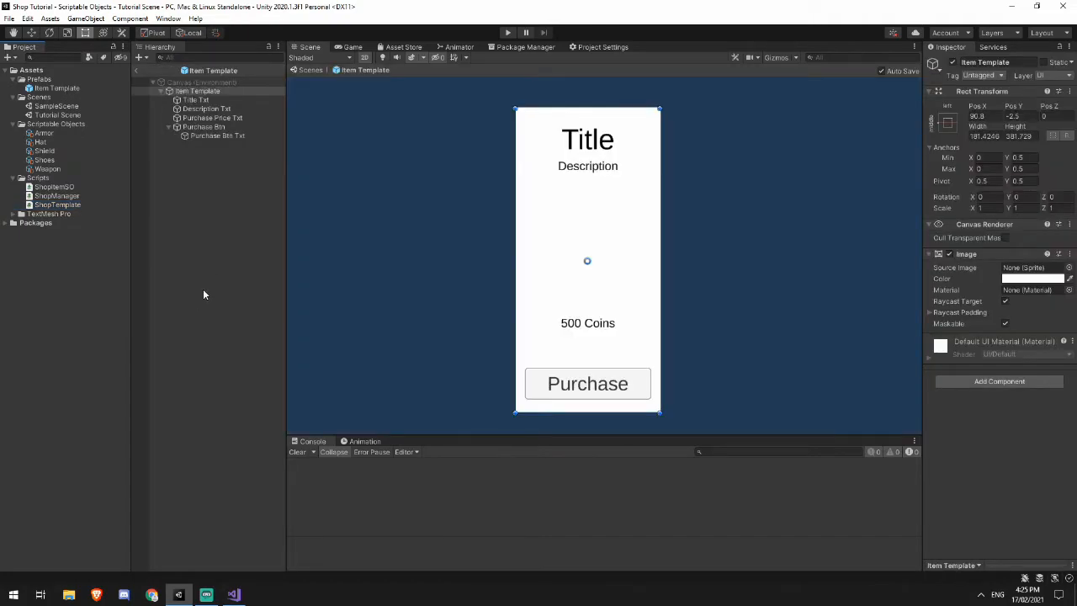
{"action": "mouse_move", "coordinate": [91, 204]}
{"action": "type", "text": "s"}
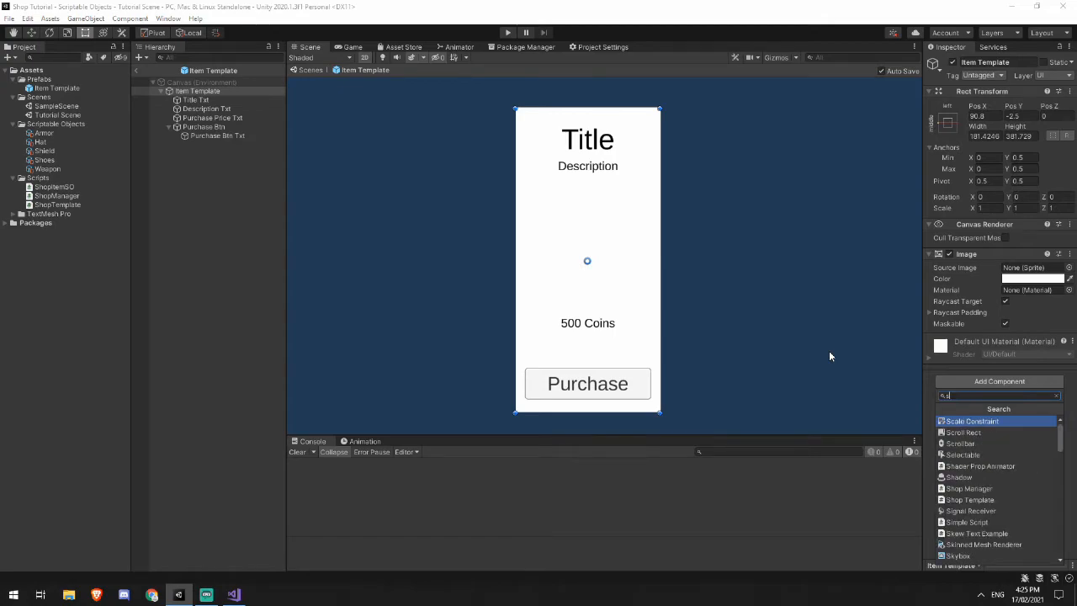
{"action": "left_click", "coordinate": [970, 498]}
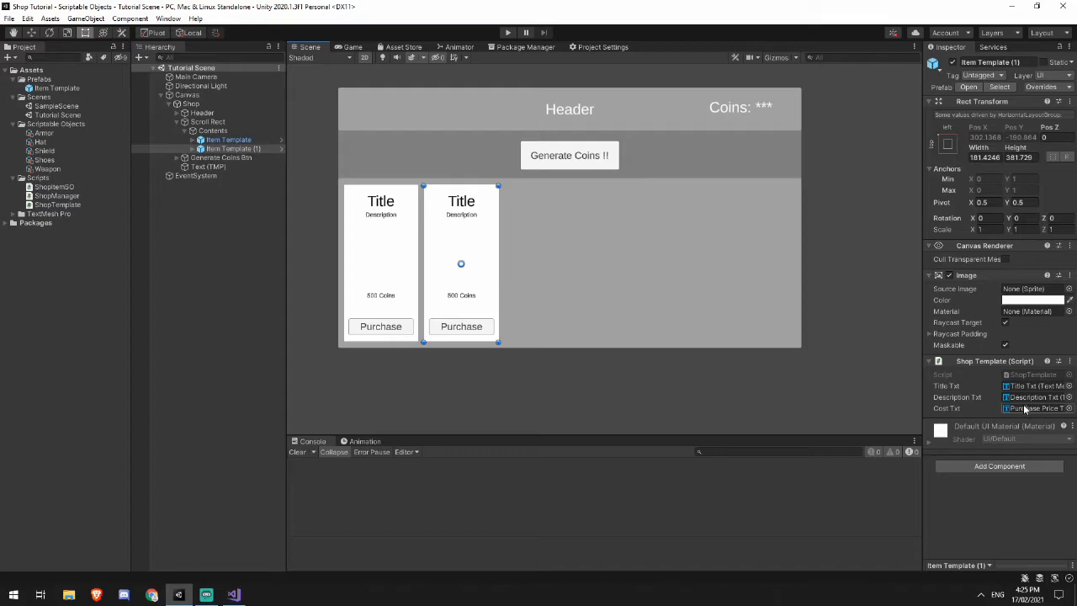
Step: Duplicate Item Template under Contents into a row of nine panels
{"action": "left_click", "coordinate": [191, 148]}
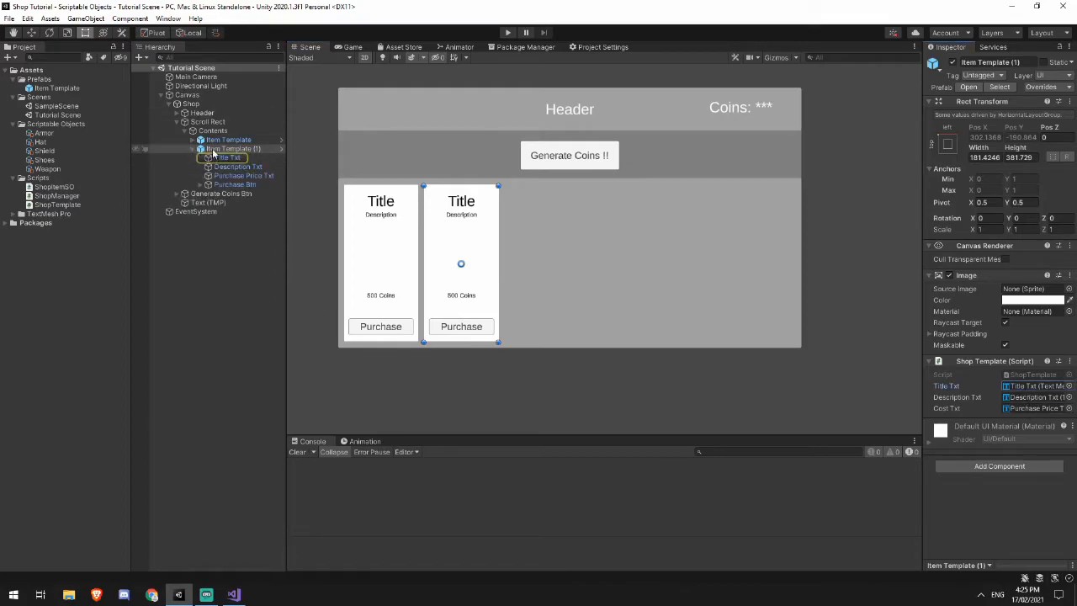
{"action": "left_click", "coordinate": [227, 138]}
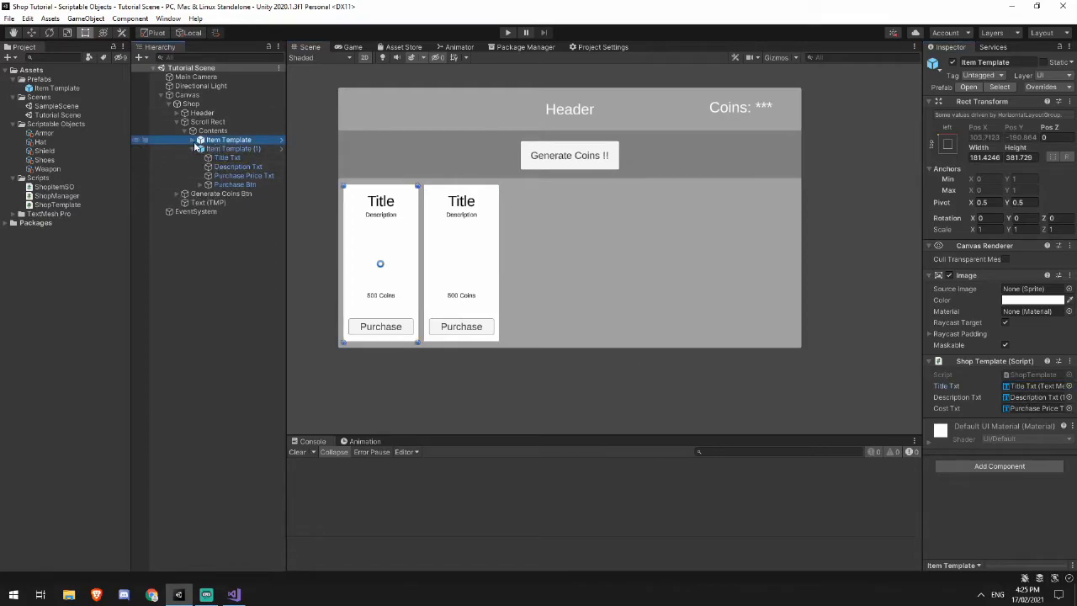
{"action": "left_click", "coordinate": [238, 158]}
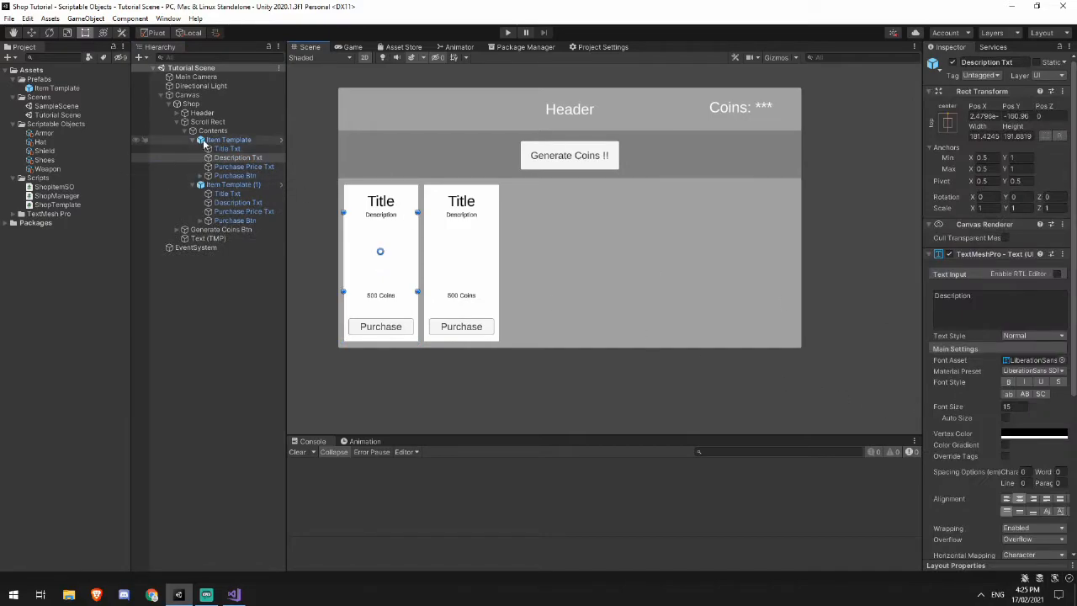
{"action": "left_click", "coordinate": [229, 140]}
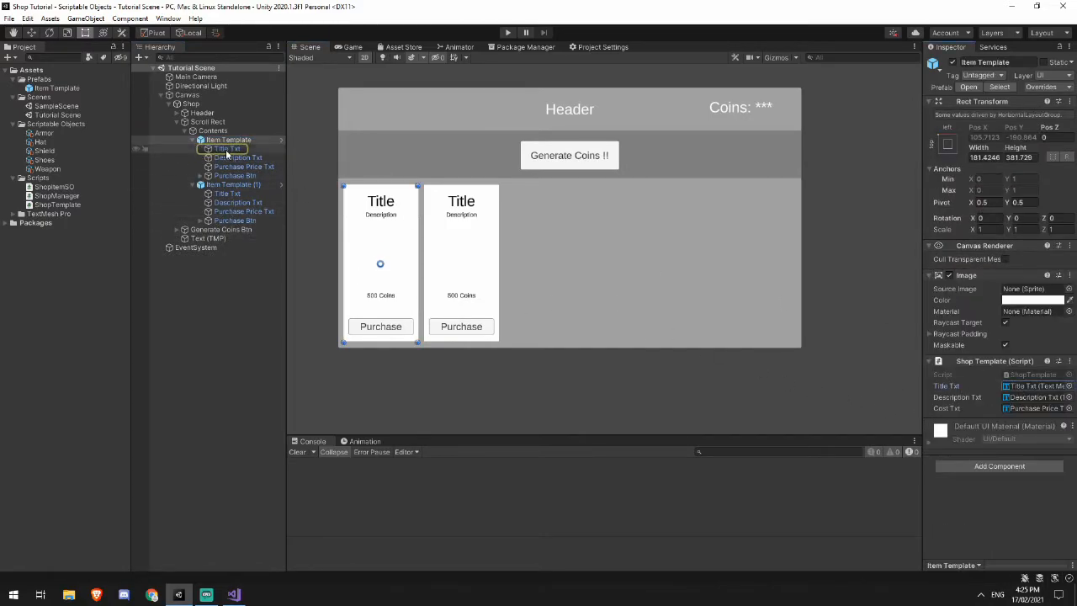
{"action": "left_click", "coordinate": [232, 184]}
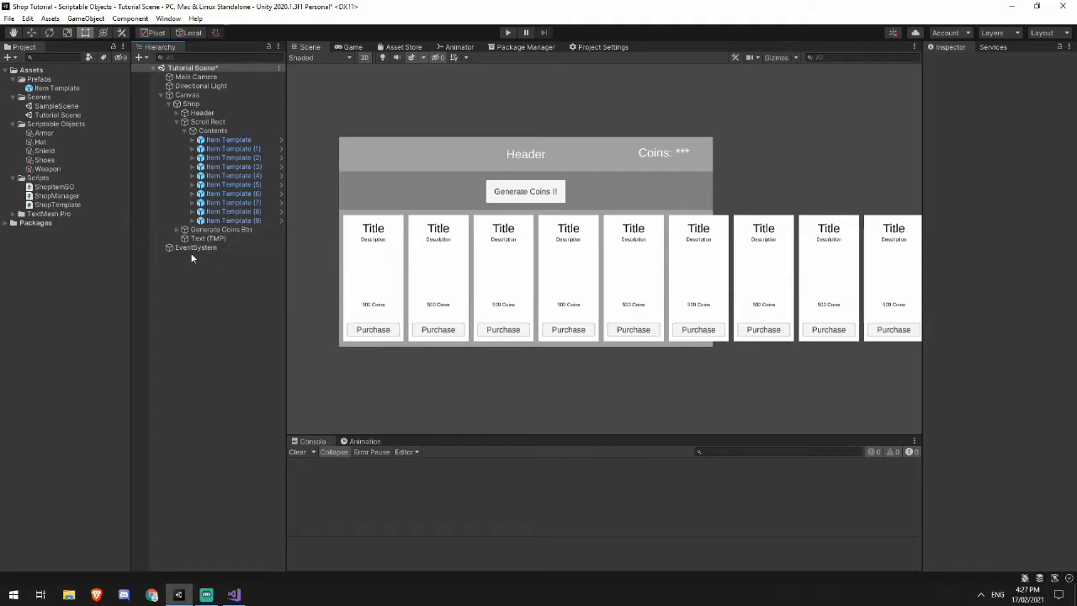
{"action": "left_click", "coordinate": [206, 595]}
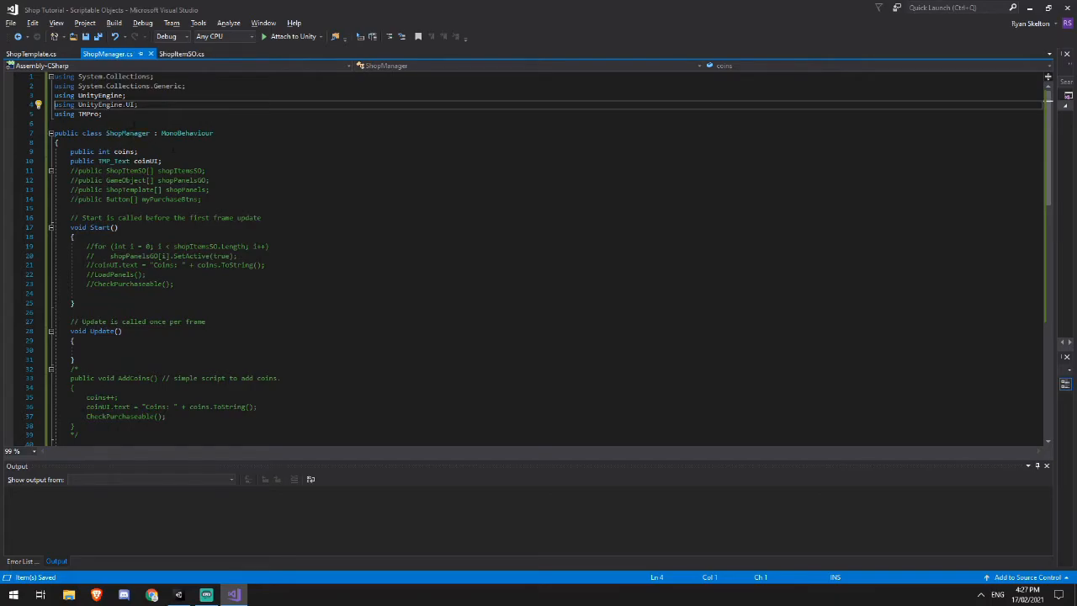
{"action": "left_click", "coordinate": [138, 152]}
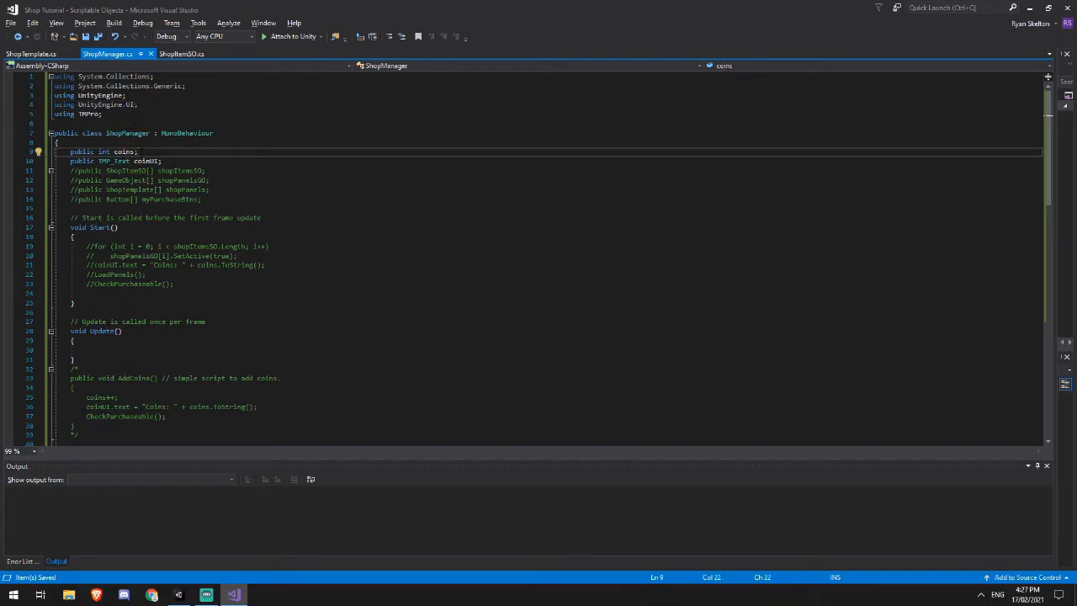
{"action": "left_click", "coordinate": [143, 162]}
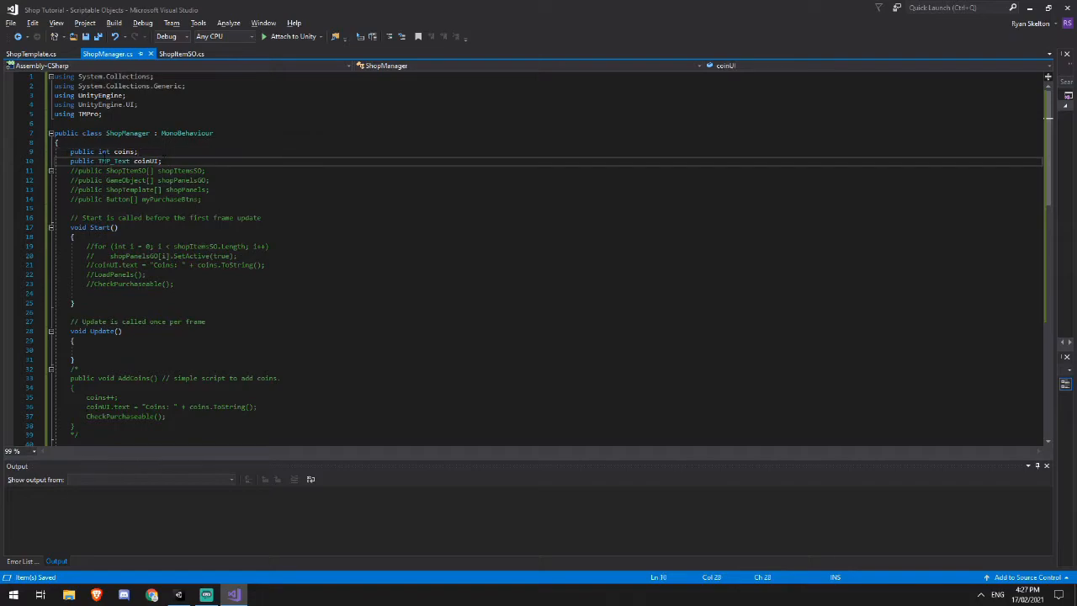
{"action": "scroll", "scroll_direction": "down", "scroll_amount": 3}
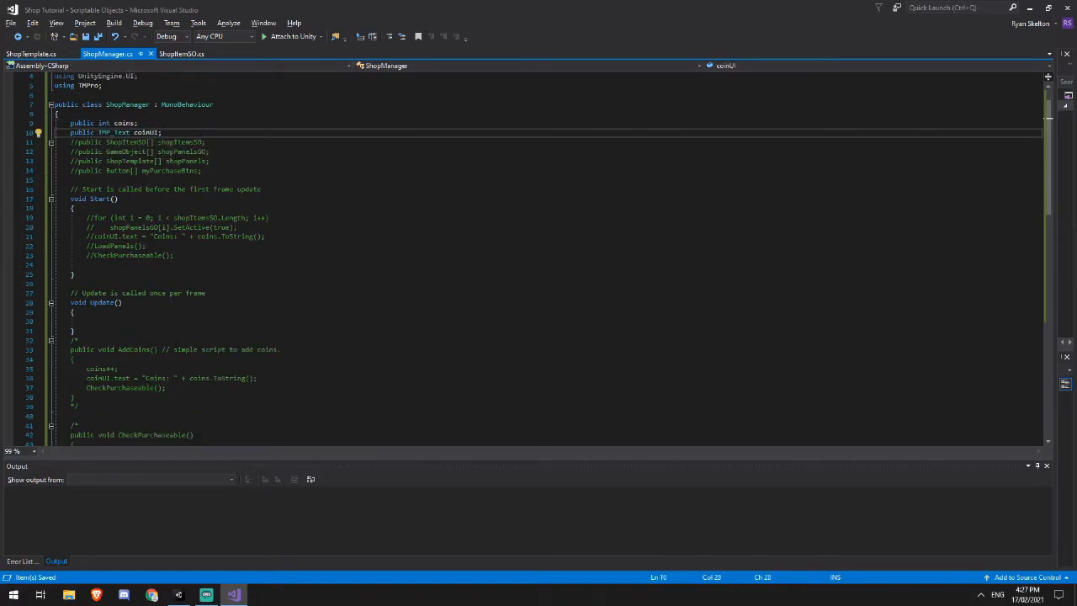
{"action": "left_click", "coordinate": [205, 596]}
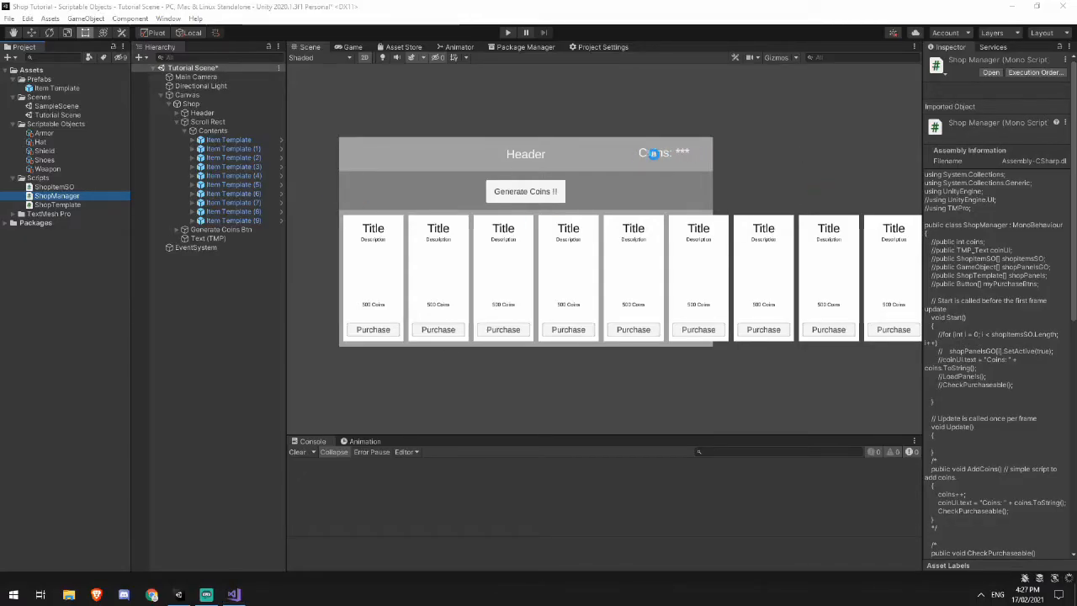
Step: Comment out the CheckPurchaseable() call inside ShopManager's AddCoins method
{"action": "left_click", "coordinate": [206, 596]}
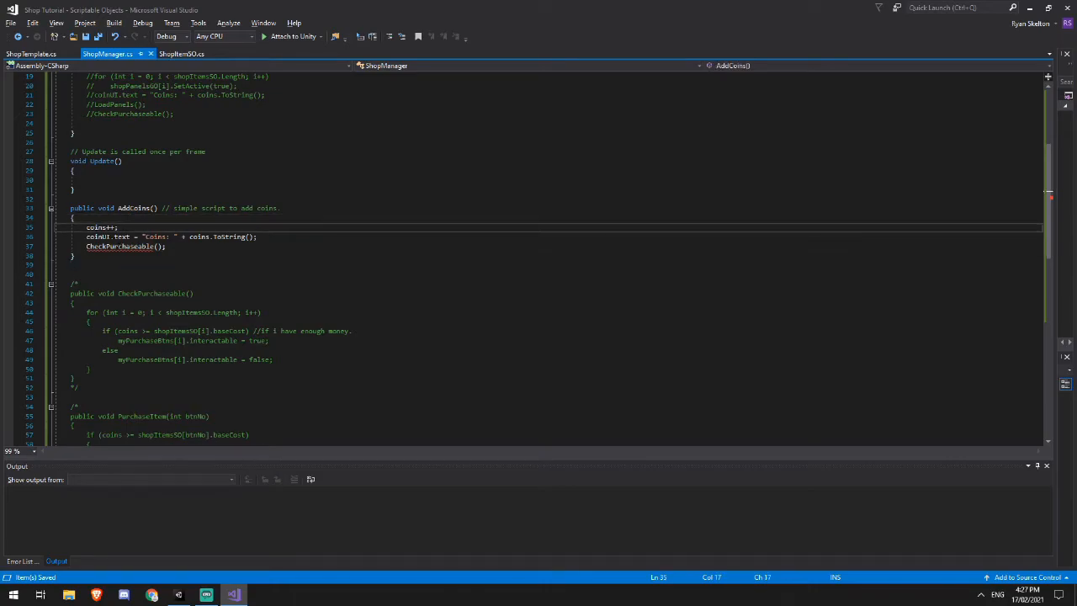
{"action": "double_click", "coordinate": [155, 235]}
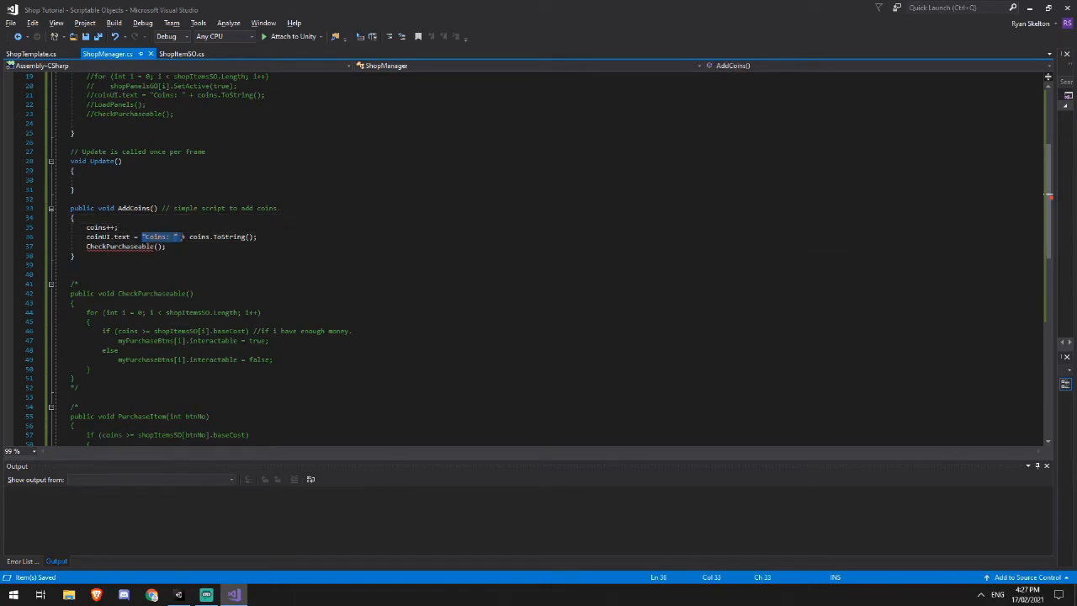
{"action": "double_click", "coordinate": [202, 236]}
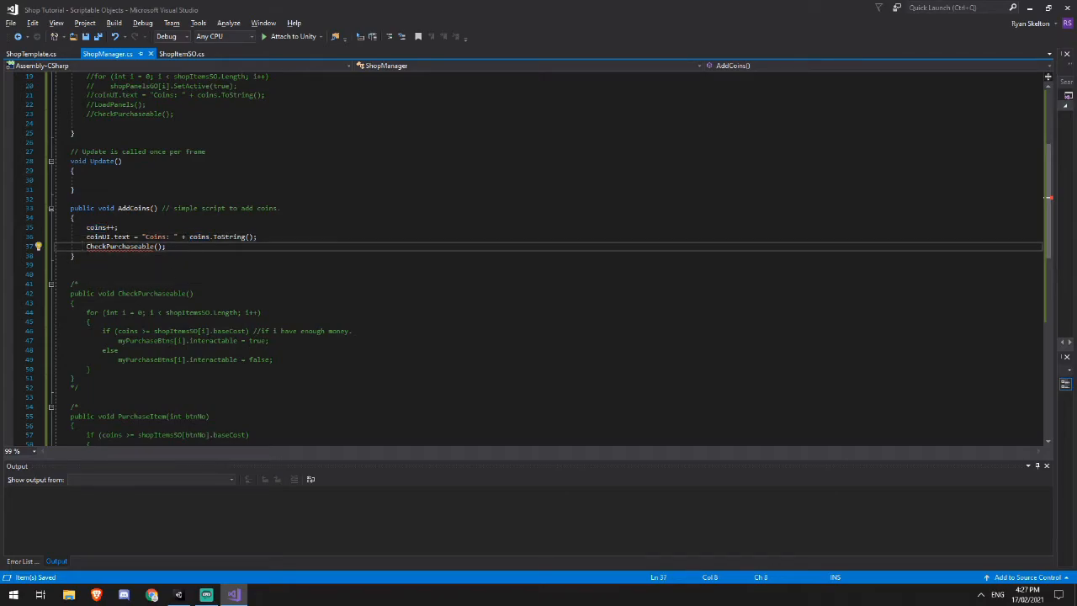
{"action": "type", "text": "//"}
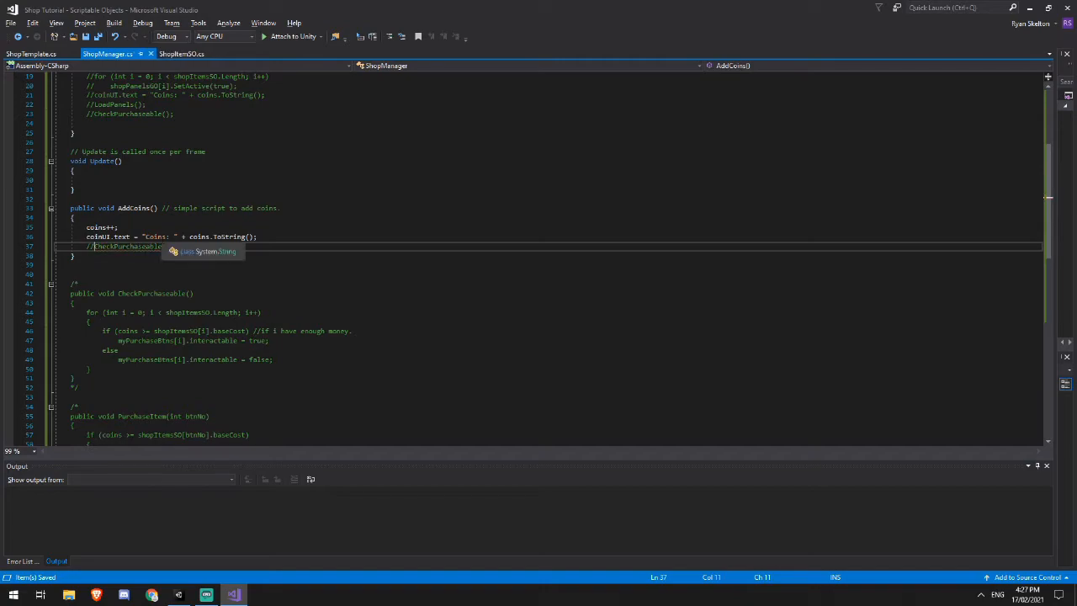
{"action": "scroll", "scroll_direction": "up", "scroll_amount": 3}
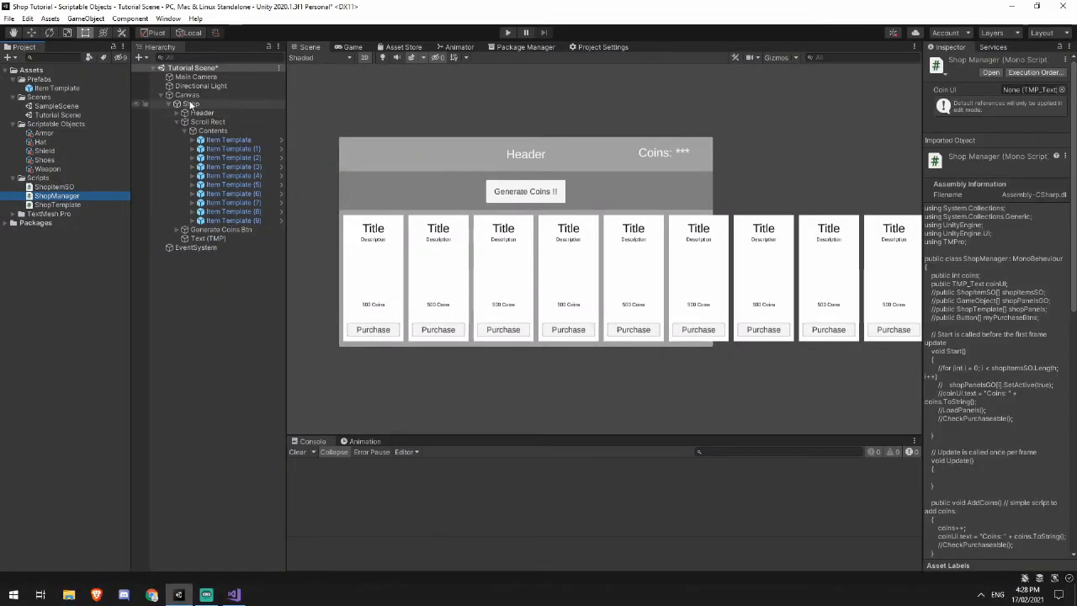
Step: Add Shop Manager to Shop, link its Coin UI to the coins label, renamed Coin UI Txt
{"action": "left_click", "coordinate": [190, 105]}
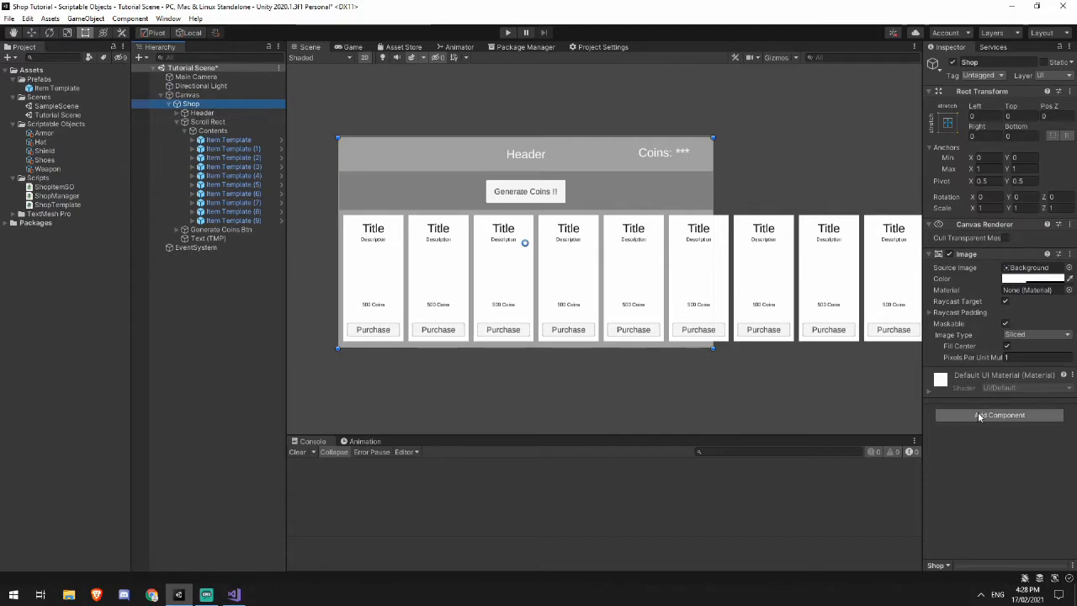
{"action": "left_click", "coordinate": [999, 414]}
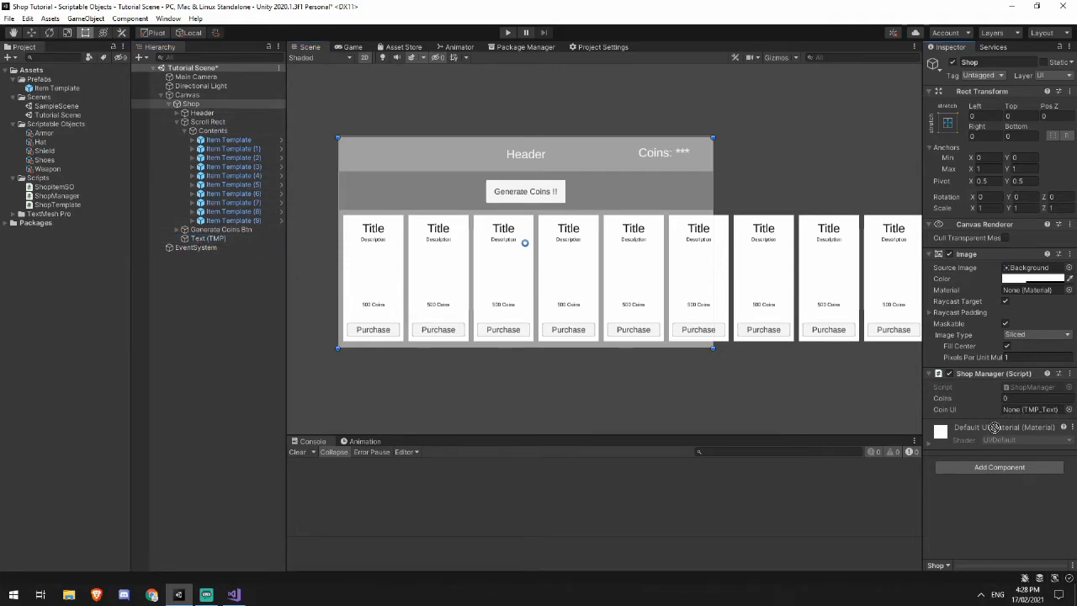
{"action": "left_click", "coordinate": [207, 239]}
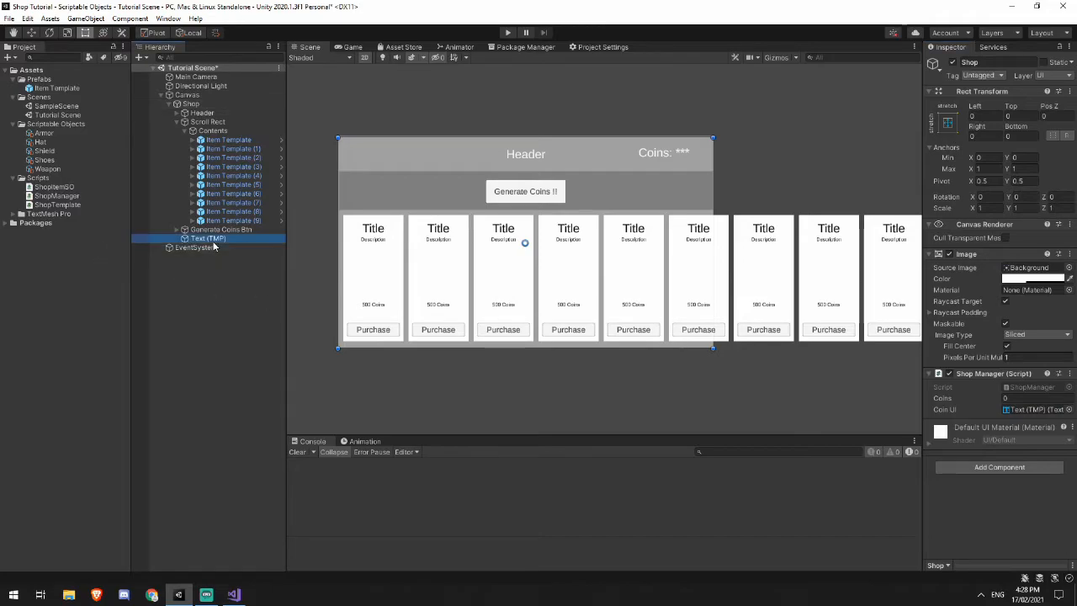
{"action": "left_click", "coordinate": [202, 239]}
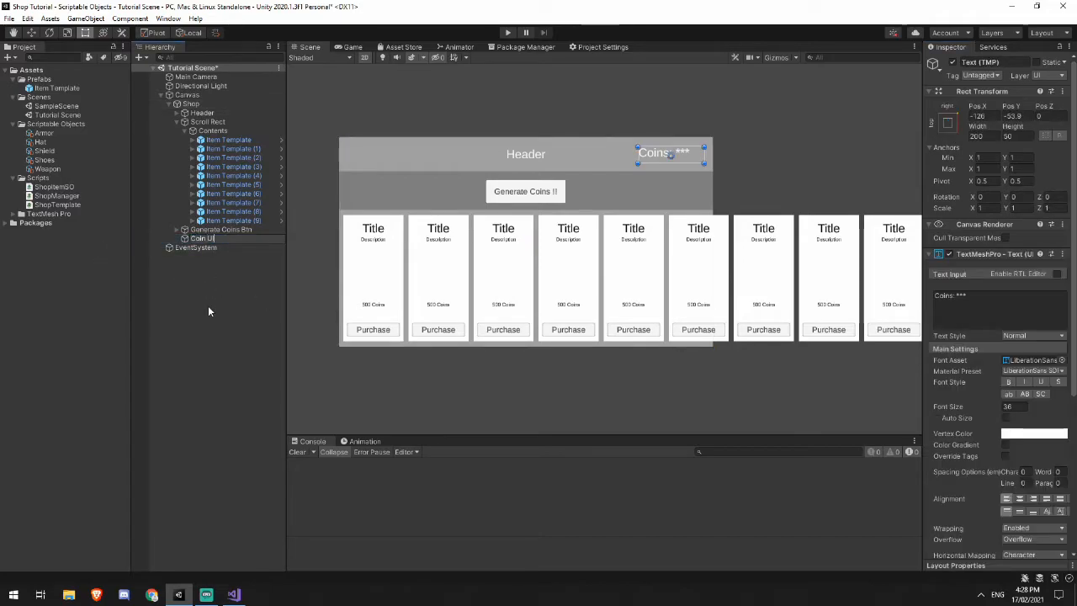
{"action": "left_click", "coordinate": [205, 239]}
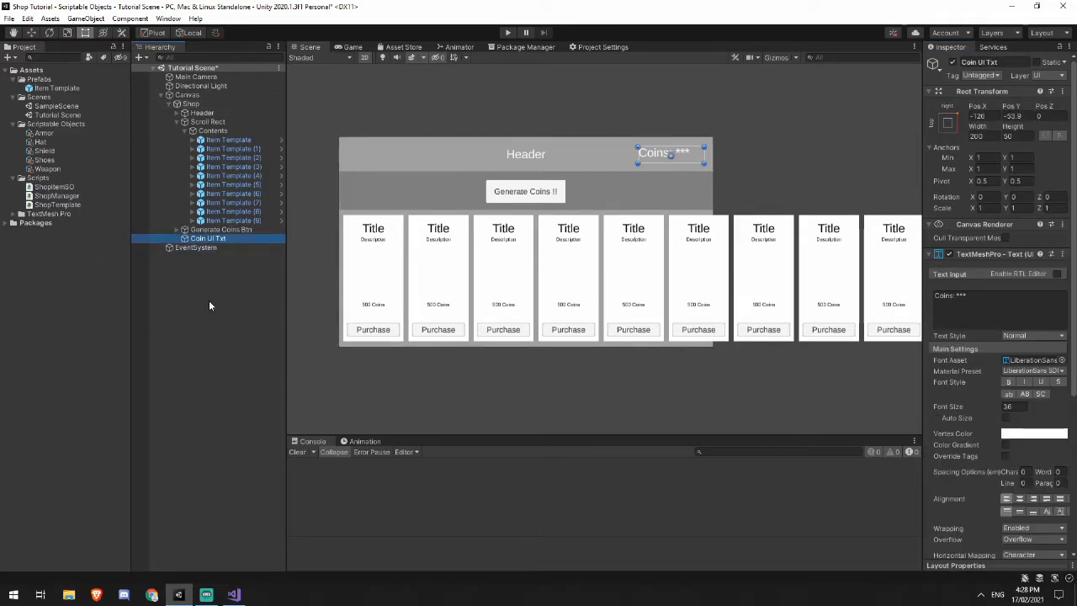
{"action": "mouse_move", "coordinate": [206, 488]}
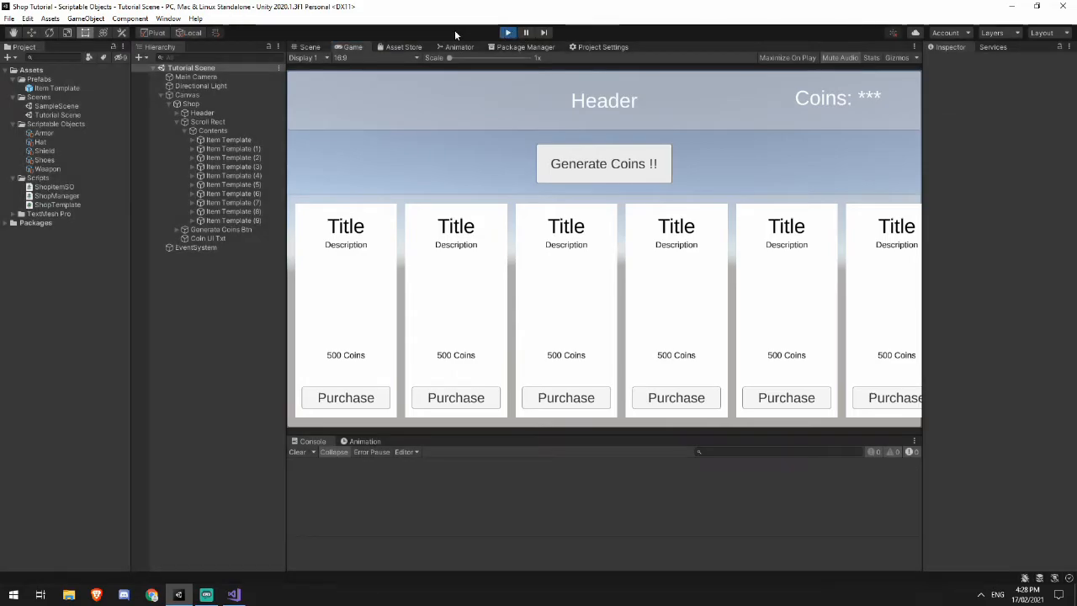
Step: Stop Play mode and return to the editor to select Generate Coins Btn
{"action": "left_click", "coordinate": [232, 596]}
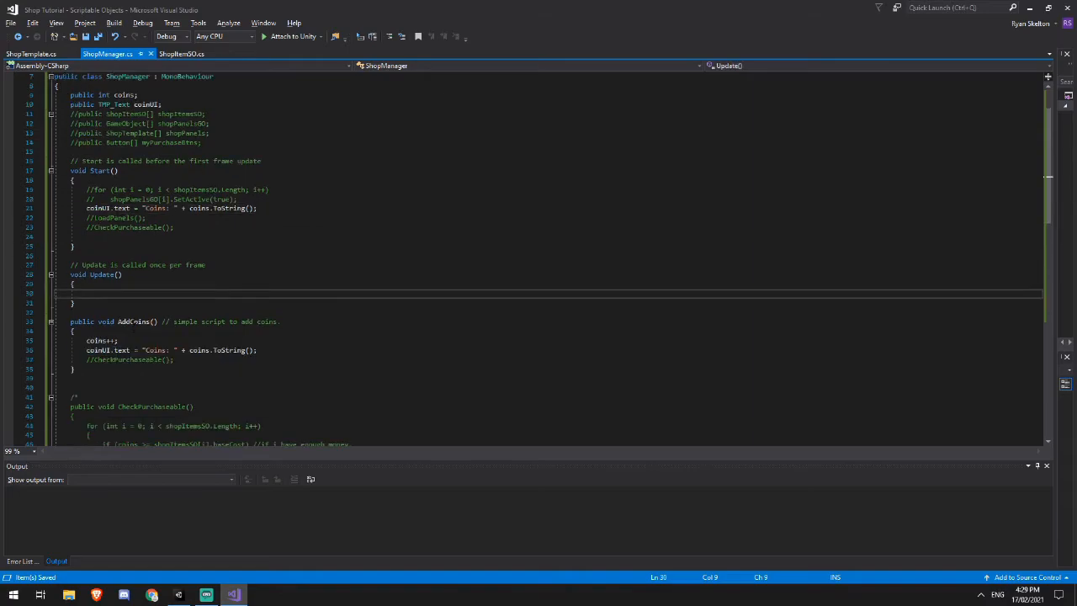
{"action": "mouse_move", "coordinate": [133, 321]}
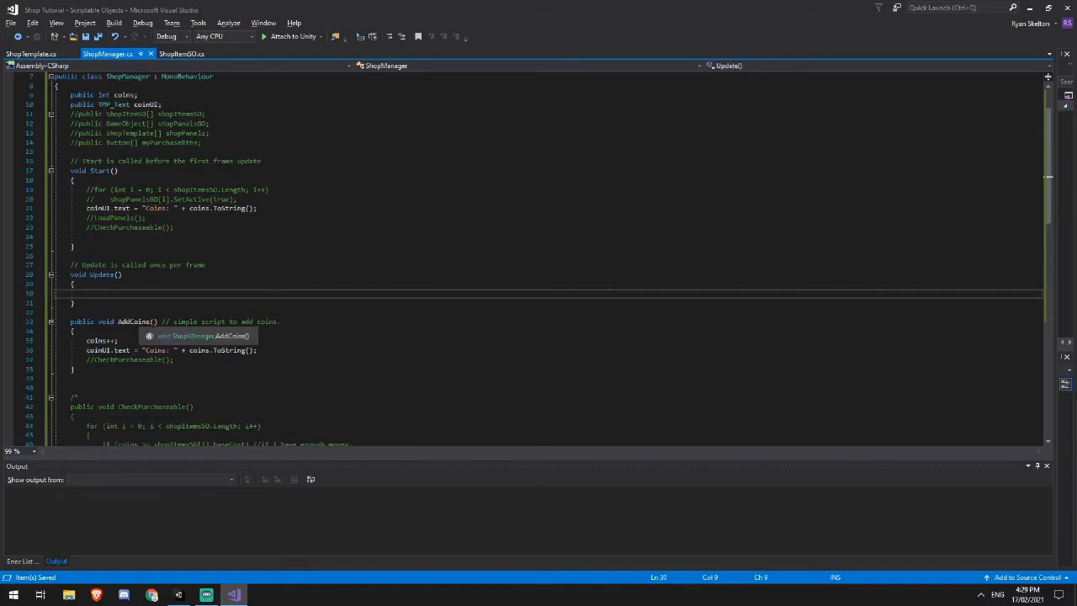
{"action": "left_click", "coordinate": [178, 596]}
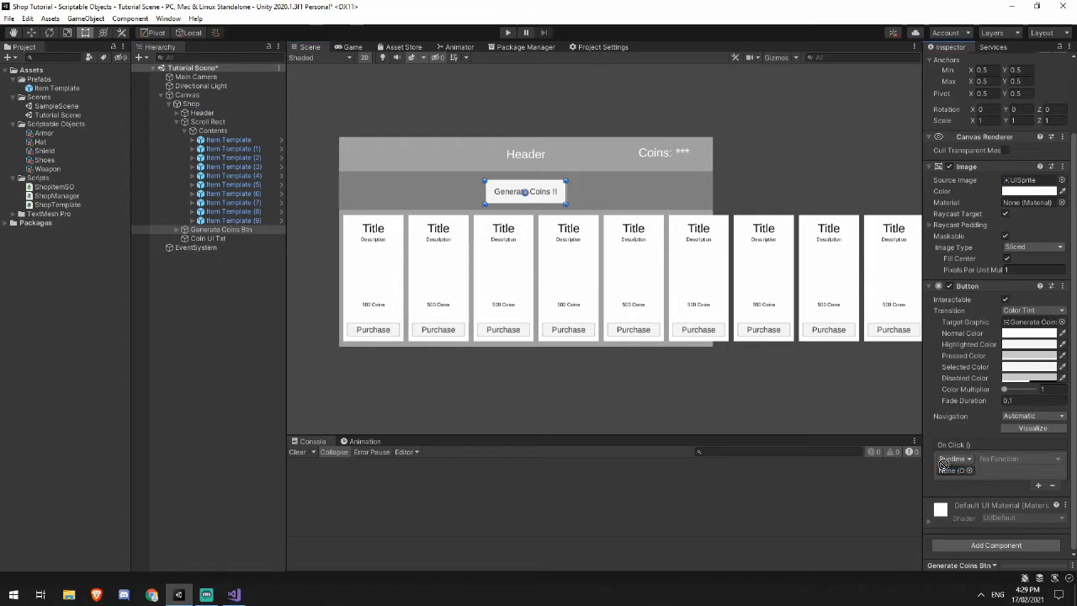
Step: Set the Generate Coins button's On Click to Shop's ShopManager.AddCoins
{"action": "left_click", "coordinate": [188, 104]}
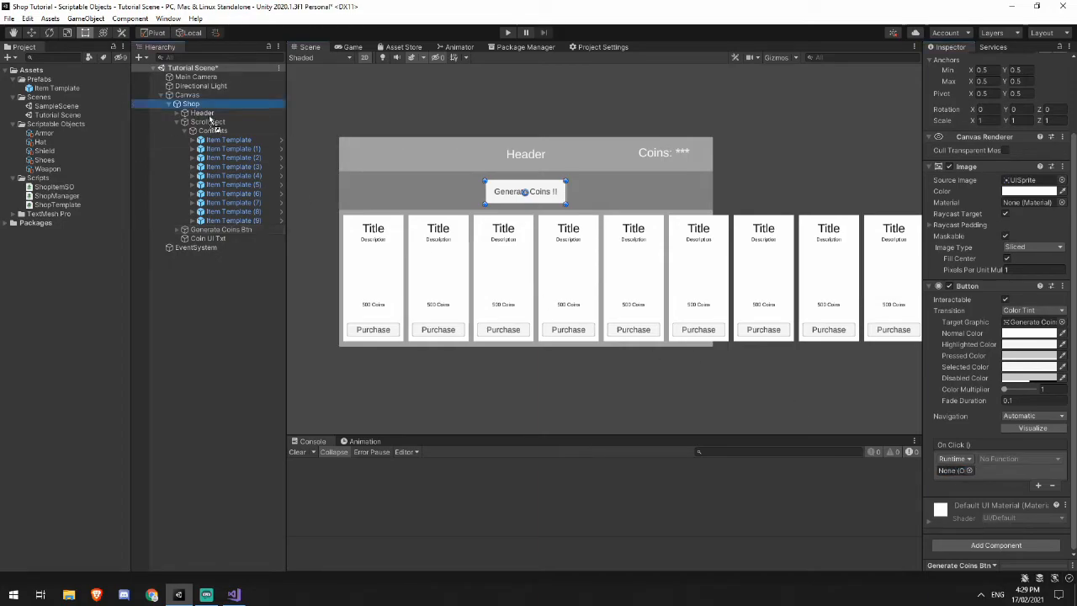
{"action": "left_click", "coordinate": [1019, 458]}
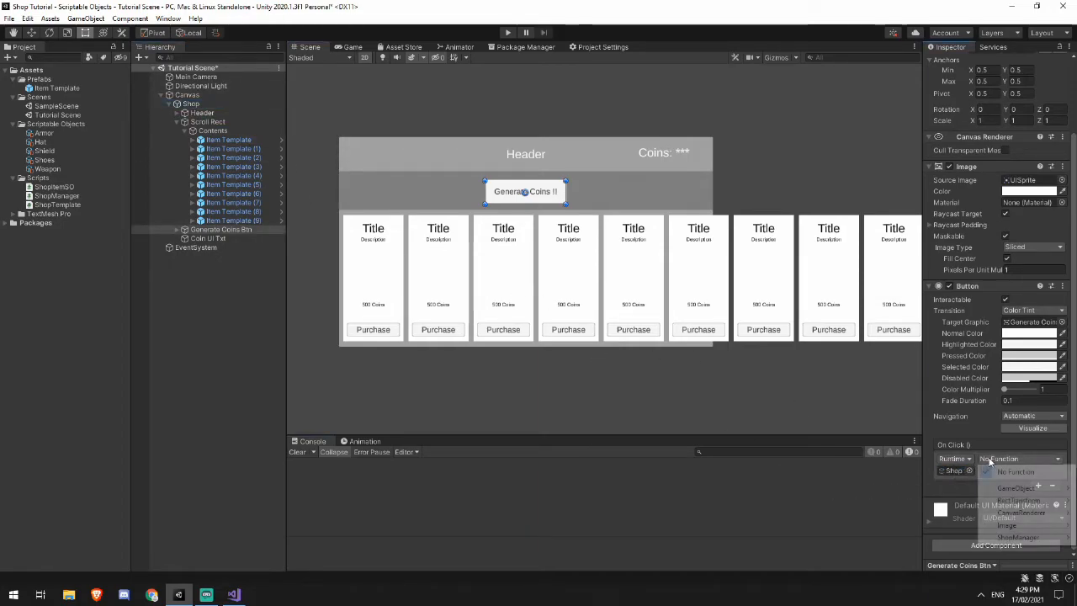
{"action": "left_click", "coordinate": [1018, 536]}
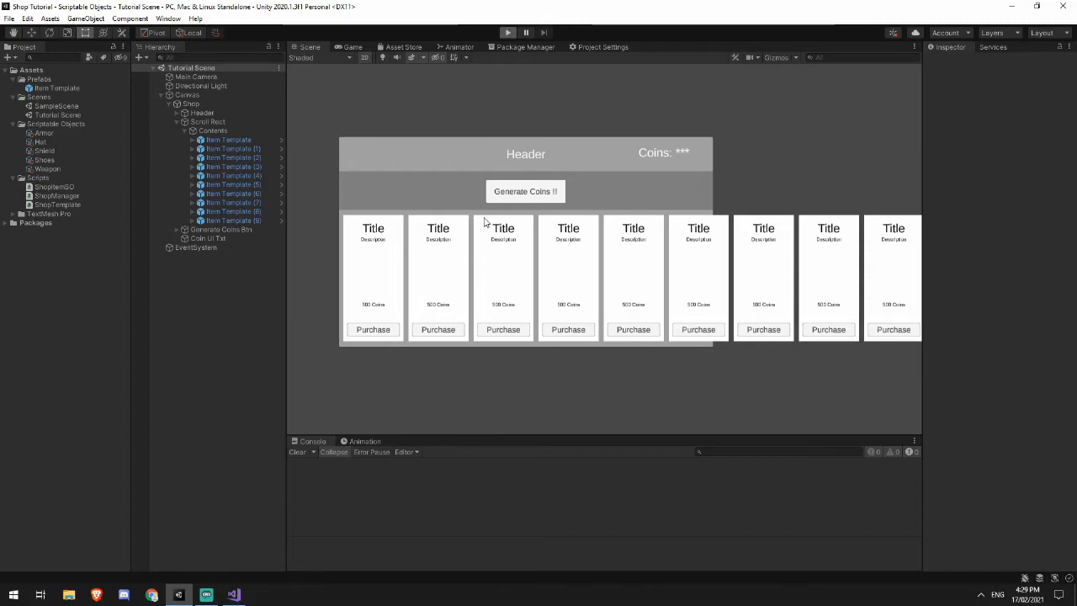
Step: Play-test that pressing Generate Coins raises the coin count, then try buying an item
{"action": "left_click", "coordinate": [508, 32]}
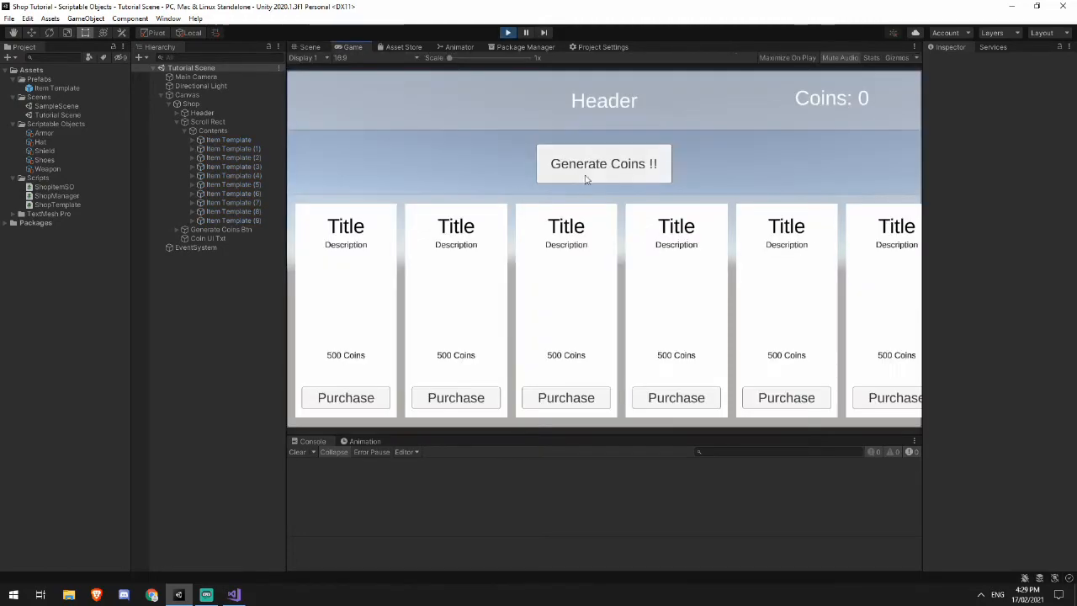
{"action": "mouse_move", "coordinate": [604, 163]}
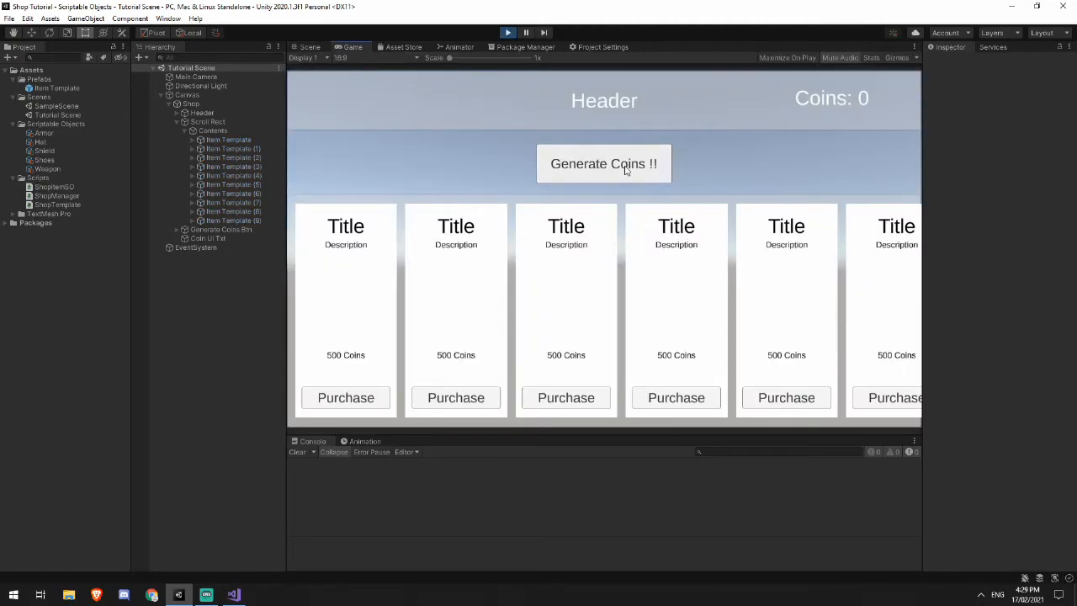
{"action": "left_click", "coordinate": [603, 163]}
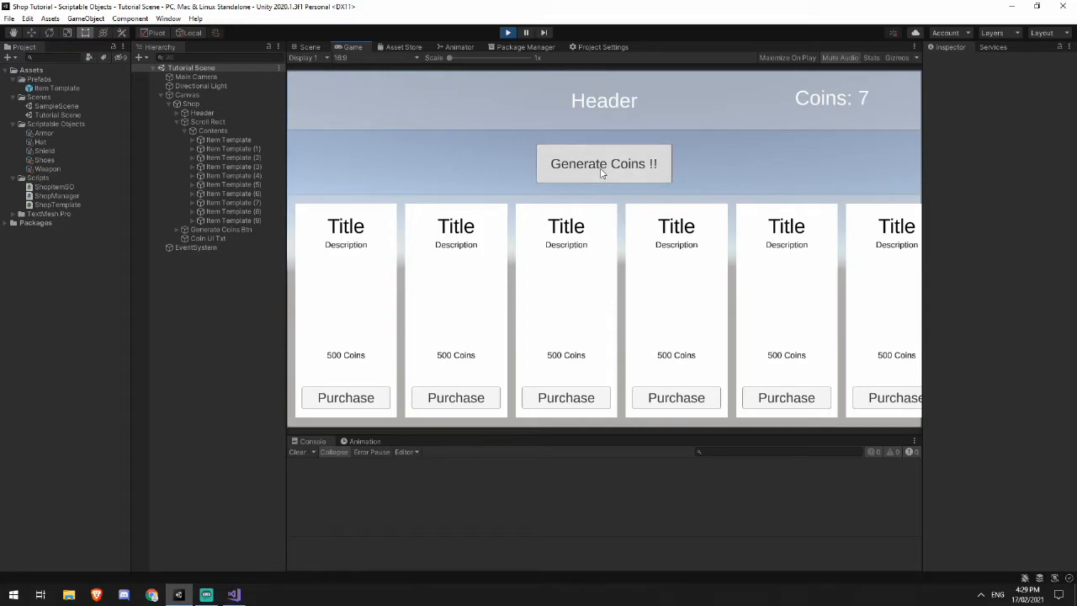
{"action": "left_click", "coordinate": [603, 163]}
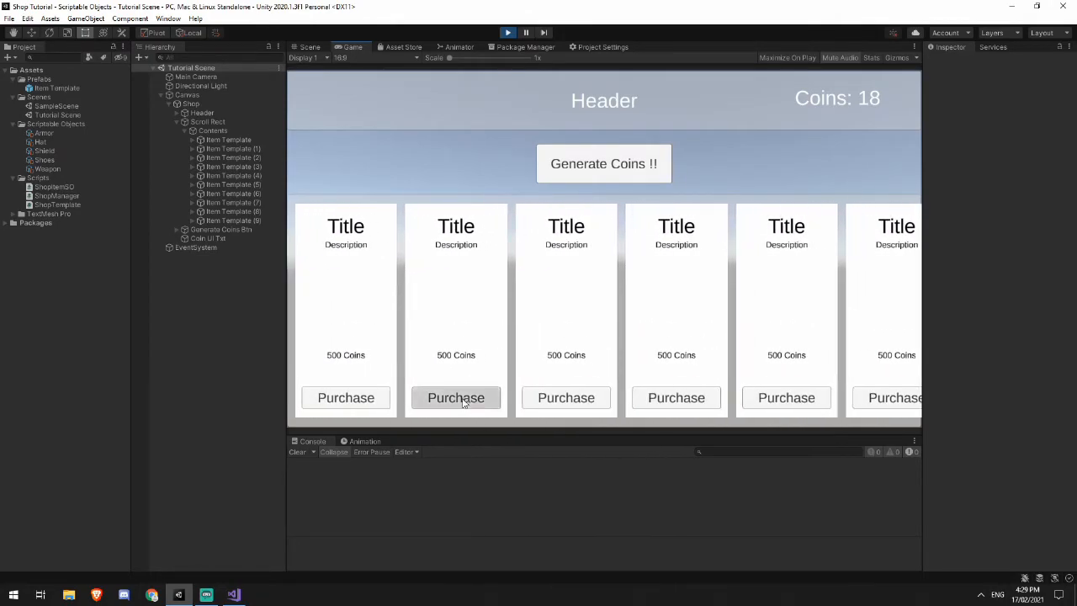
{"action": "left_click", "coordinate": [310, 47]}
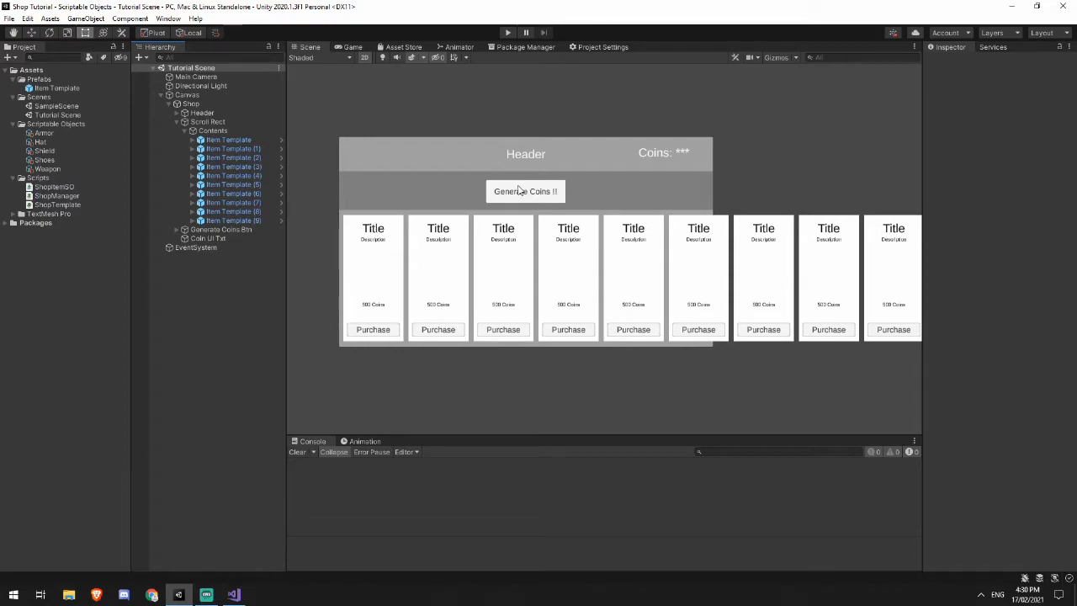
Step: Declare public ShopTemplate[] shopPanels in ShopManager, replacing the GameObject array
{"action": "left_click", "coordinate": [44, 133]}
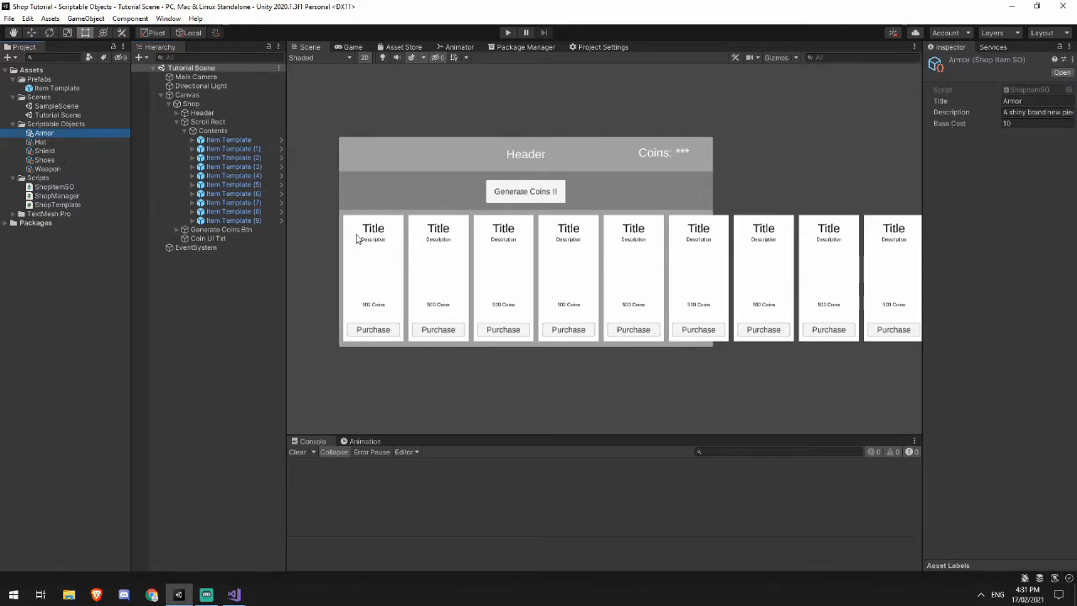
{"action": "left_click", "coordinate": [244, 306]}
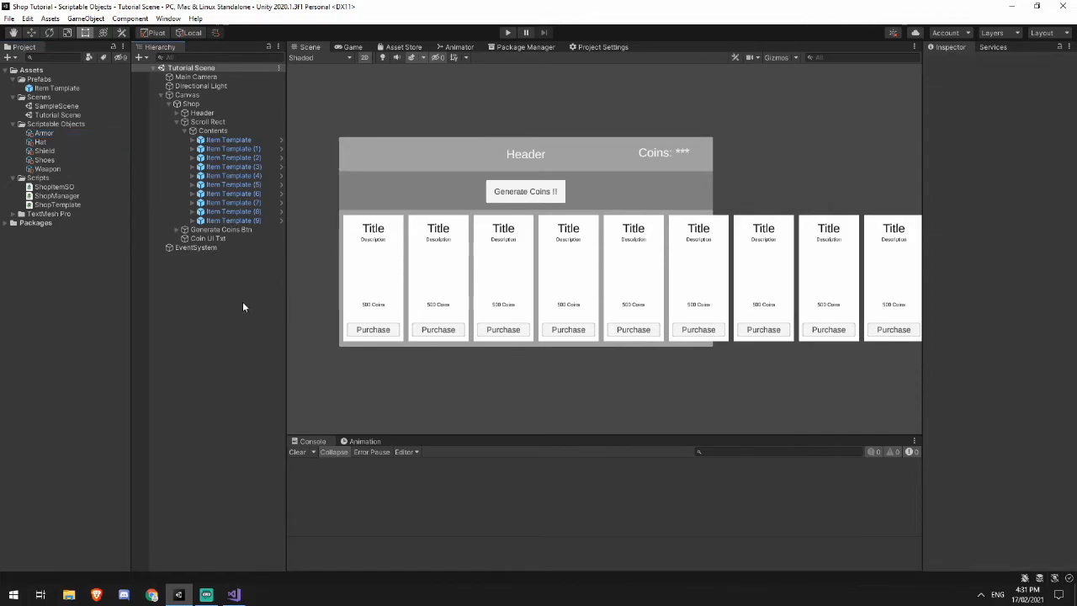
{"action": "left_click", "coordinate": [232, 596]}
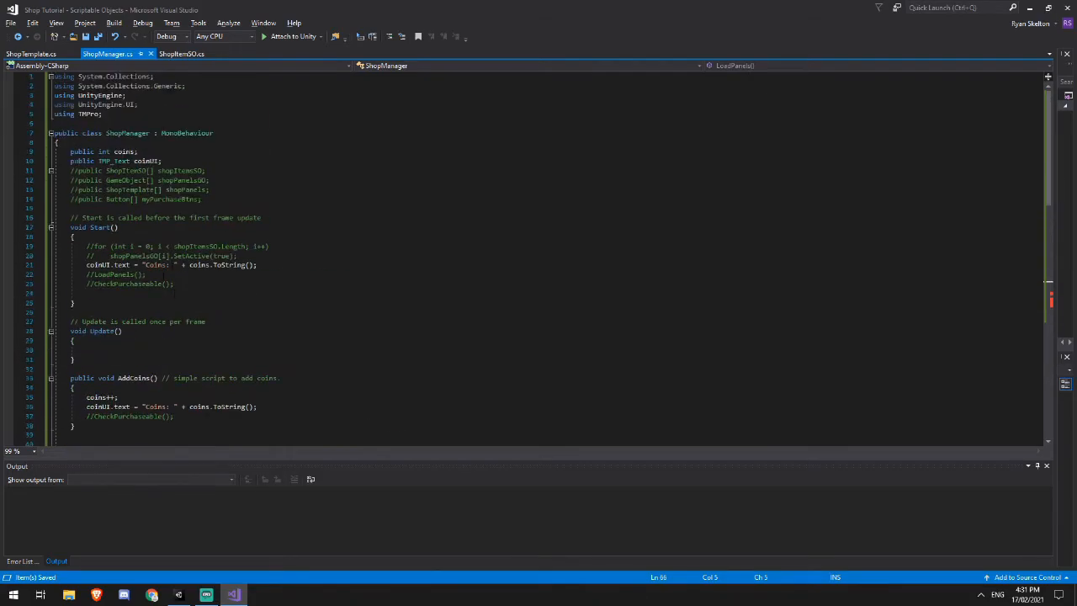
{"action": "left_click", "coordinate": [168, 170]}
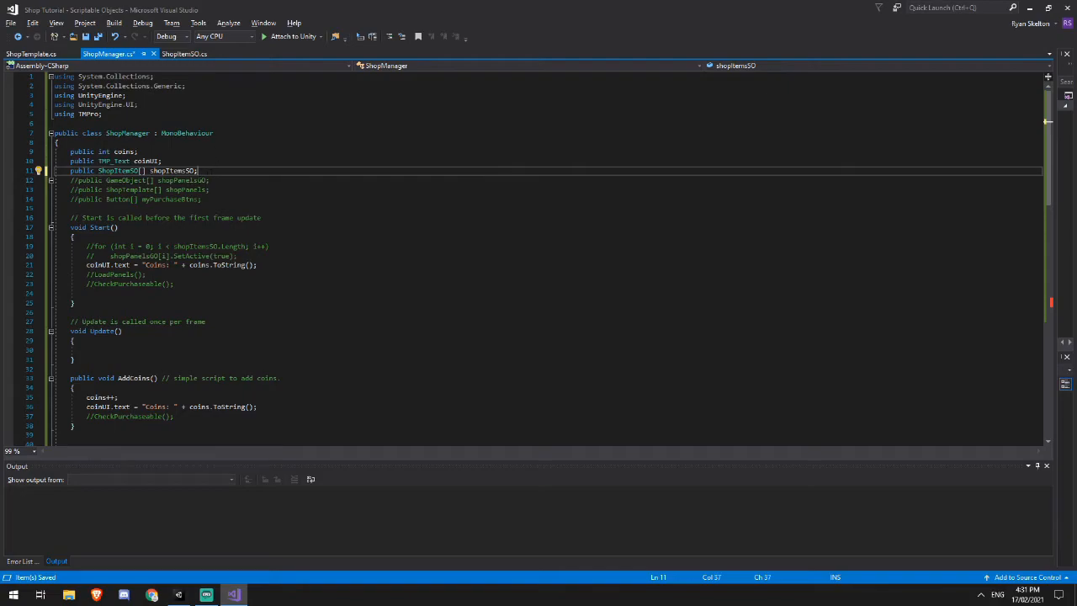
Step: Check Unity's Console that the script compiles and clear the old errors
{"action": "left_click", "coordinate": [205, 596]}
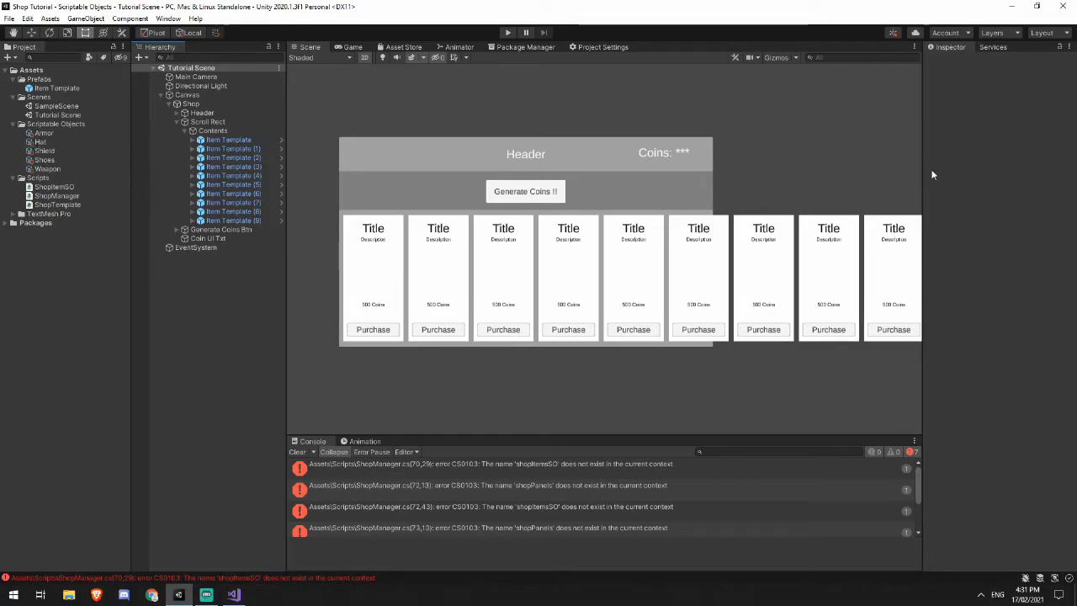
{"action": "left_click", "coordinate": [233, 596]}
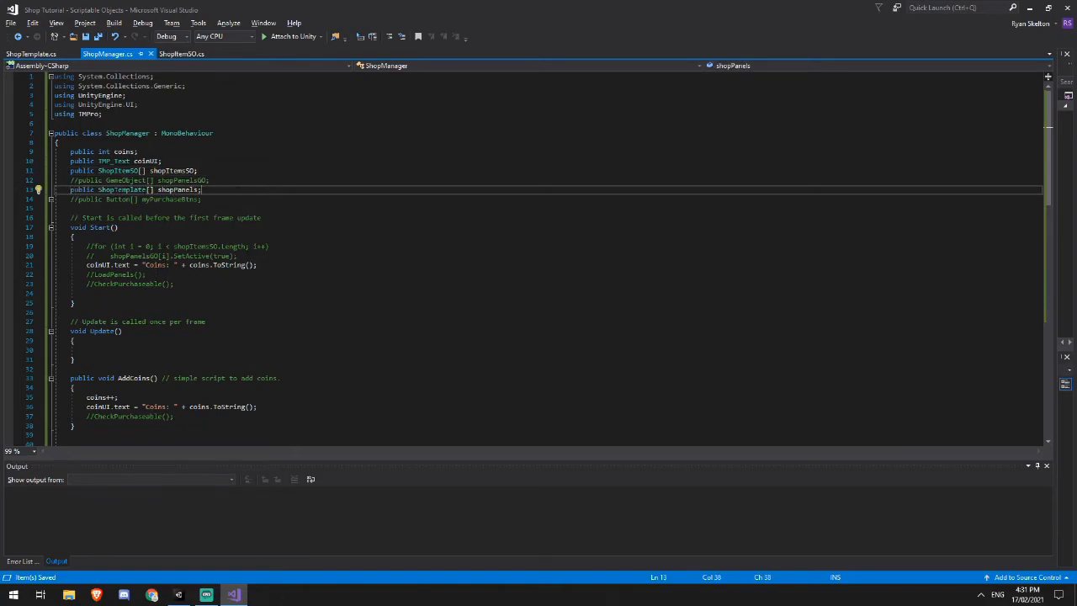
{"action": "mouse_move", "coordinate": [128, 189]}
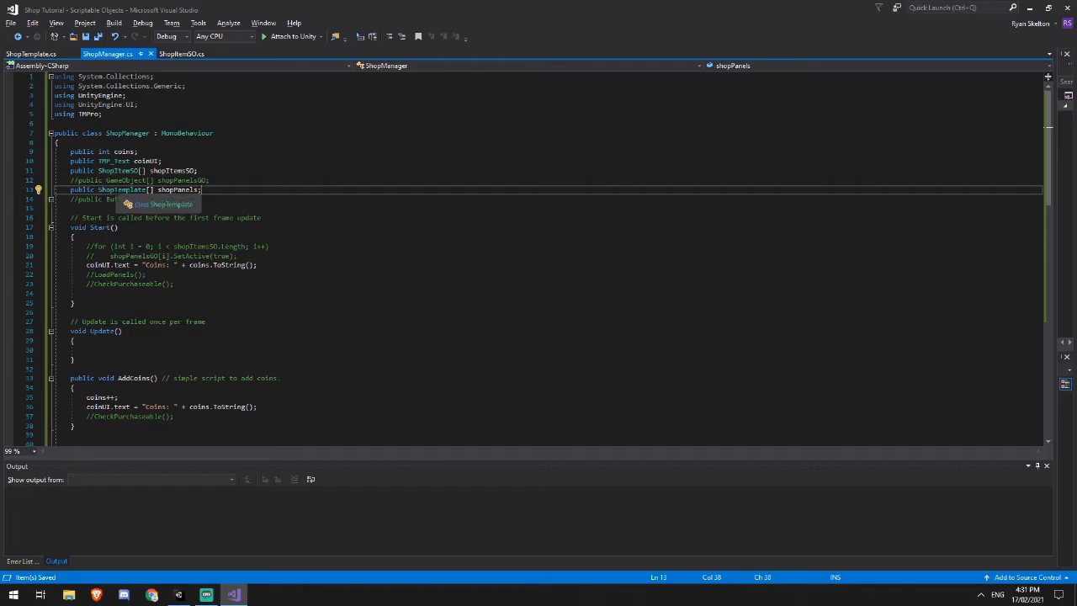
{"action": "left_click", "coordinate": [205, 595]}
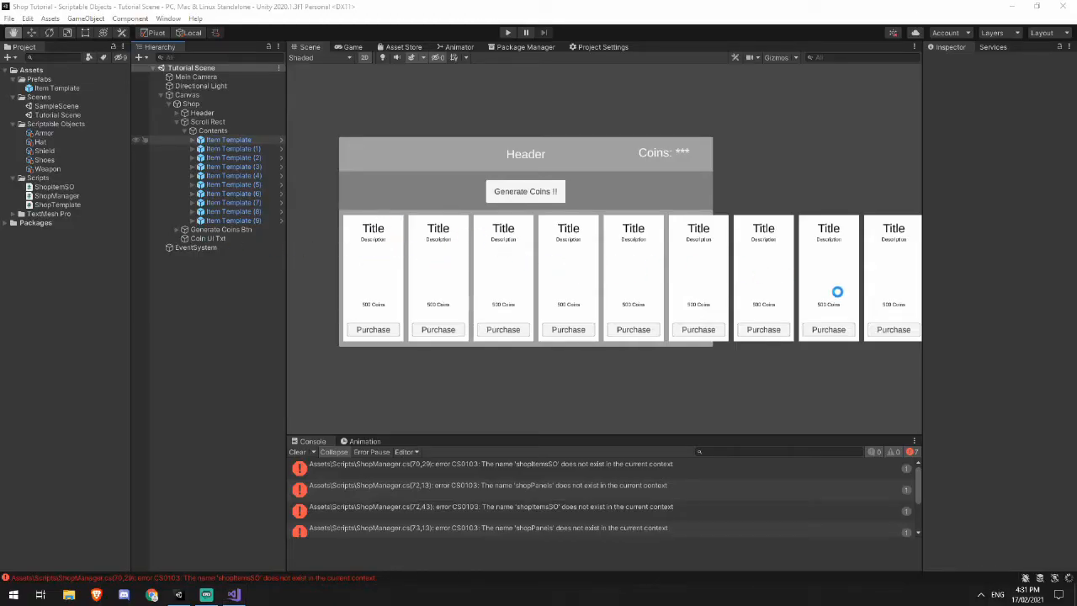
{"action": "left_click", "coordinate": [296, 451]}
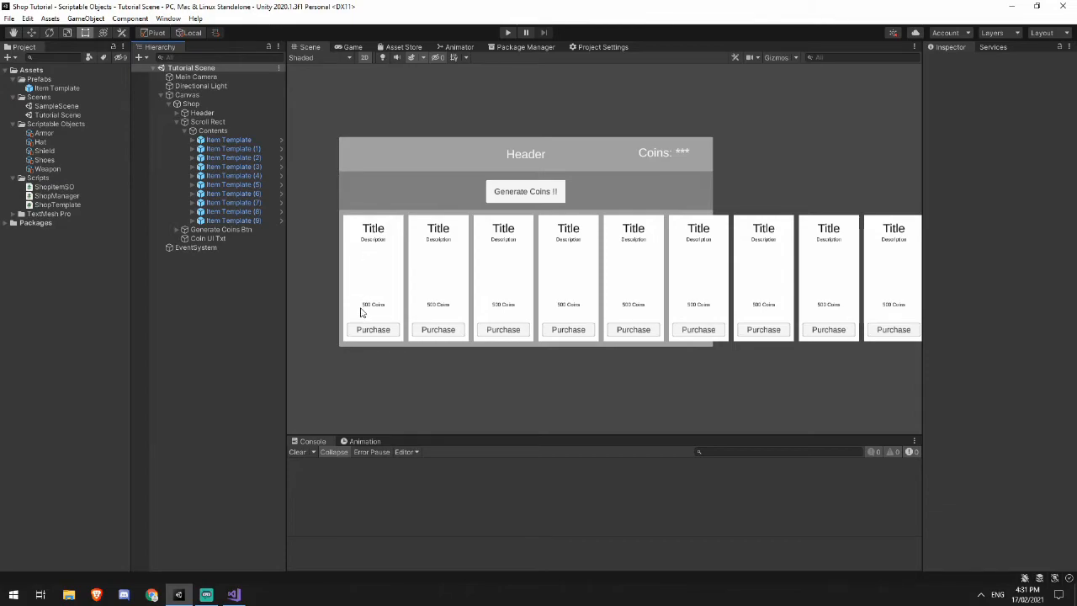
{"action": "left_click", "coordinate": [205, 595]}
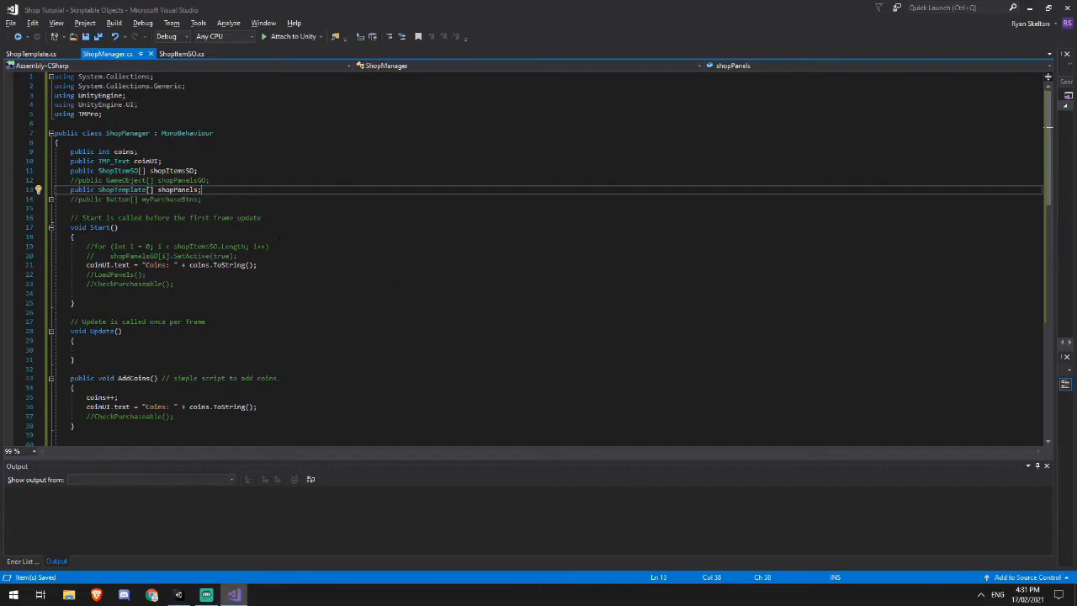
Step: Write the LoadPanels loop copying each item's title, description and cost onto its panel
{"action": "scroll", "scroll_direction": "down", "scroll_amount": 3}
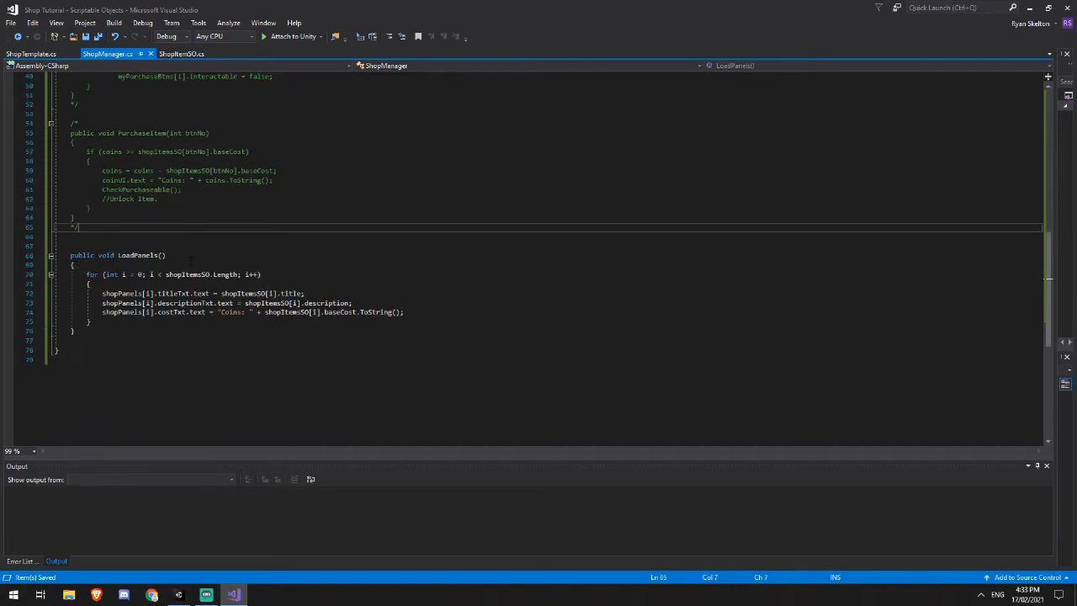
{"action": "mouse_move", "coordinate": [252, 293]}
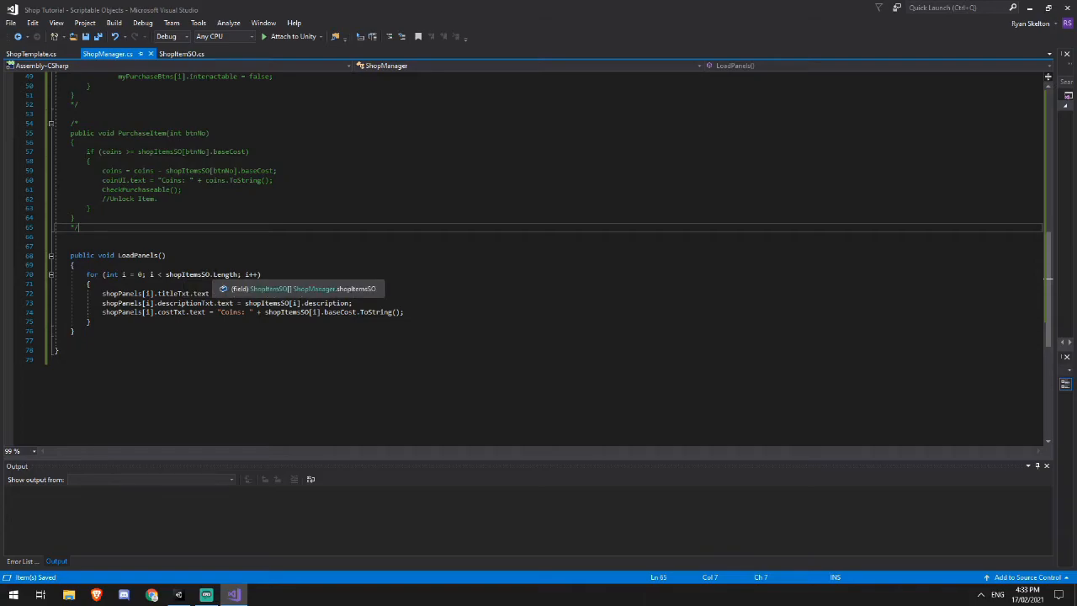
{"action": "left_click", "coordinate": [178, 596]}
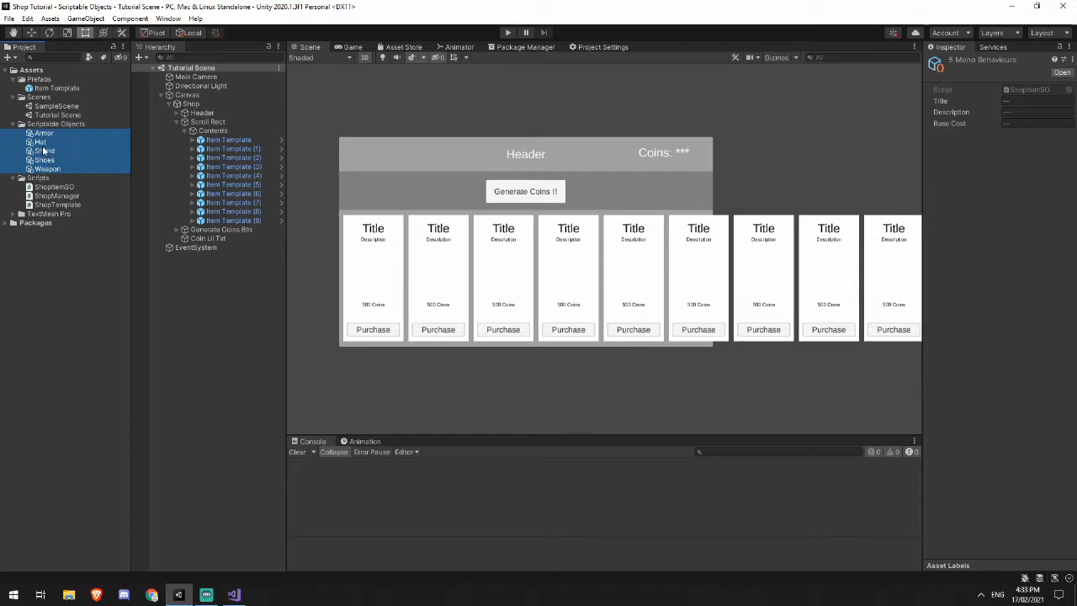
{"action": "left_click", "coordinate": [233, 596]}
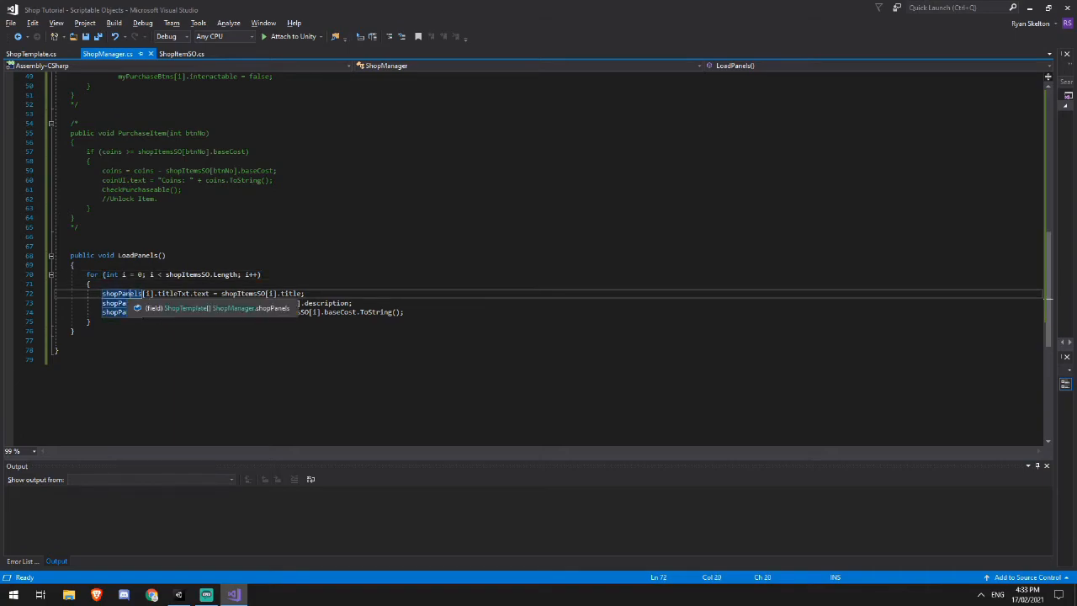
{"action": "left_click", "coordinate": [179, 595]}
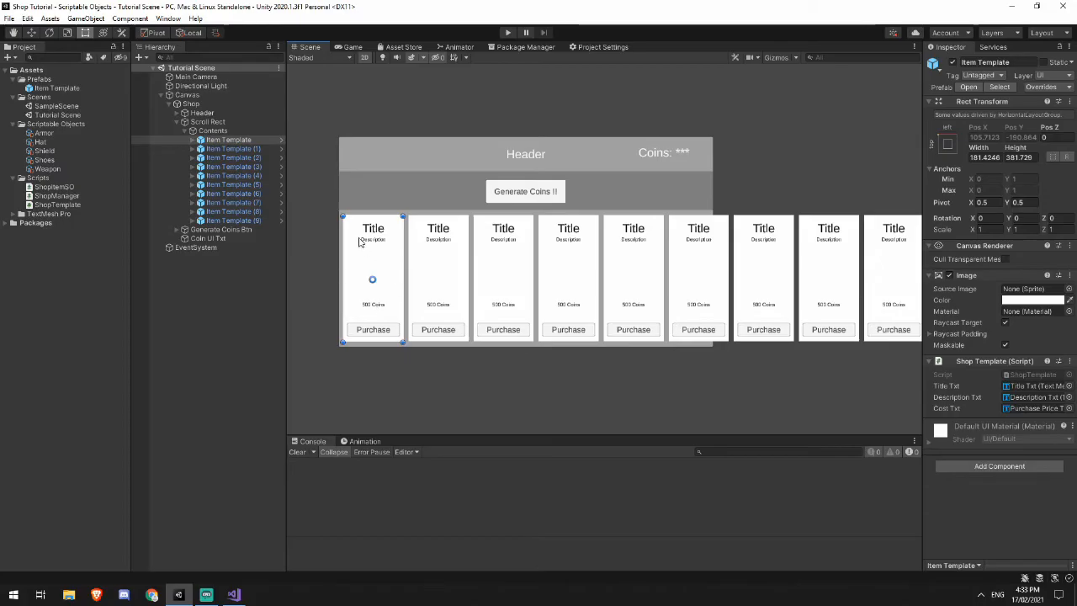
{"action": "left_click", "coordinate": [232, 596]}
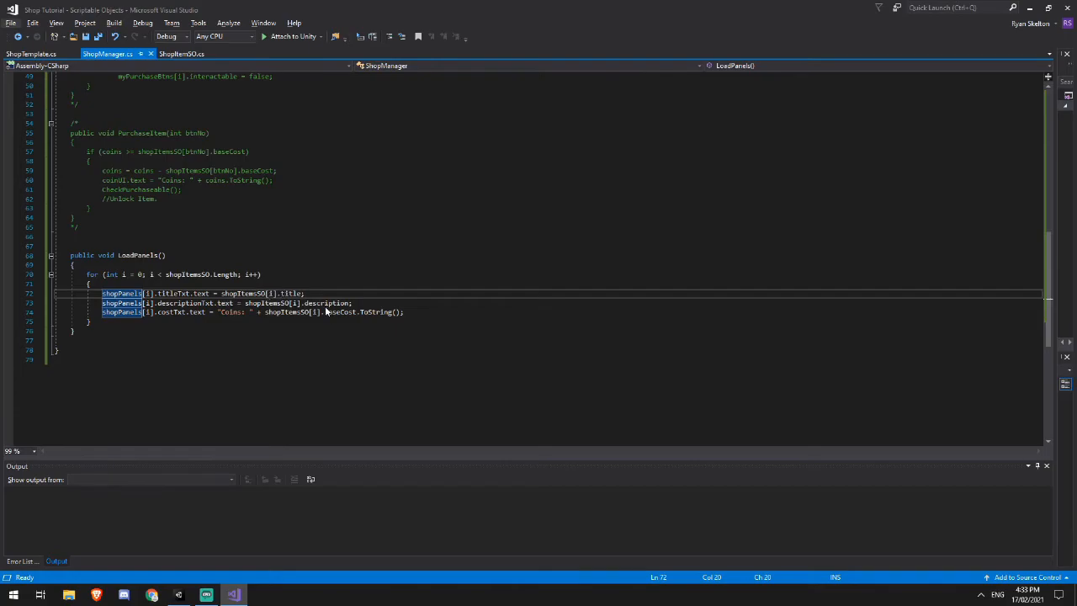
{"action": "left_click", "coordinate": [179, 595]}
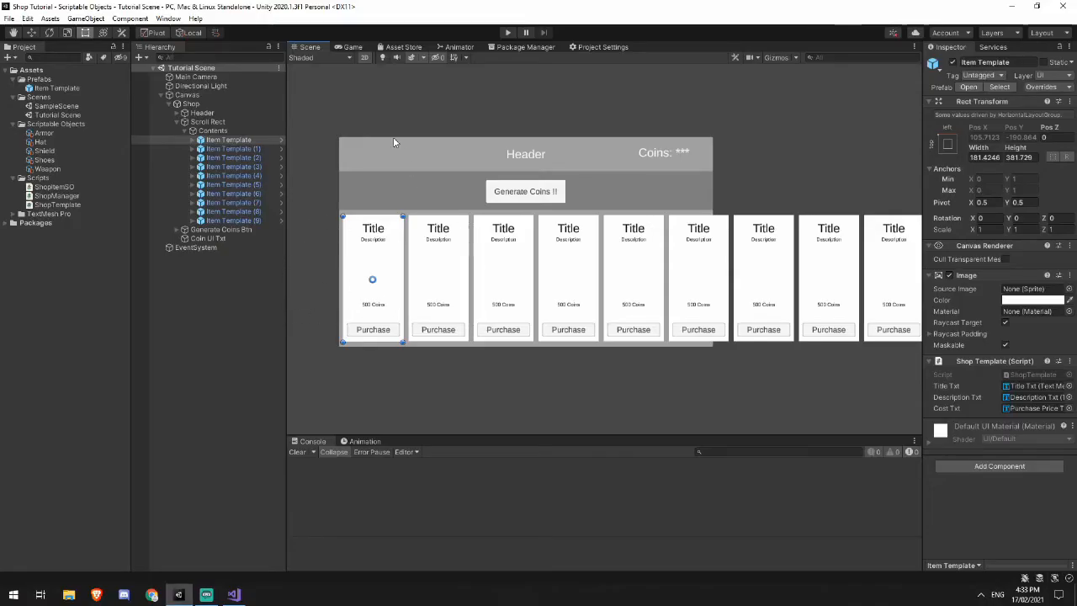
{"action": "left_click", "coordinate": [232, 596]}
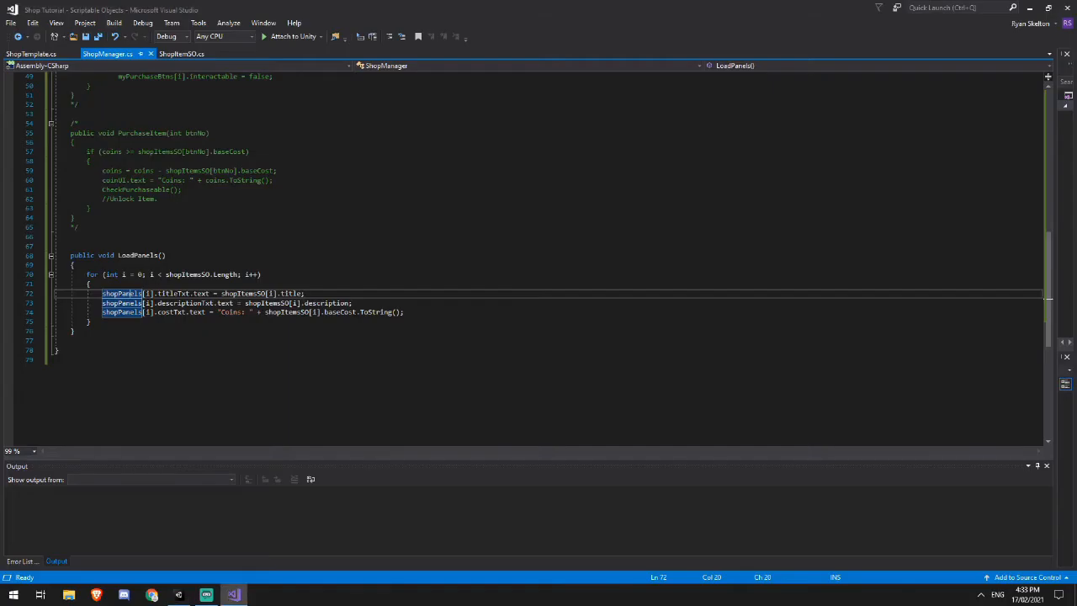
{"action": "scroll", "scroll_direction": "up", "scroll_amount": 3}
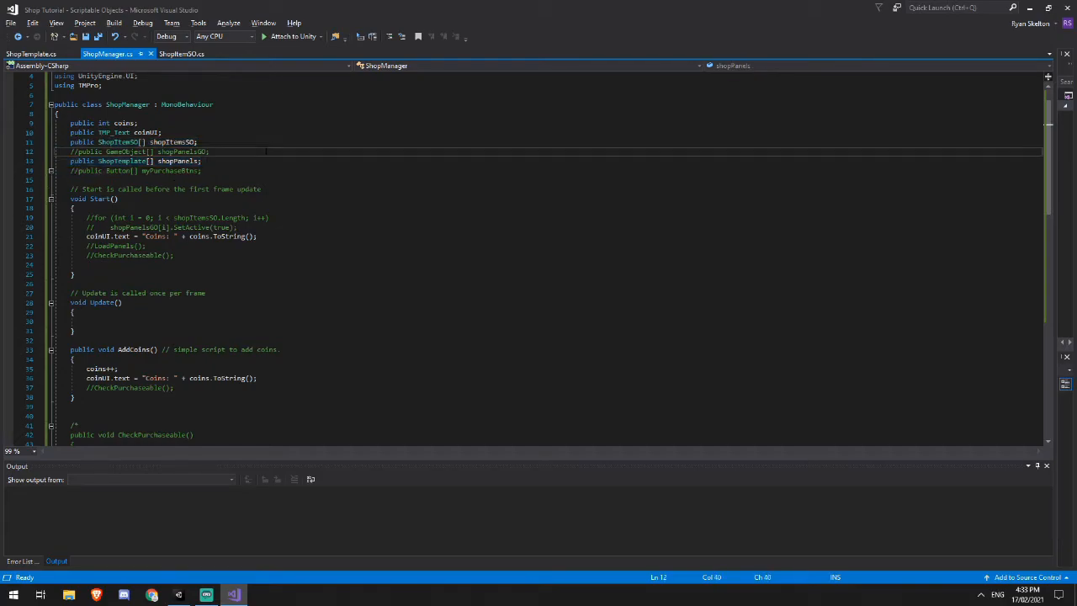
Step: Assign the ten Item Template panels and five item assets to Shop Manager's arrays
{"action": "left_click", "coordinate": [179, 596]}
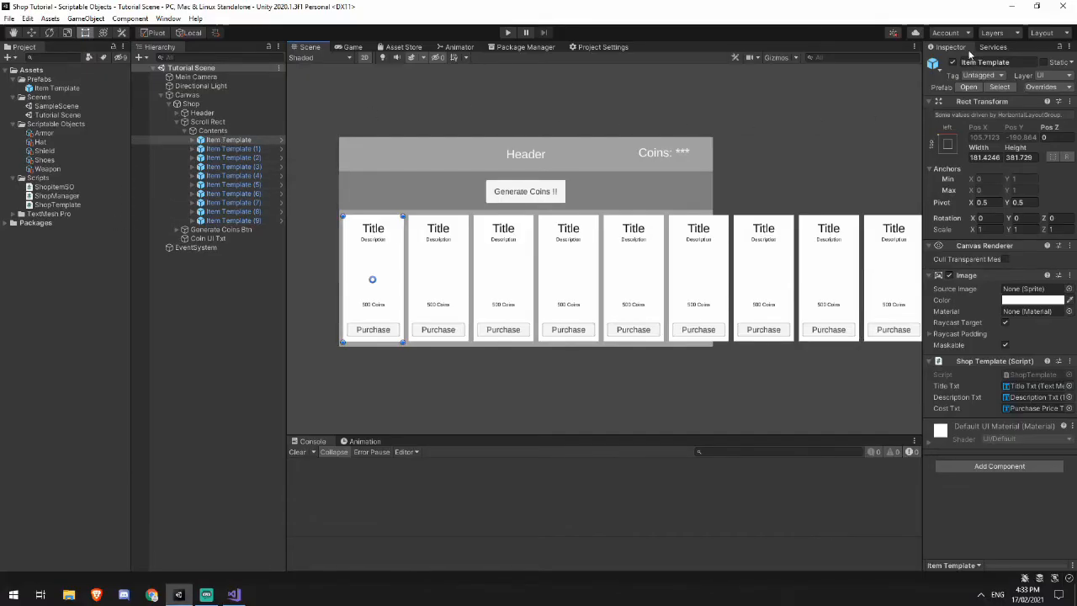
{"action": "left_click", "coordinate": [190, 104]}
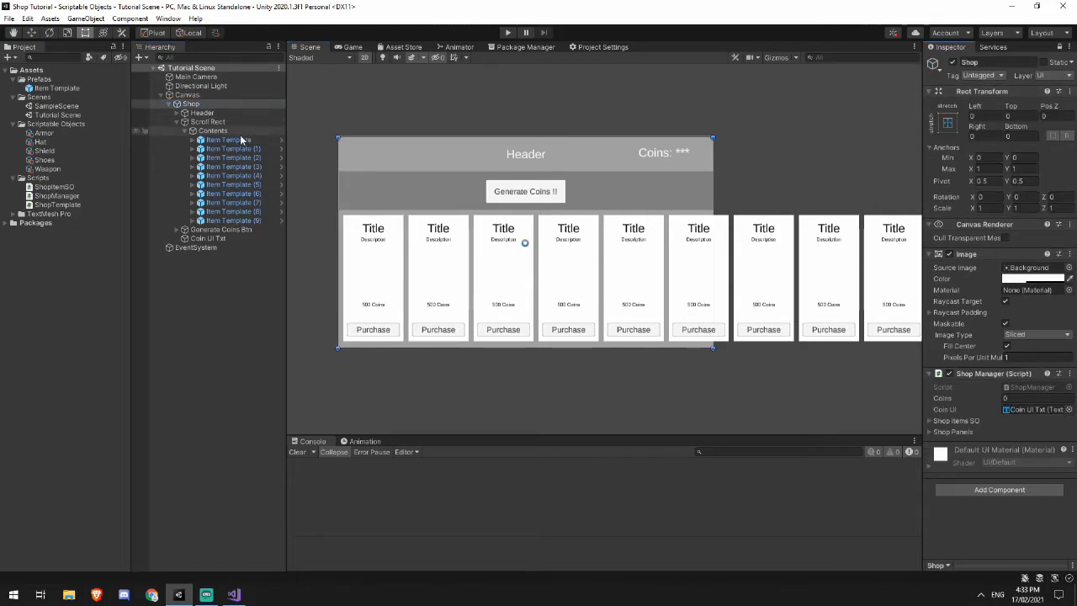
{"action": "left_click", "coordinate": [227, 140]}
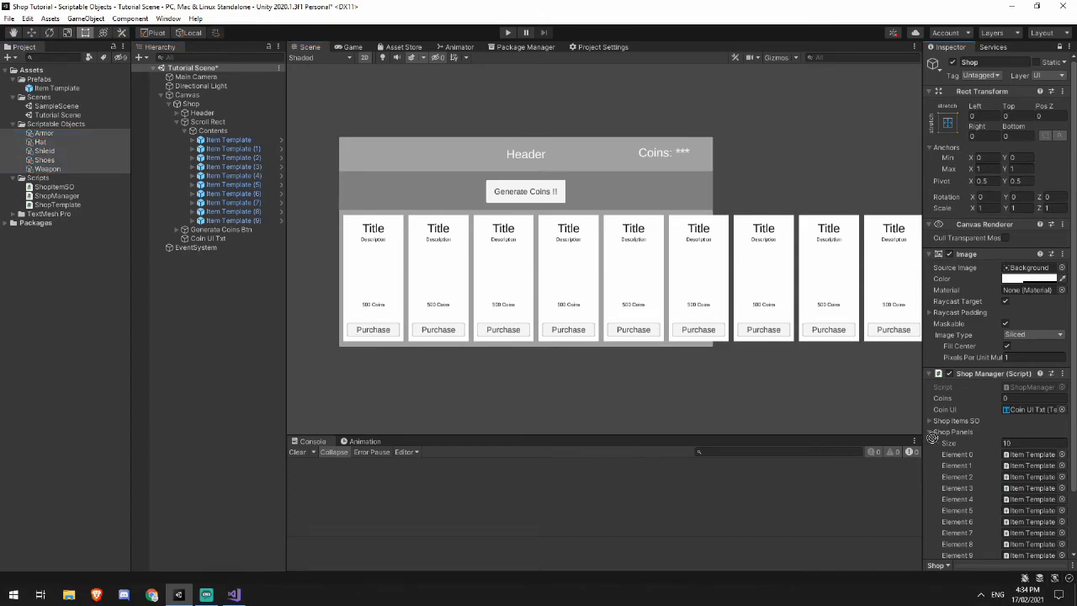
{"action": "left_click", "coordinate": [931, 420]}
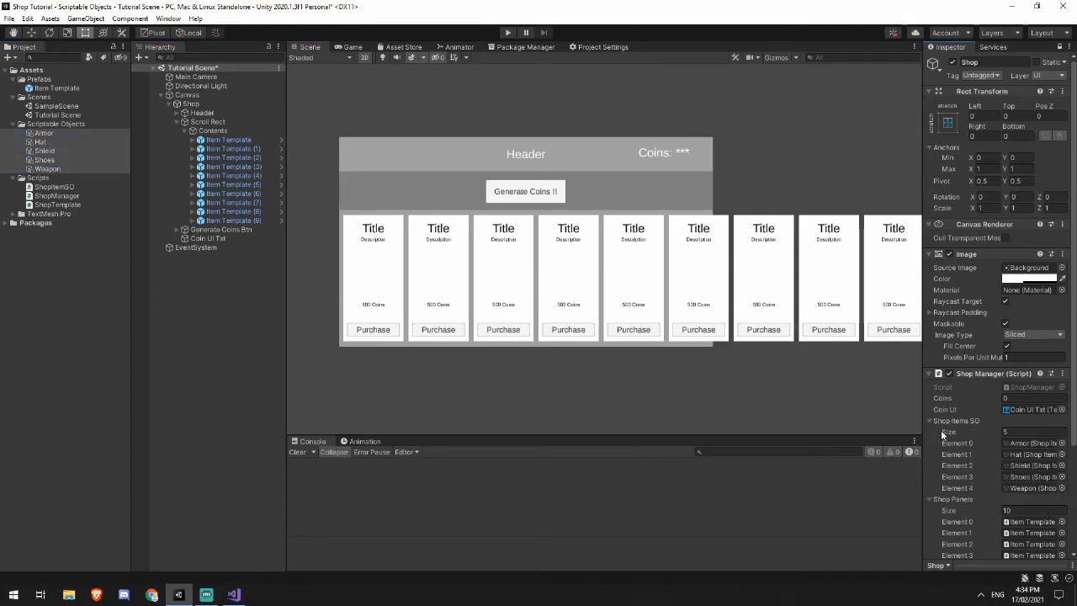
{"action": "scroll", "scroll_direction": "down", "scroll_amount": 3}
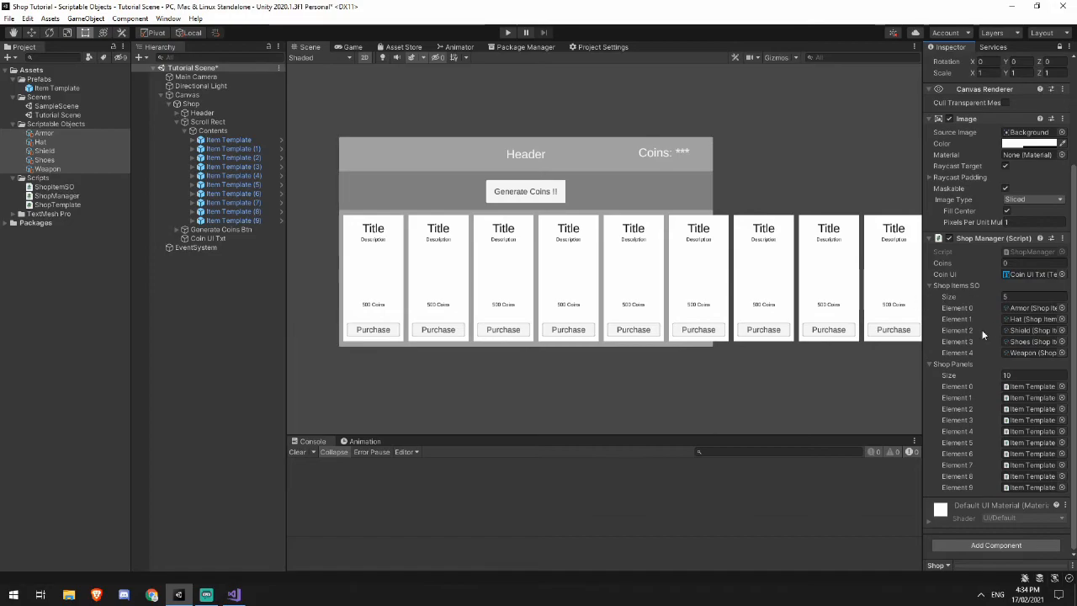
{"action": "mouse_move", "coordinate": [962, 474]}
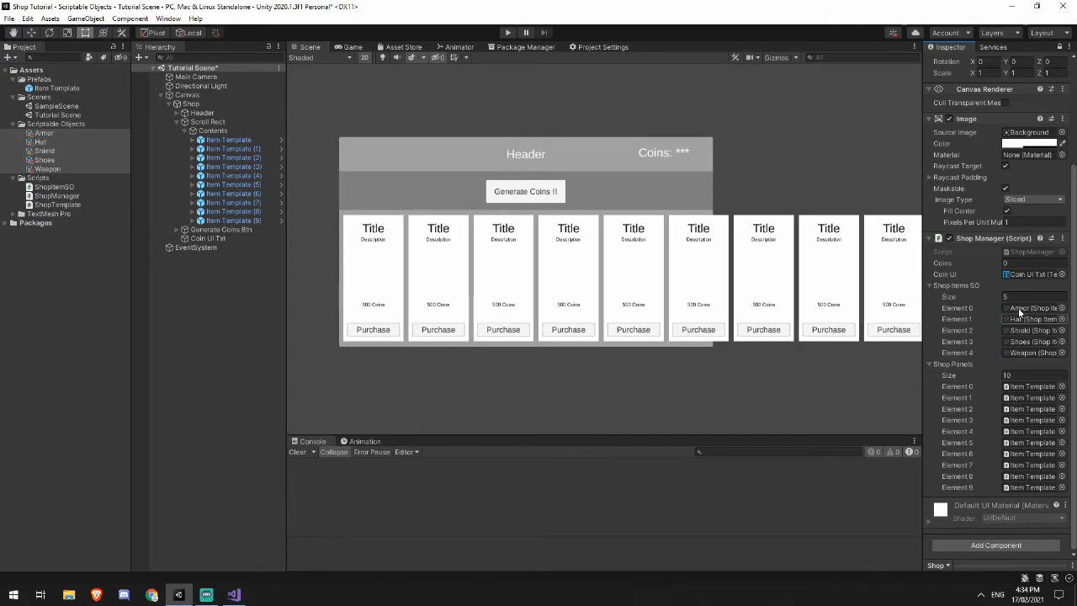
{"action": "mouse_move", "coordinate": [993, 330]}
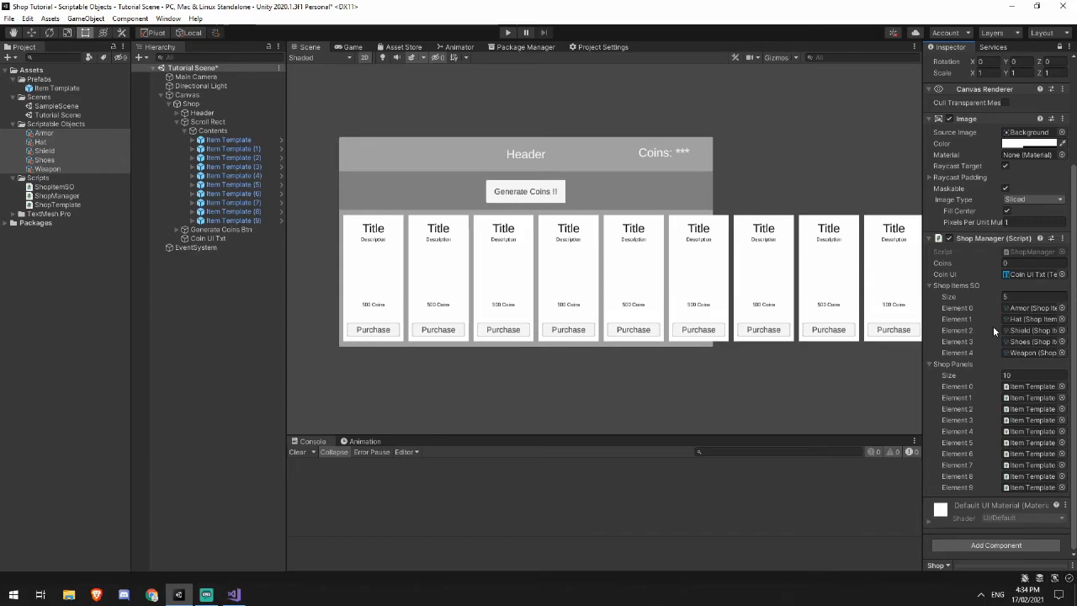
Step: Uncomment the LoadPanels(); call in Start and save ShopManager.cs with Ctrl+S
{"action": "left_click", "coordinate": [232, 595]}
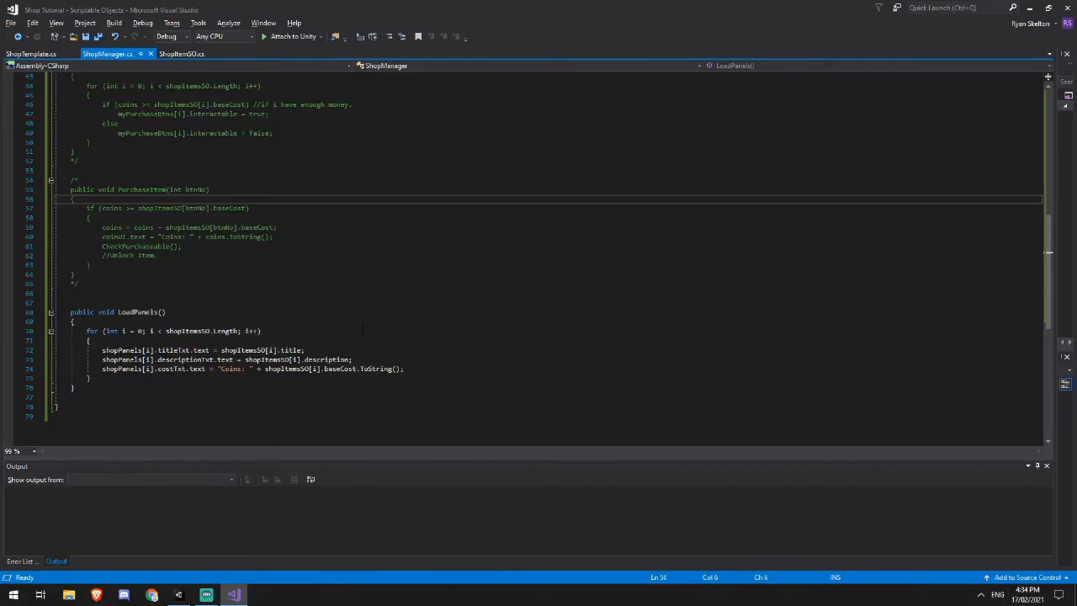
{"action": "scroll", "scroll_direction": "up", "scroll_amount": 3}
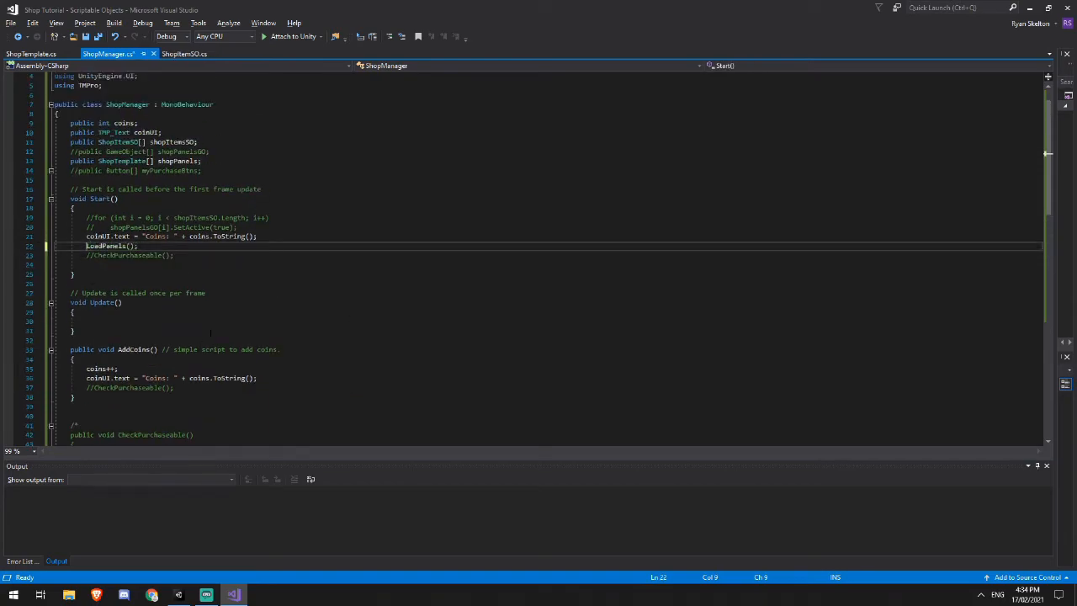
{"action": "key", "text": "ctrl+s"}
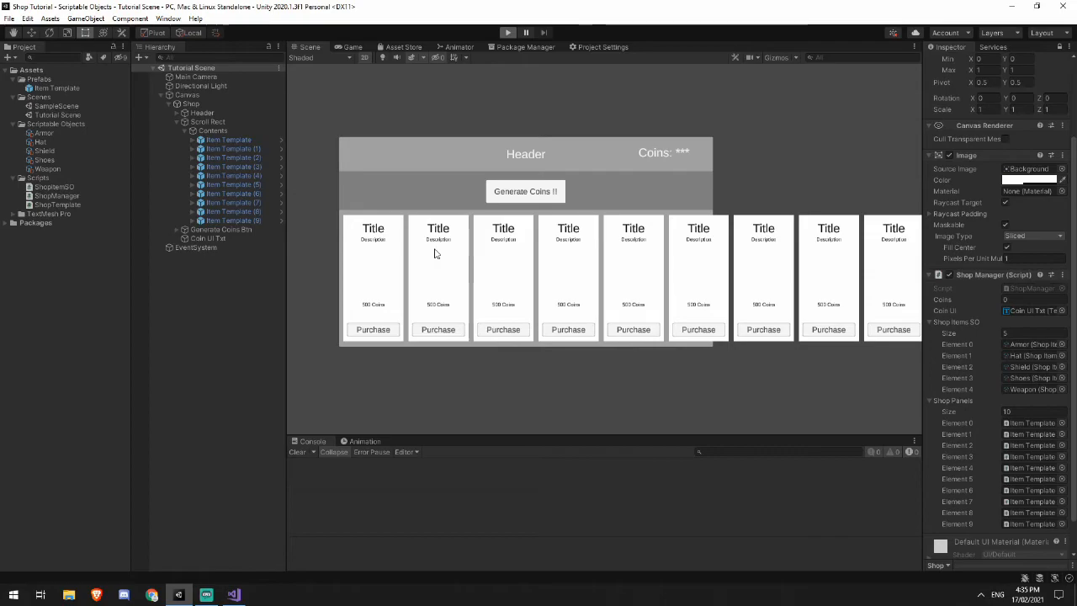
Step: Play-test the scene, checking Armor, Hat, Shield, Shoes and Weapon cards, and try a Purchase
{"action": "left_click", "coordinate": [508, 32]}
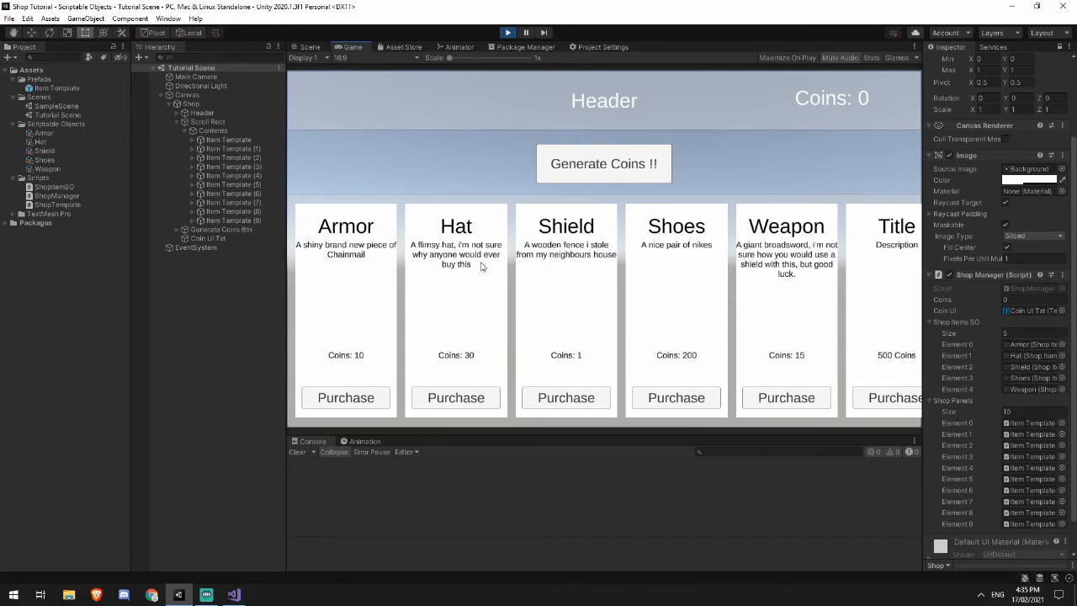
{"action": "mouse_move", "coordinate": [757, 286]}
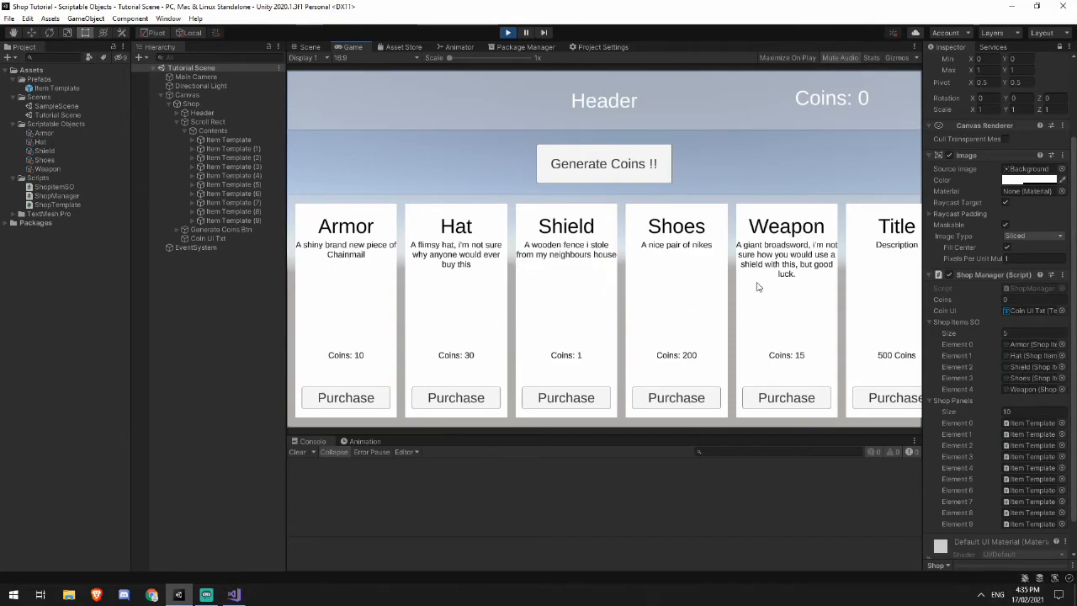
{"action": "mouse_move", "coordinate": [791, 303]}
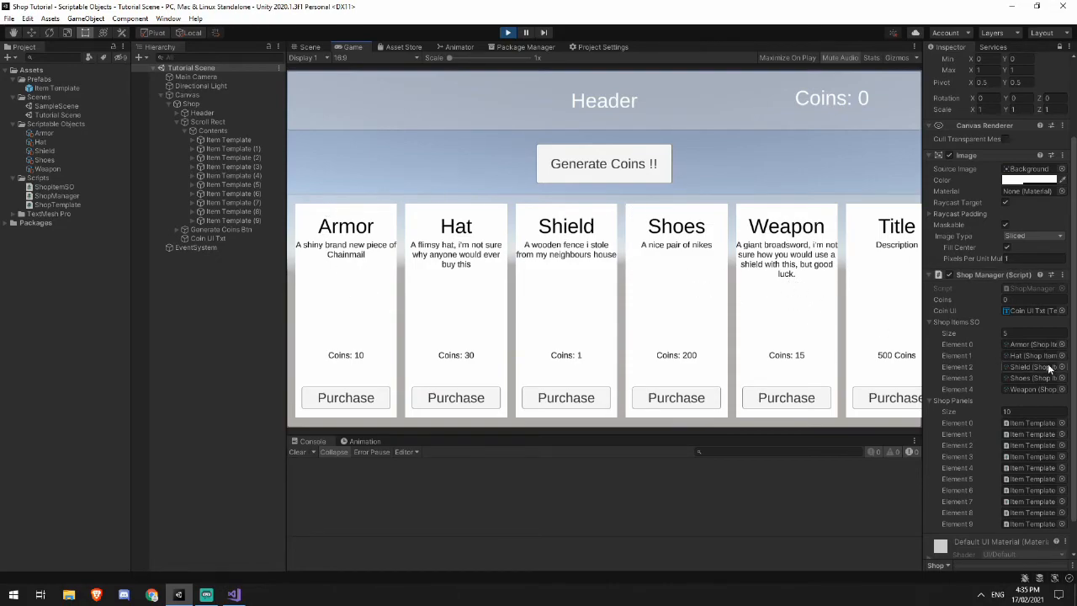
{"action": "scroll", "scroll_direction": "right", "scroll_amount": 3}
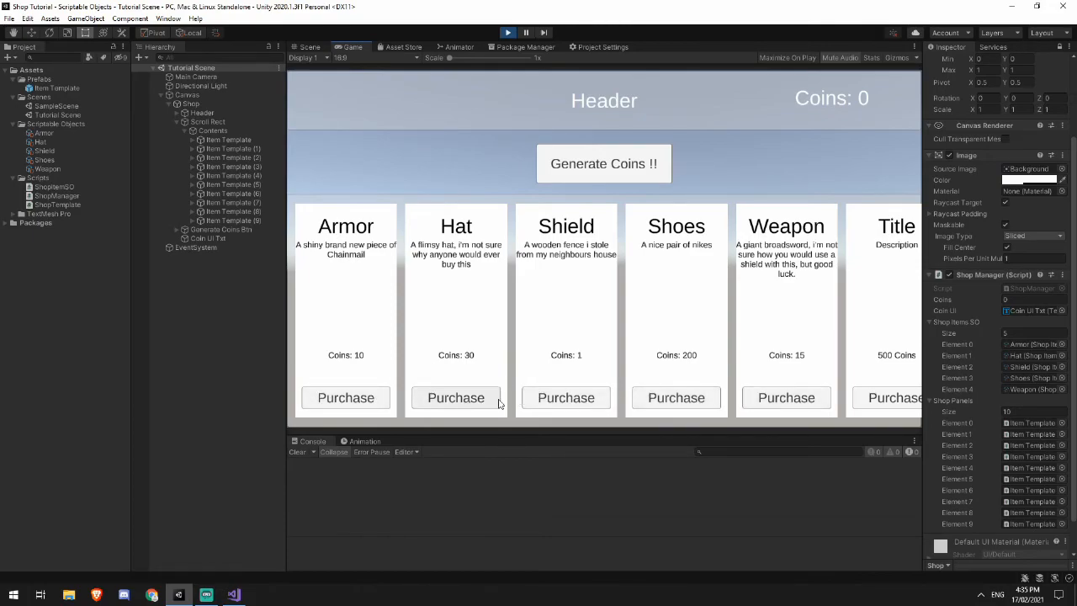
{"action": "mouse_move", "coordinate": [786, 397]}
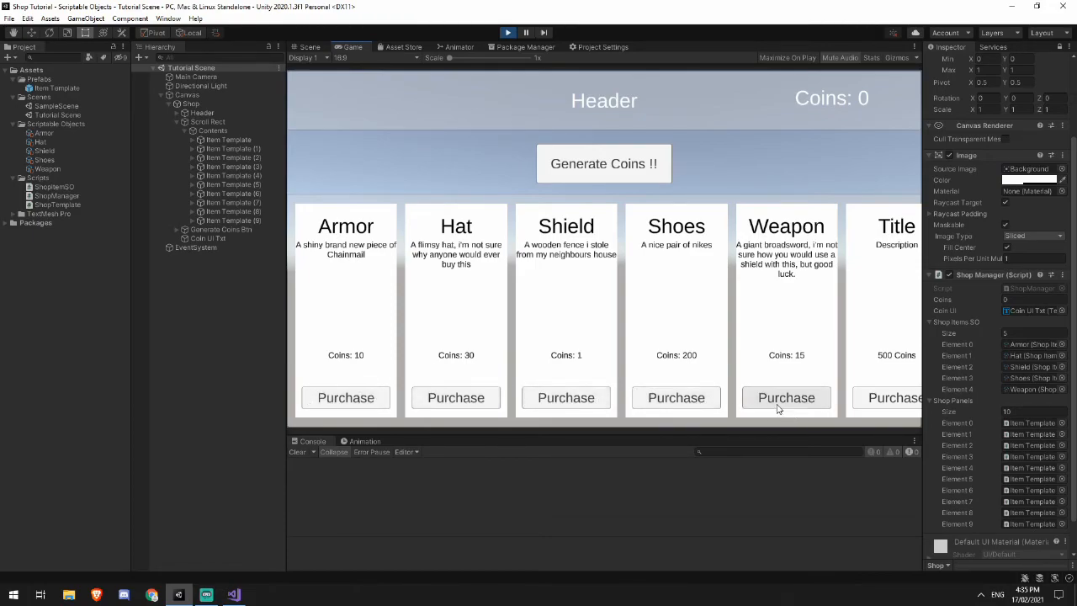
{"action": "left_click", "coordinate": [509, 32]}
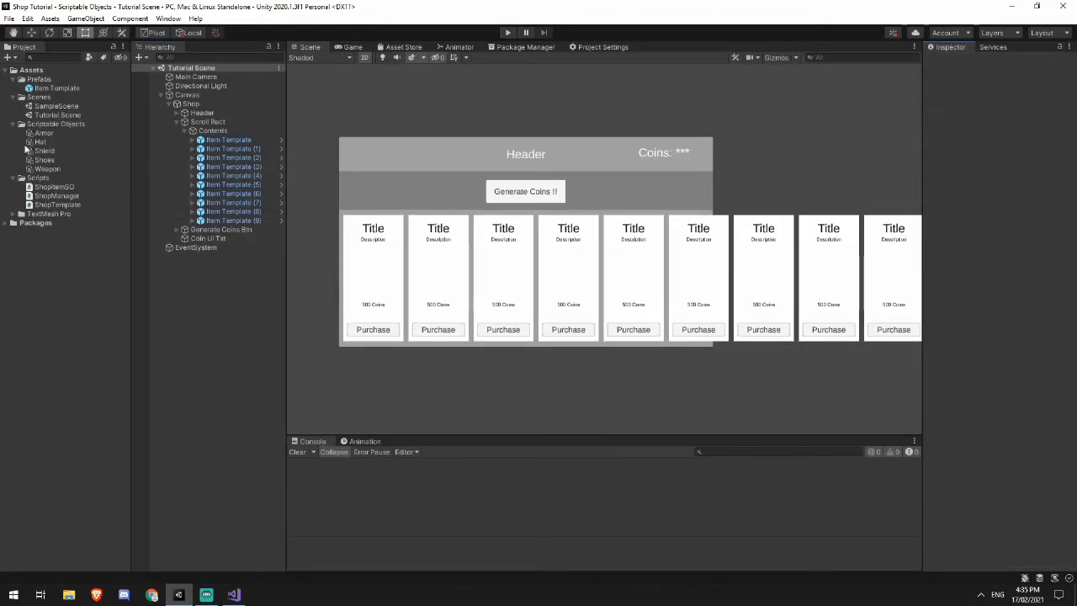
Step: Select all ten Item Templates under Content and uncheck their active box in the Inspector
{"action": "left_click", "coordinate": [229, 140]}
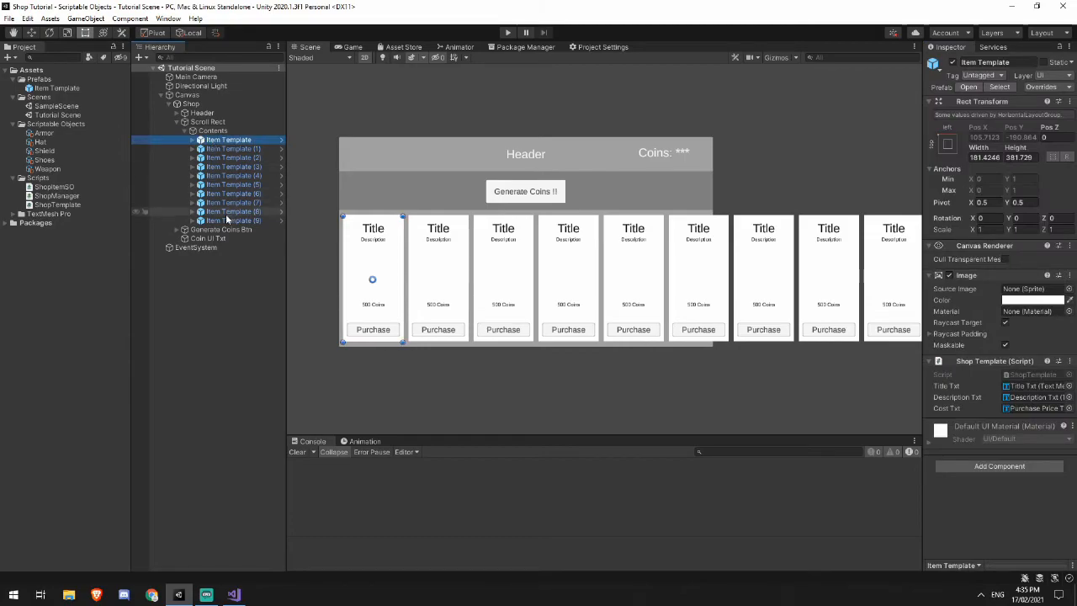
{"action": "left_click", "coordinate": [233, 221]}
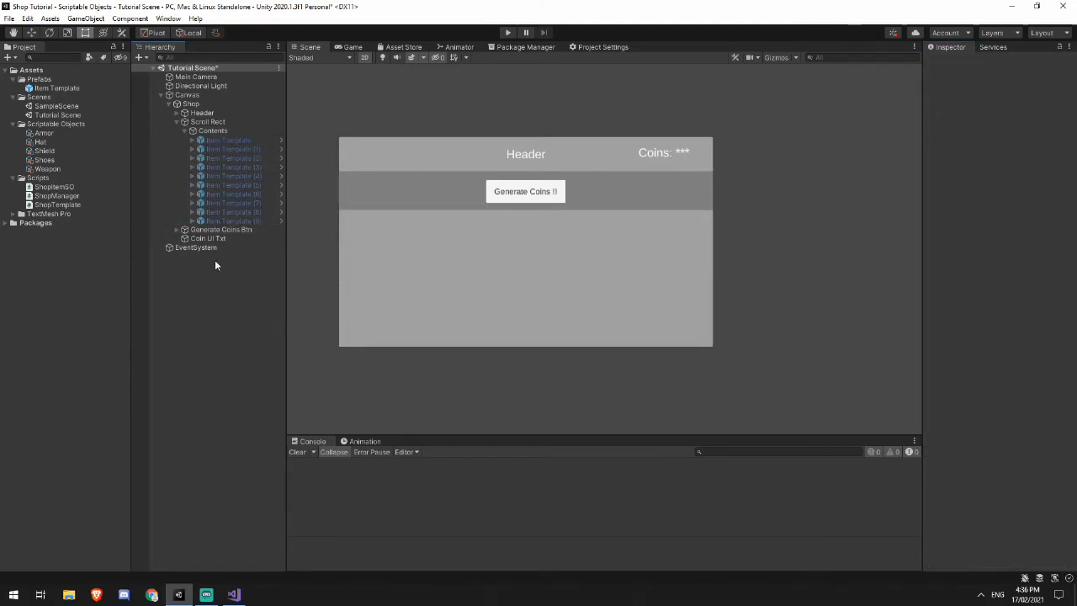
{"action": "left_click", "coordinate": [232, 596]}
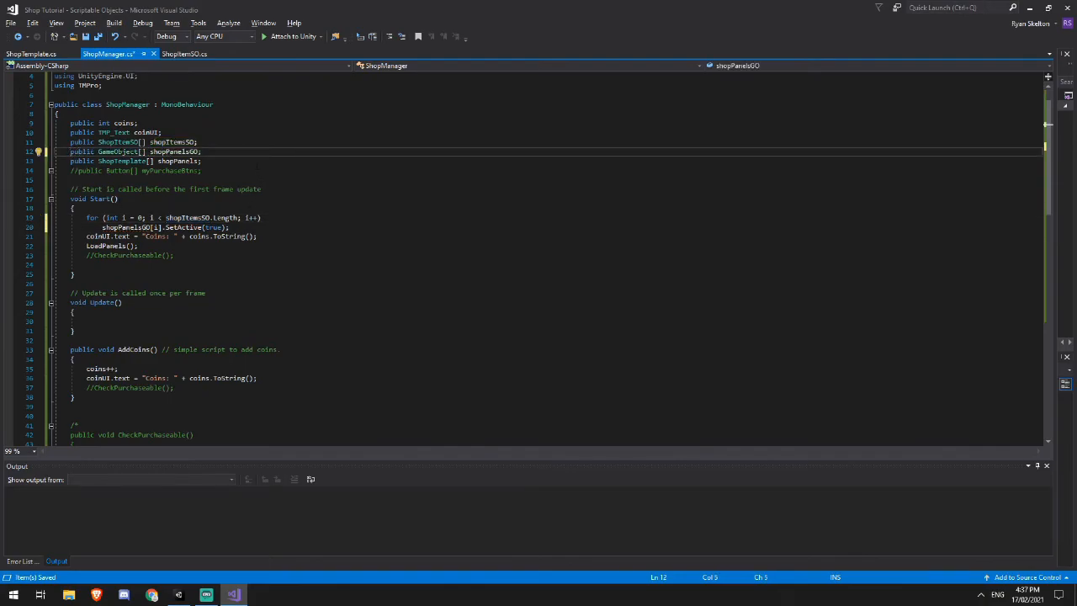
{"action": "left_click", "coordinate": [201, 152]}
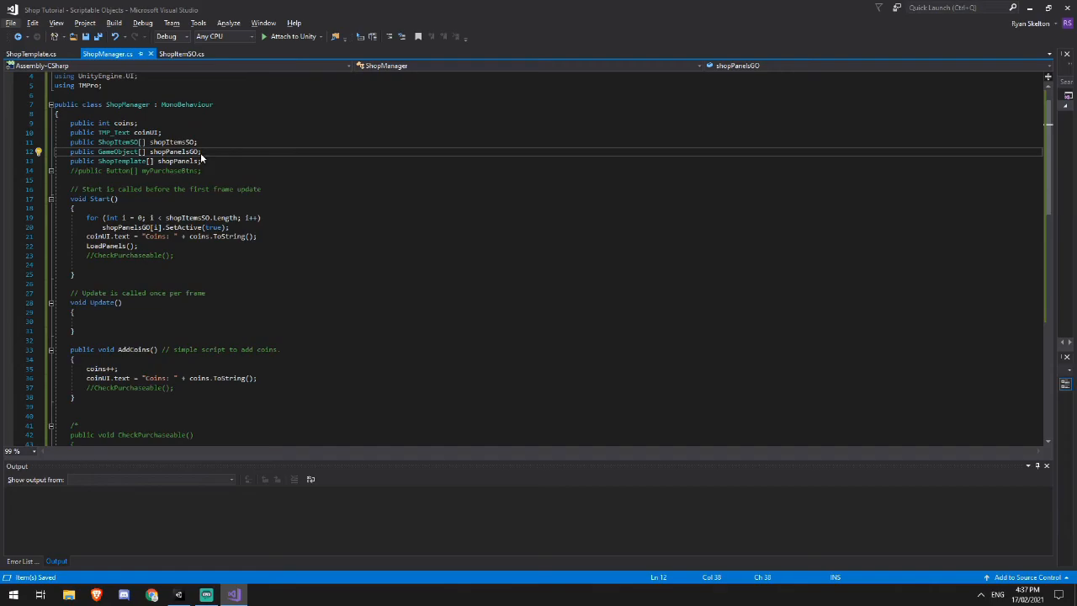
{"action": "mouse_move", "coordinate": [161, 168]}
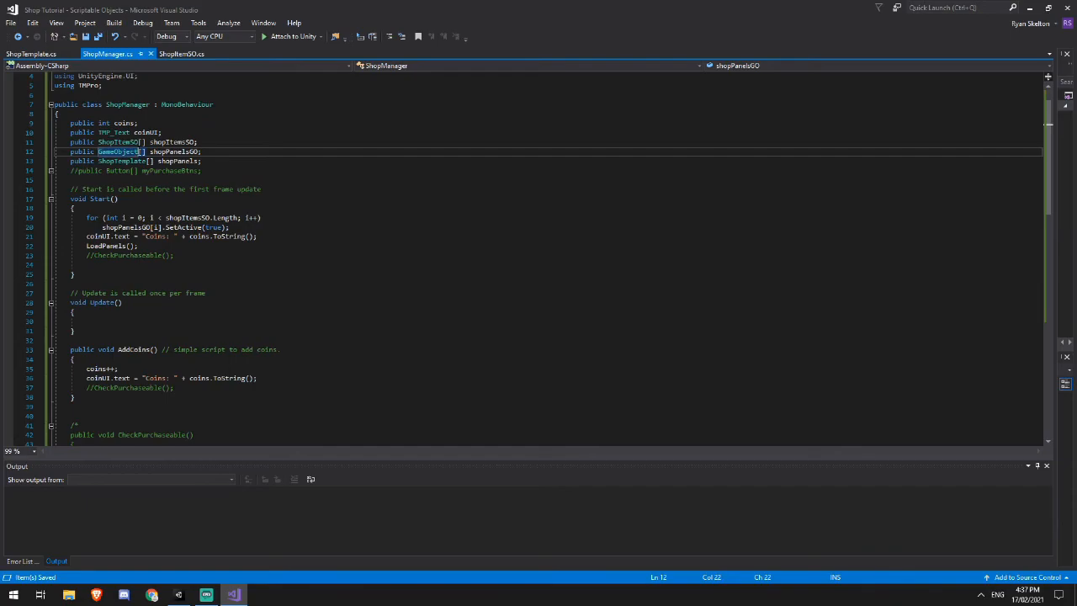
{"action": "left_click", "coordinate": [169, 161]}
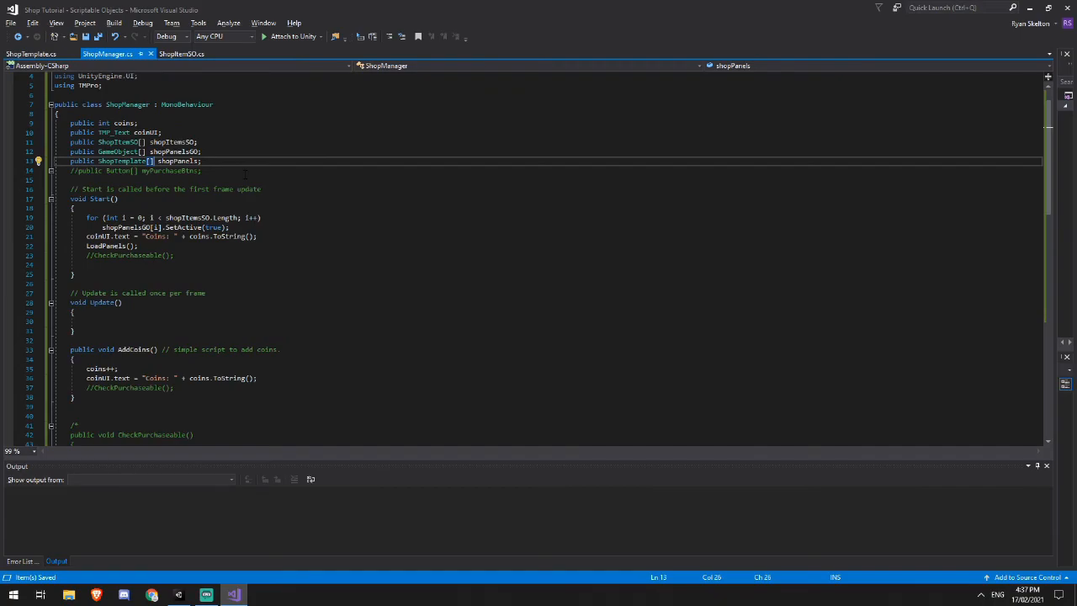
{"action": "left_click", "coordinate": [205, 595]}
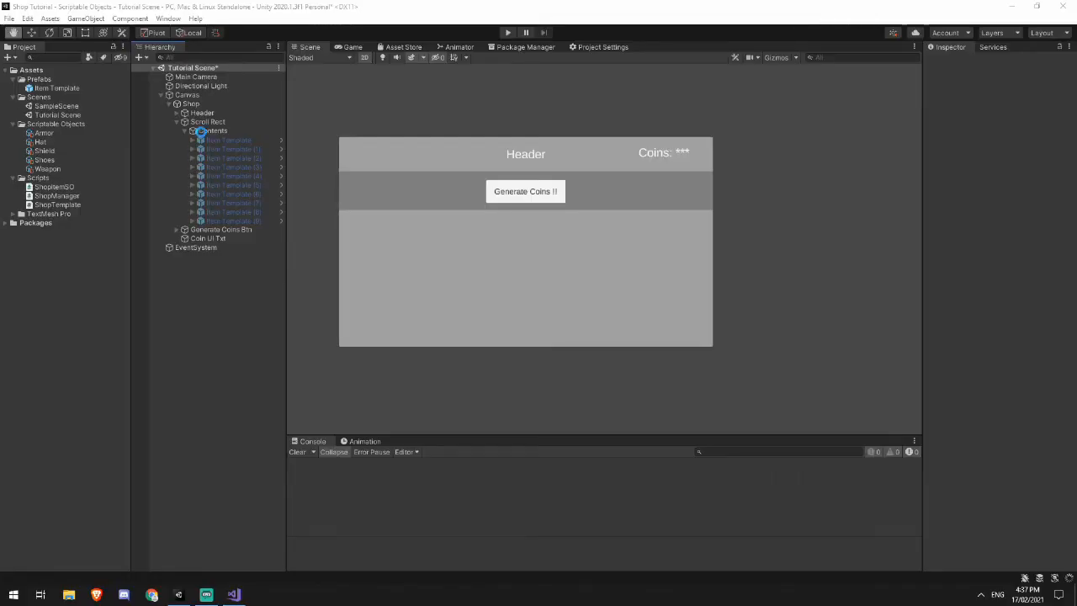
Step: Assign the ten Item Template panels to the Shop Manager's Shop Panels GO array
{"action": "left_click", "coordinate": [189, 104]}
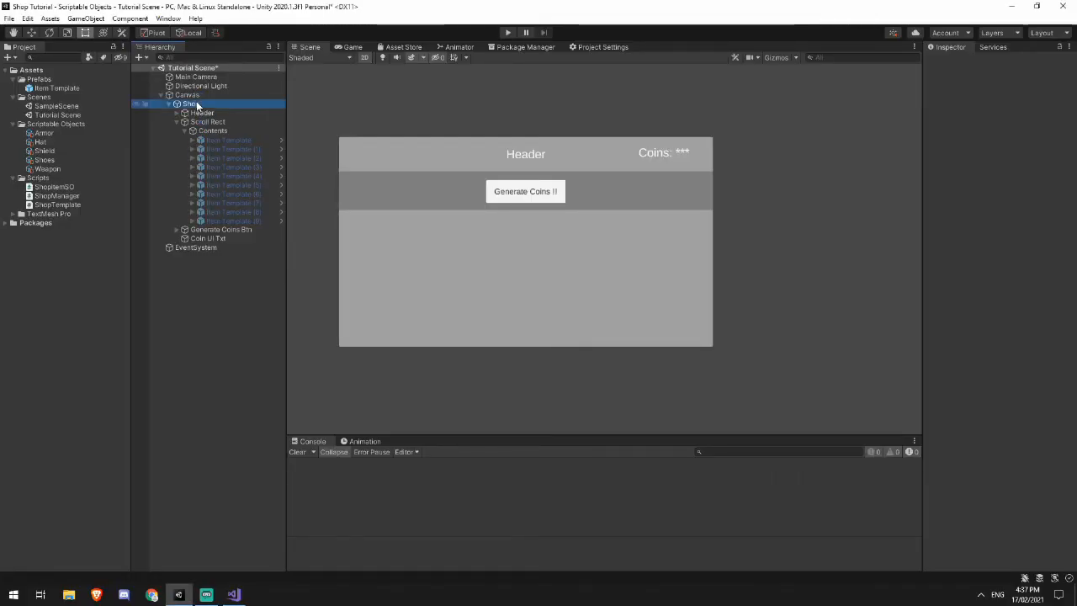
{"action": "left_click", "coordinate": [190, 105]}
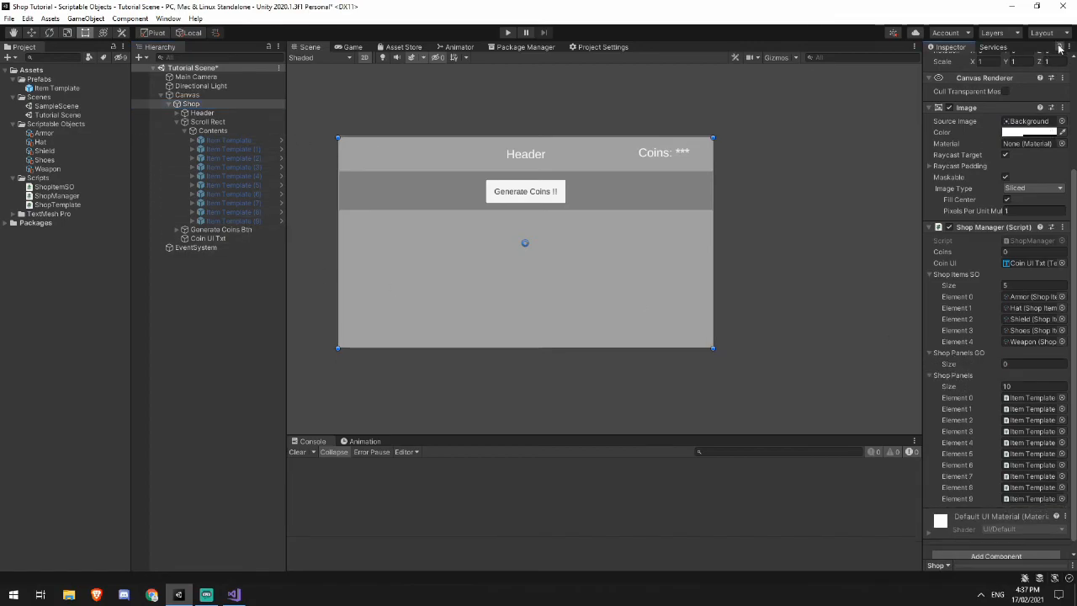
{"action": "left_click", "coordinate": [229, 140]}
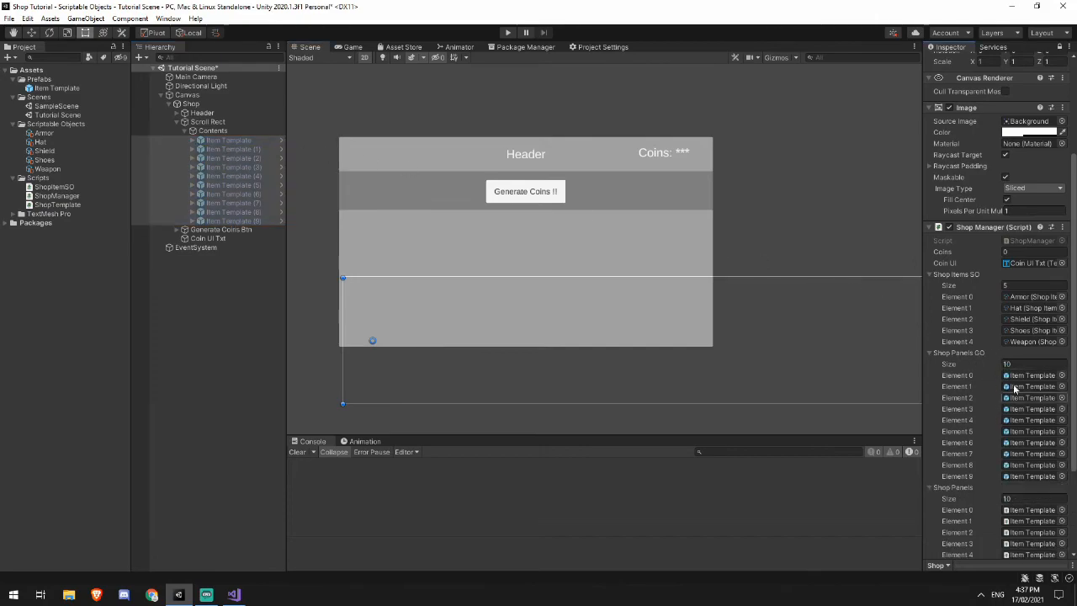
{"action": "scroll", "scroll_direction": "down", "scroll_amount": 3}
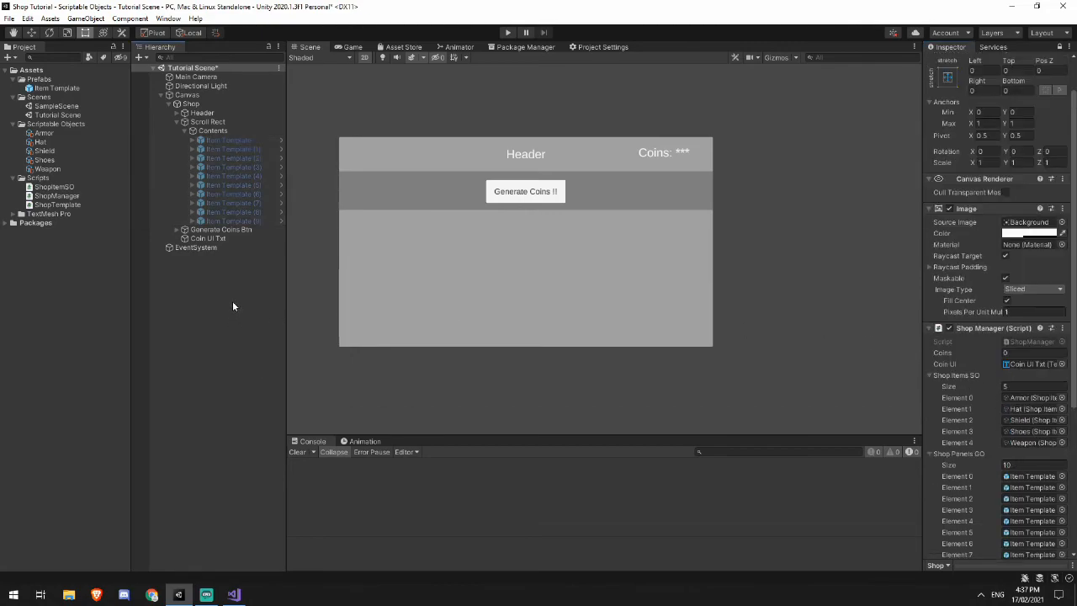
{"action": "left_click", "coordinate": [232, 596]}
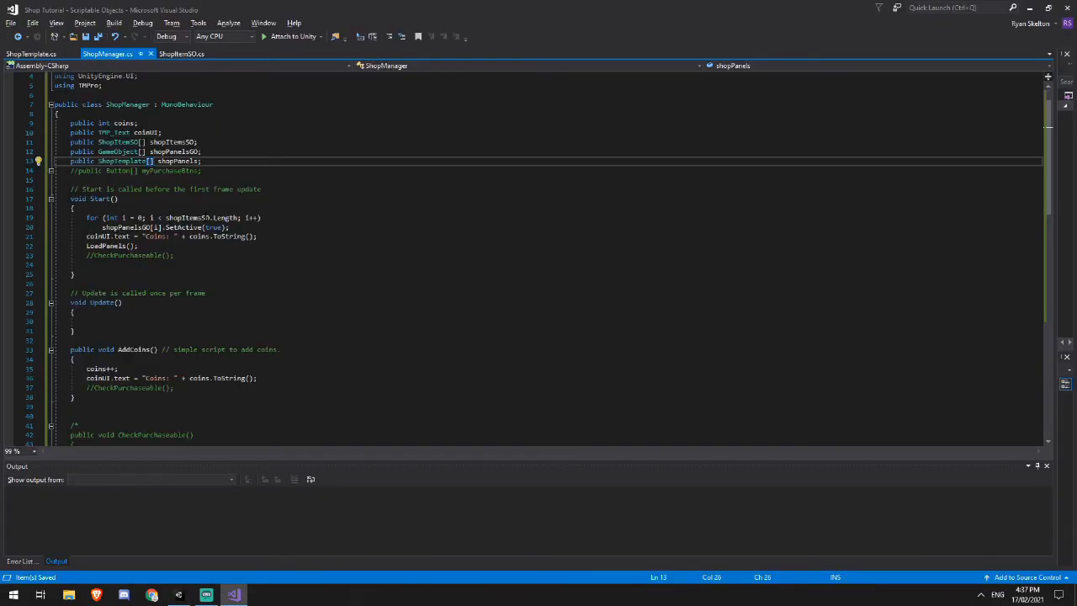
{"action": "left_click", "coordinate": [179, 595]}
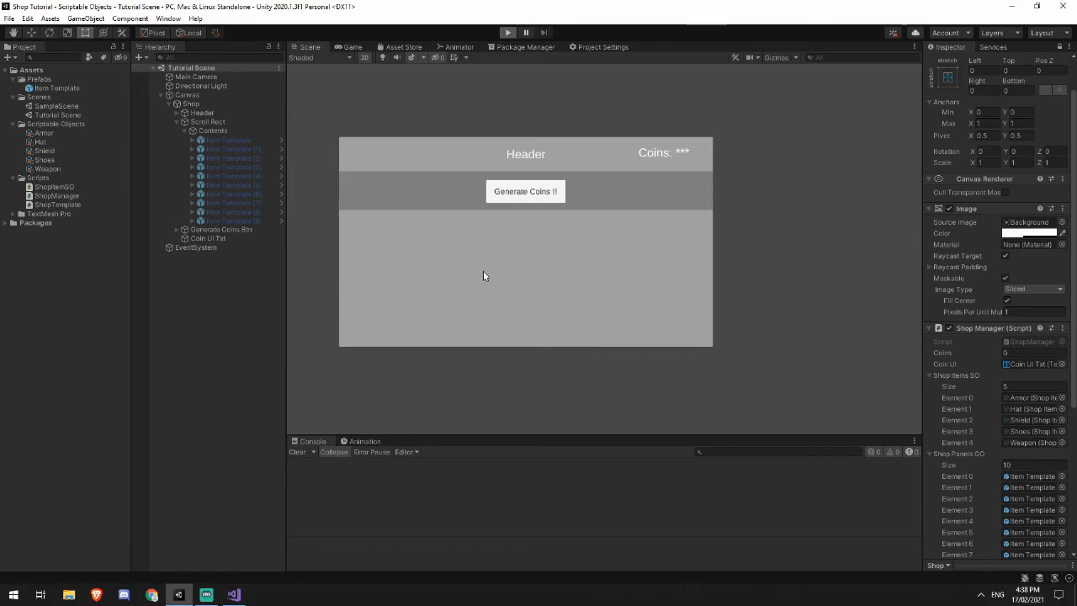
{"action": "left_click", "coordinate": [508, 32]}
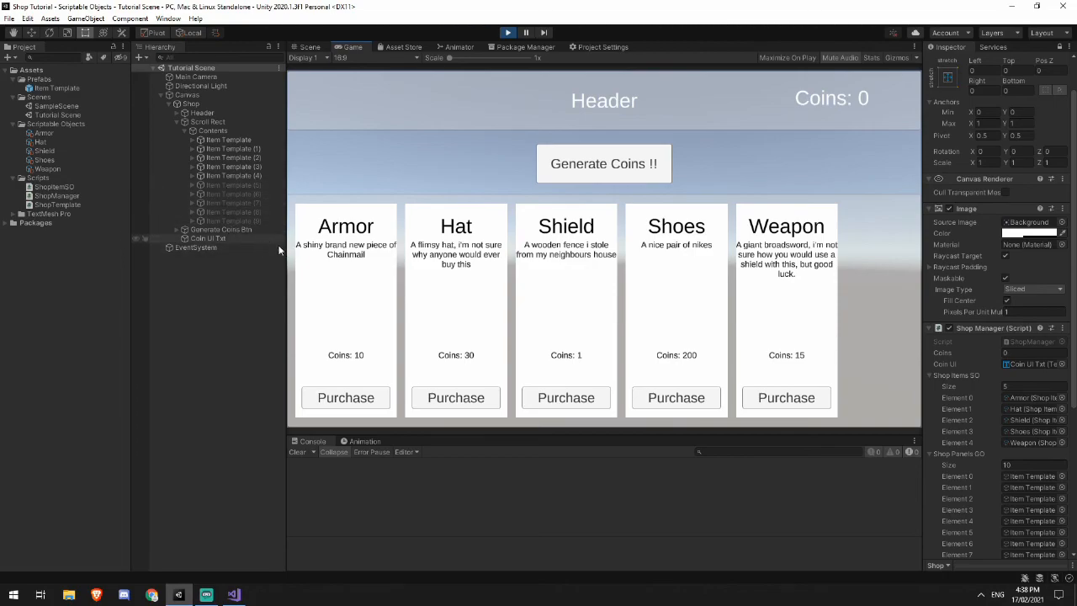
{"action": "mouse_move", "coordinate": [234, 205]}
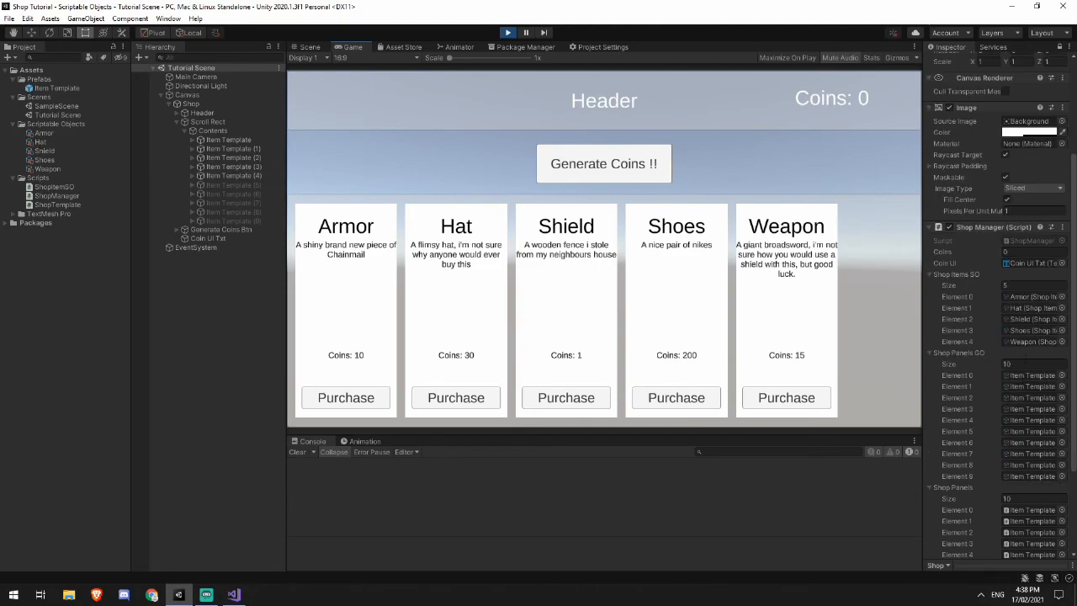
{"action": "mouse_move", "coordinate": [991, 304]}
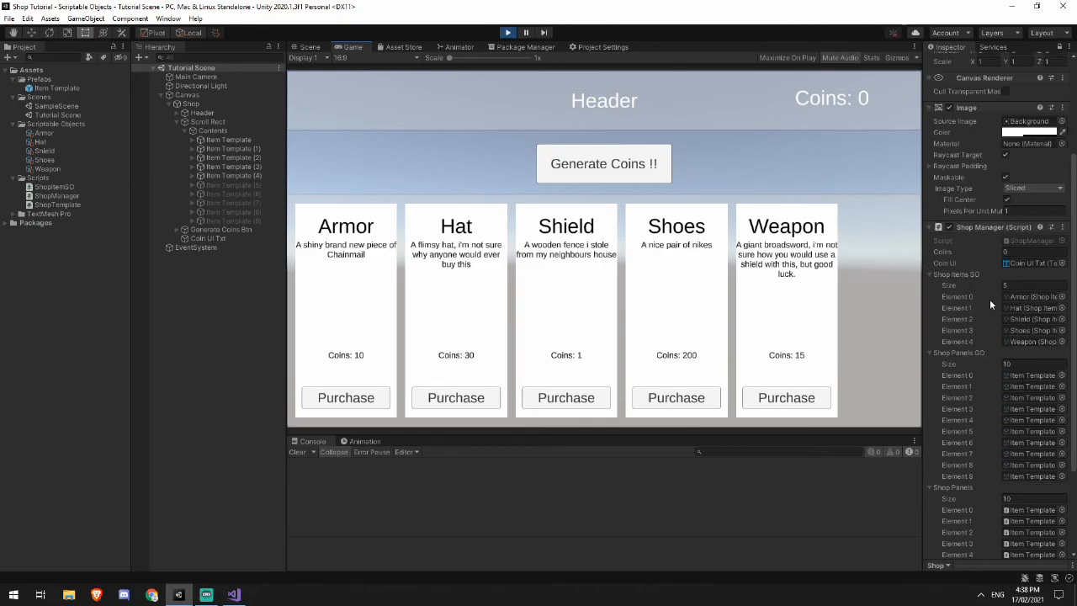
{"action": "mouse_move", "coordinate": [815, 280]}
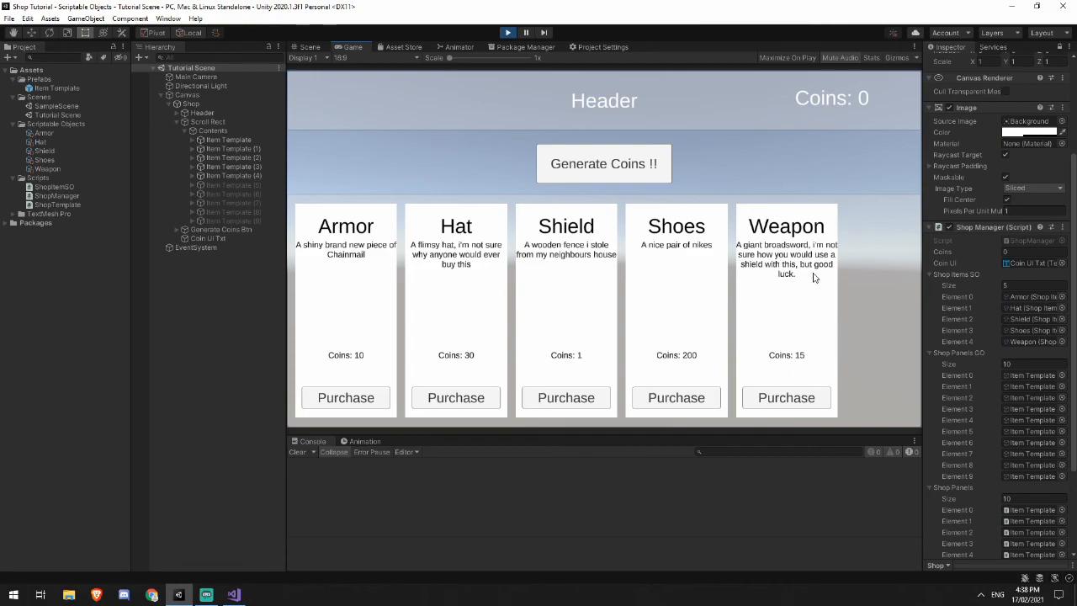
{"action": "left_click", "coordinate": [309, 47]}
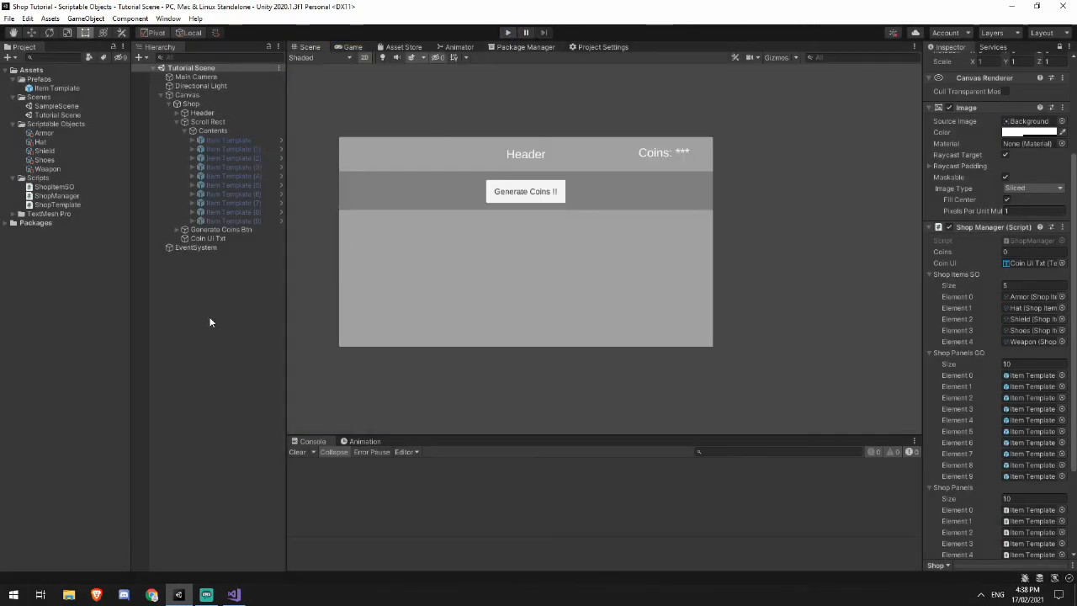
{"action": "left_click", "coordinate": [47, 169]}
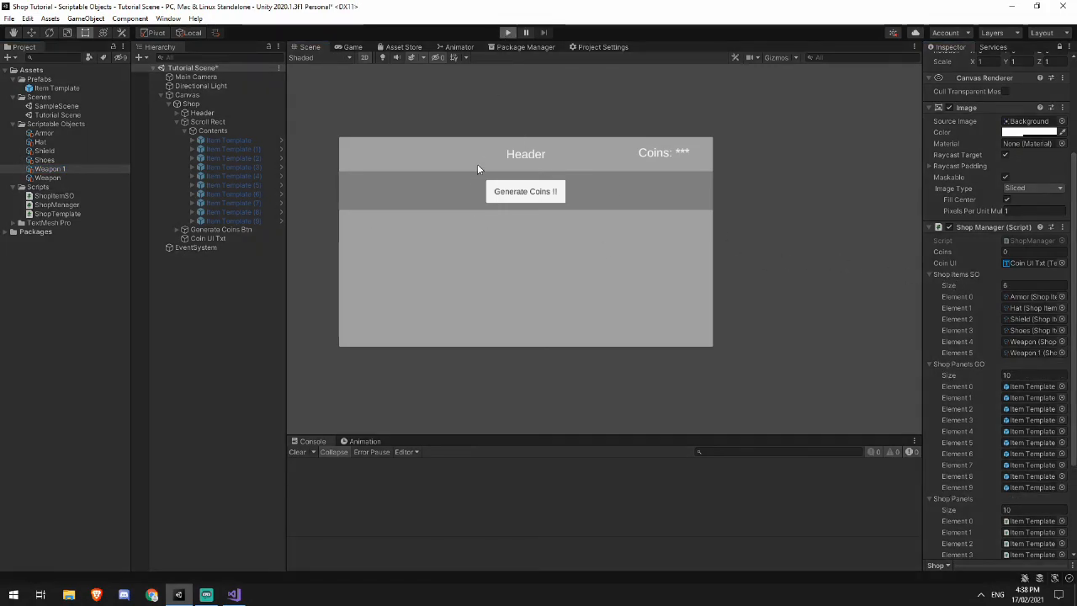
{"action": "left_click", "coordinate": [508, 32]}
{"action": "type", "text": "5"}
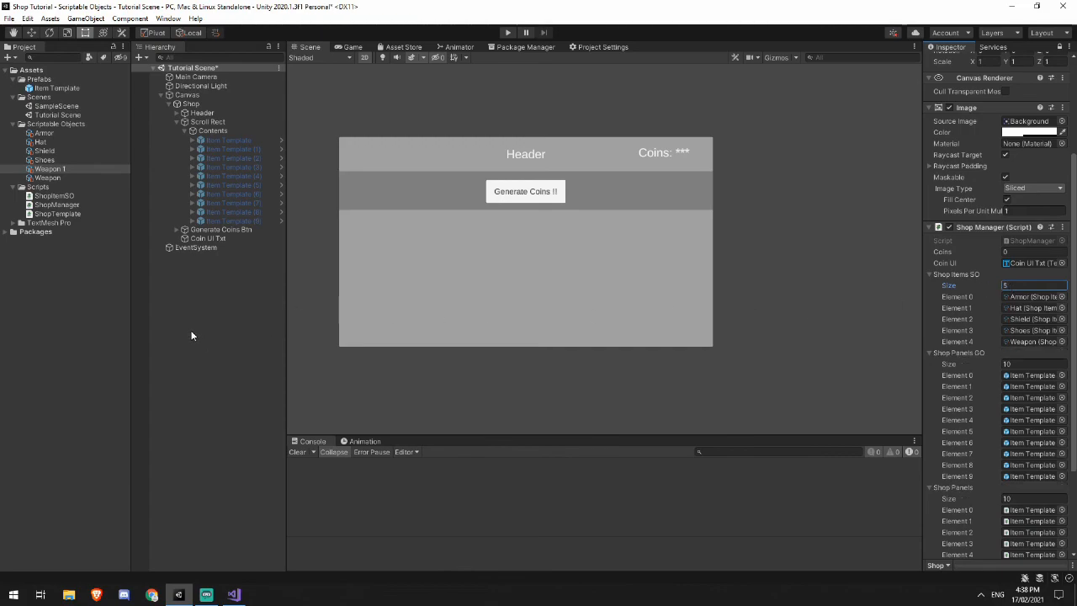
{"action": "left_click", "coordinate": [49, 169]}
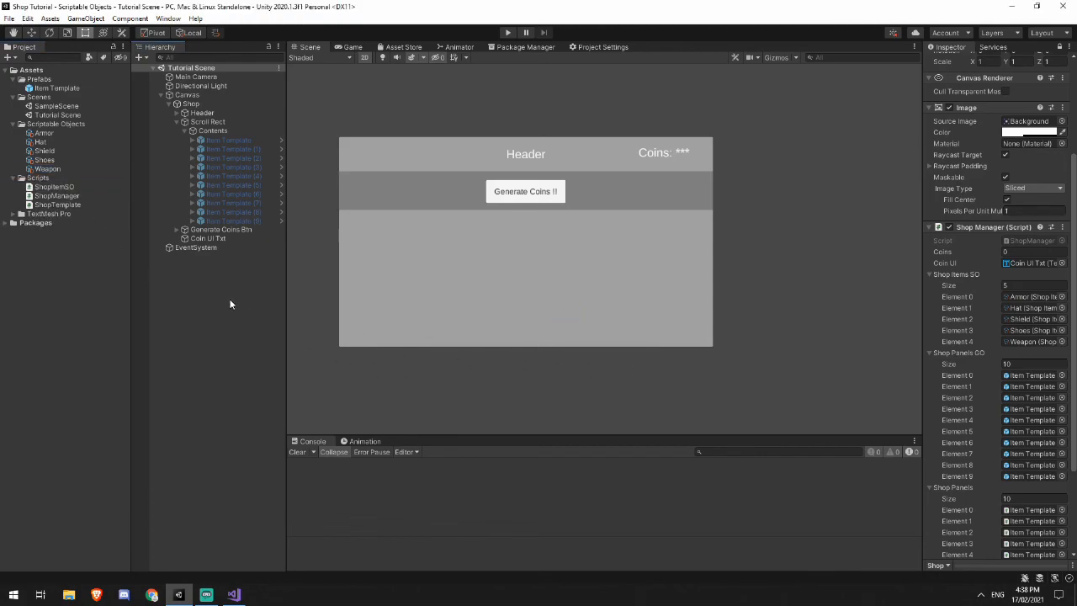
{"action": "mouse_move", "coordinate": [222, 312]}
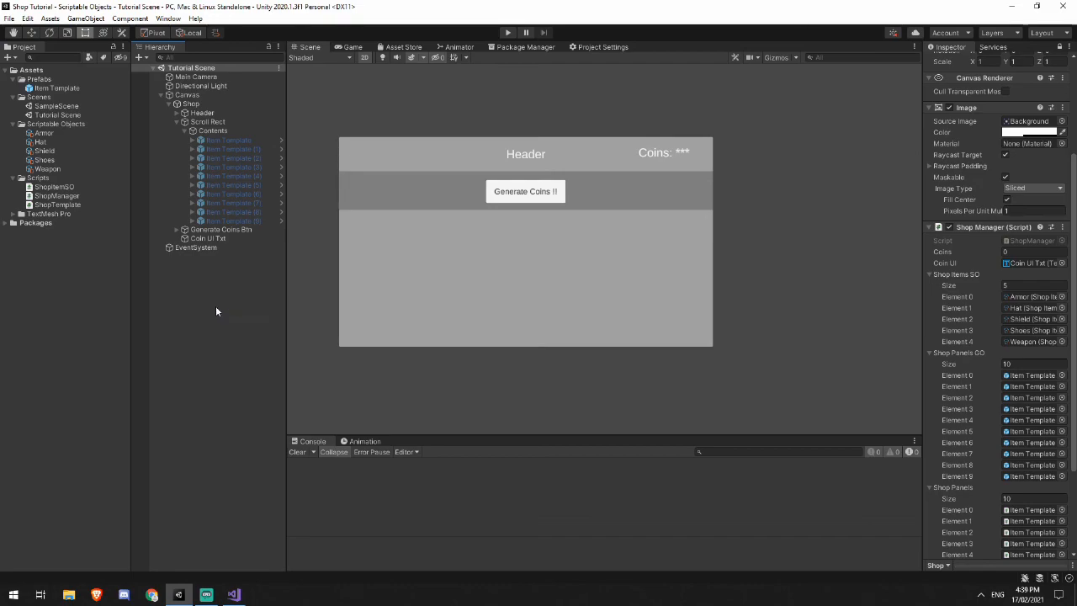
{"action": "mouse_move", "coordinate": [232, 343]}
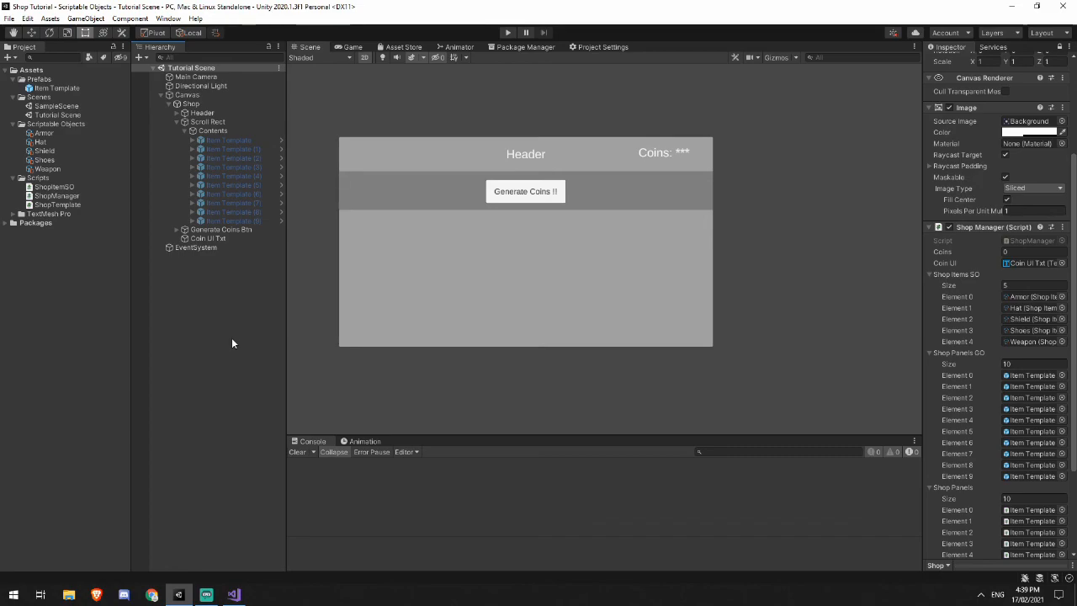
{"action": "mouse_move", "coordinate": [365, 337]}
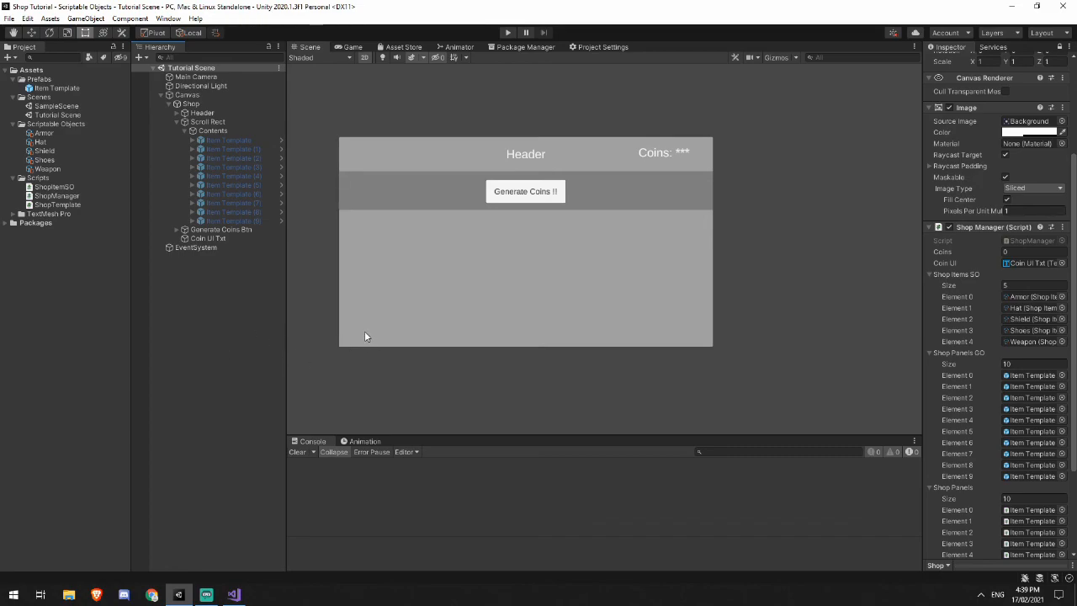
{"action": "mouse_move", "coordinate": [431, 312]}
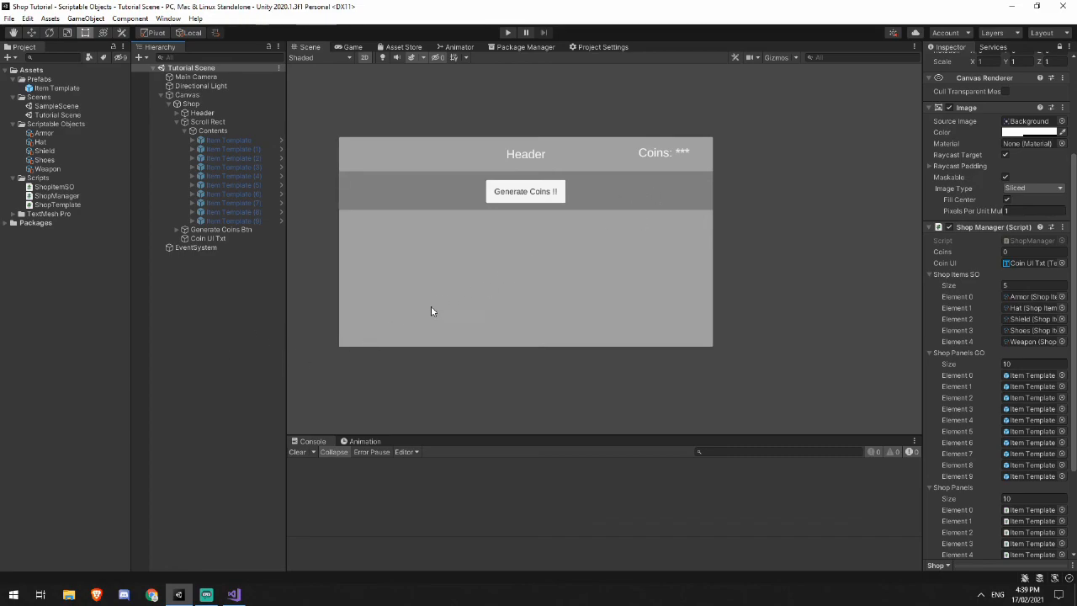
{"action": "mouse_move", "coordinate": [292, 320]}
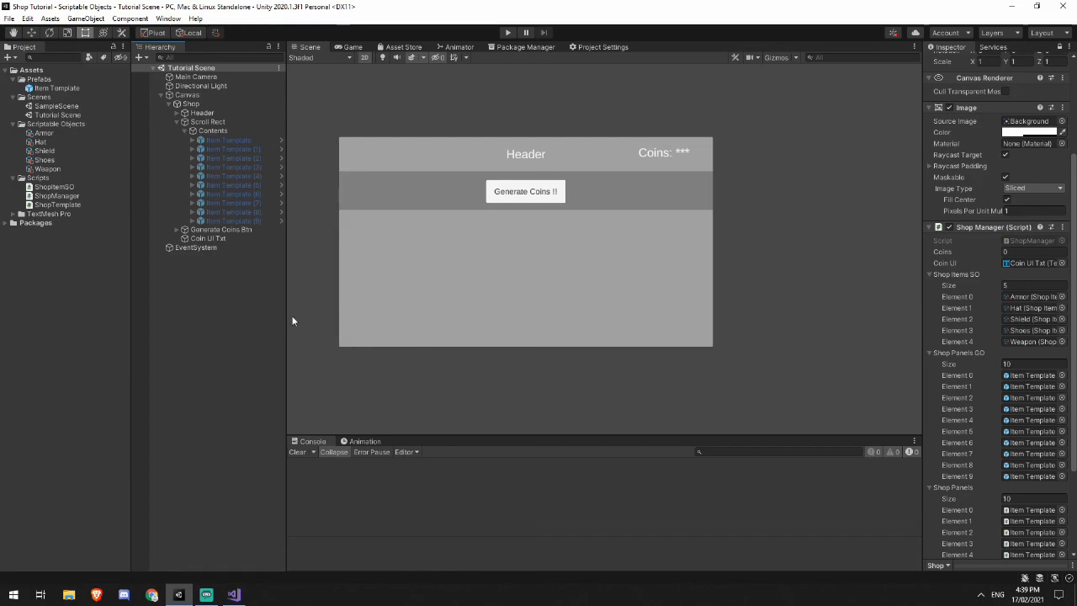